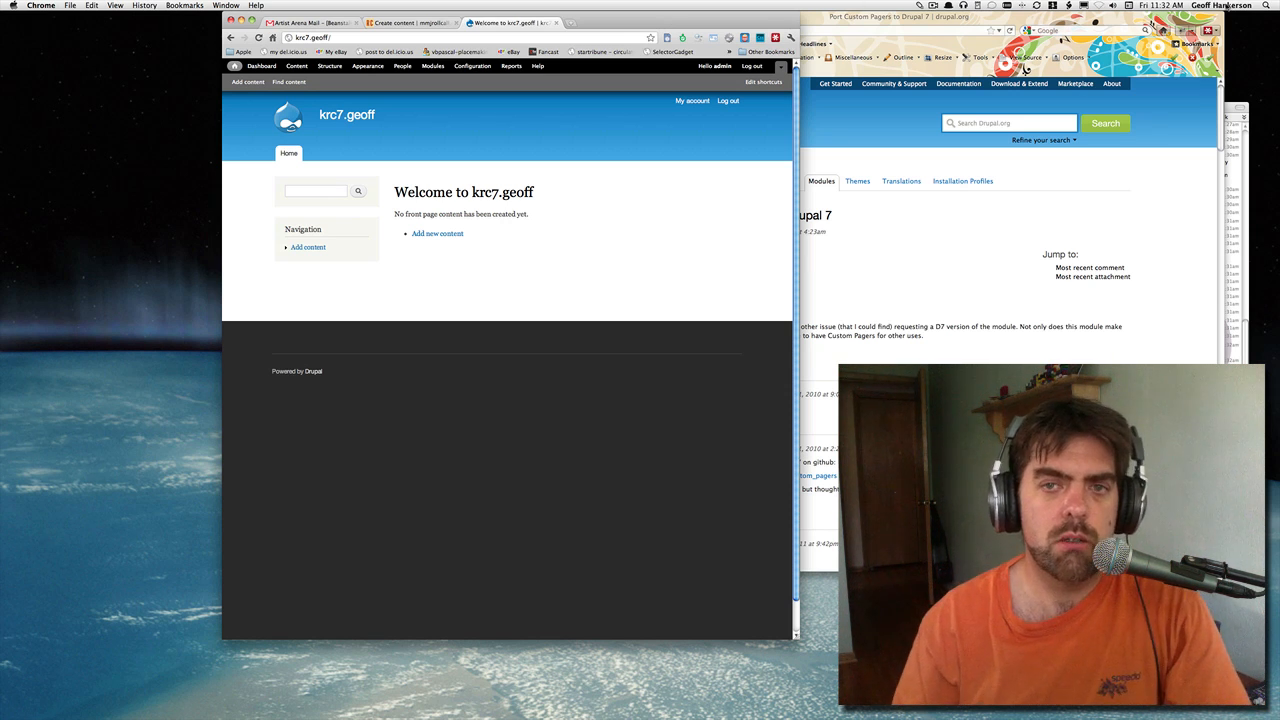
Bring up the Modules administration page, closing and reopening the overlay once.
click(932, 6)
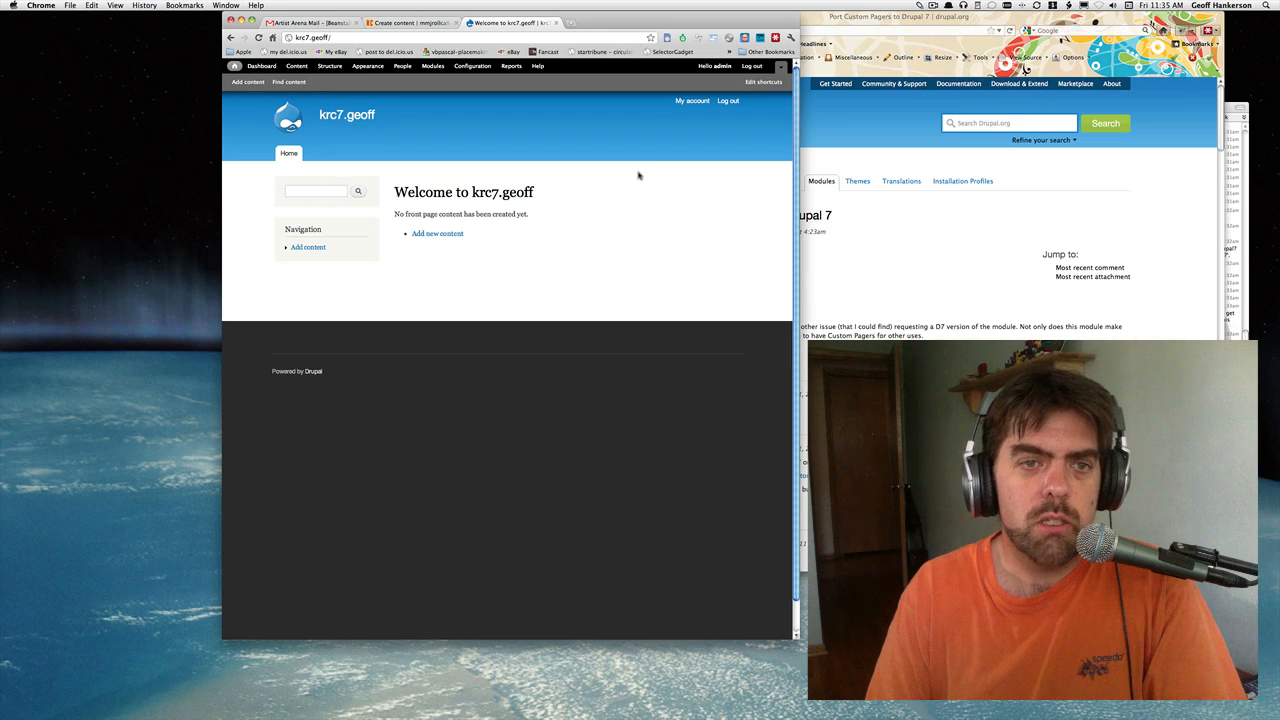
mouse_move(432, 66)
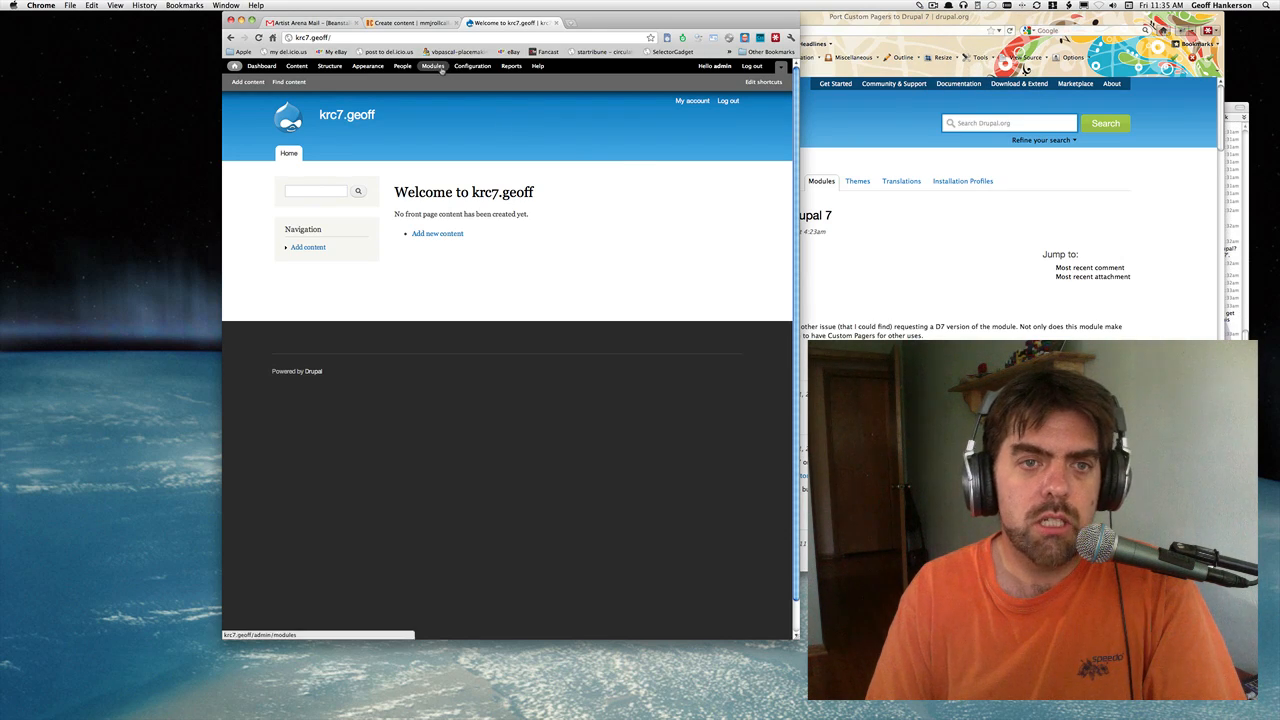
click(432, 66)
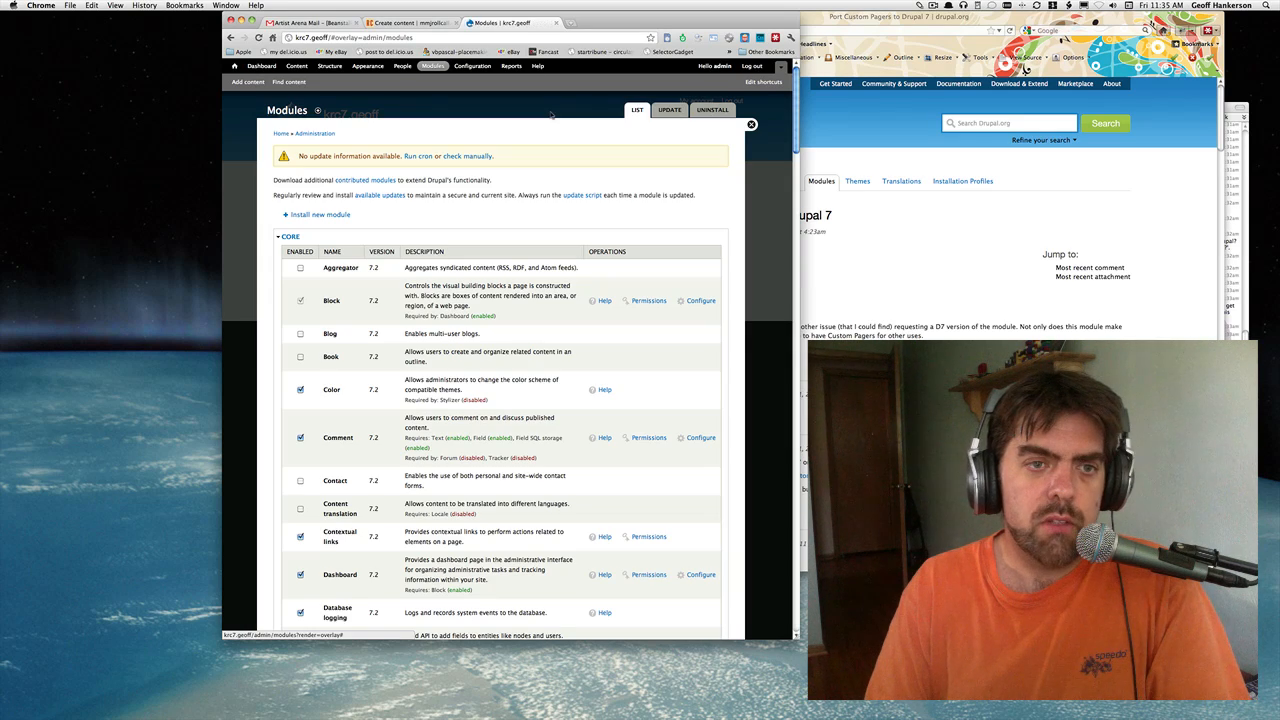
click(752, 124)
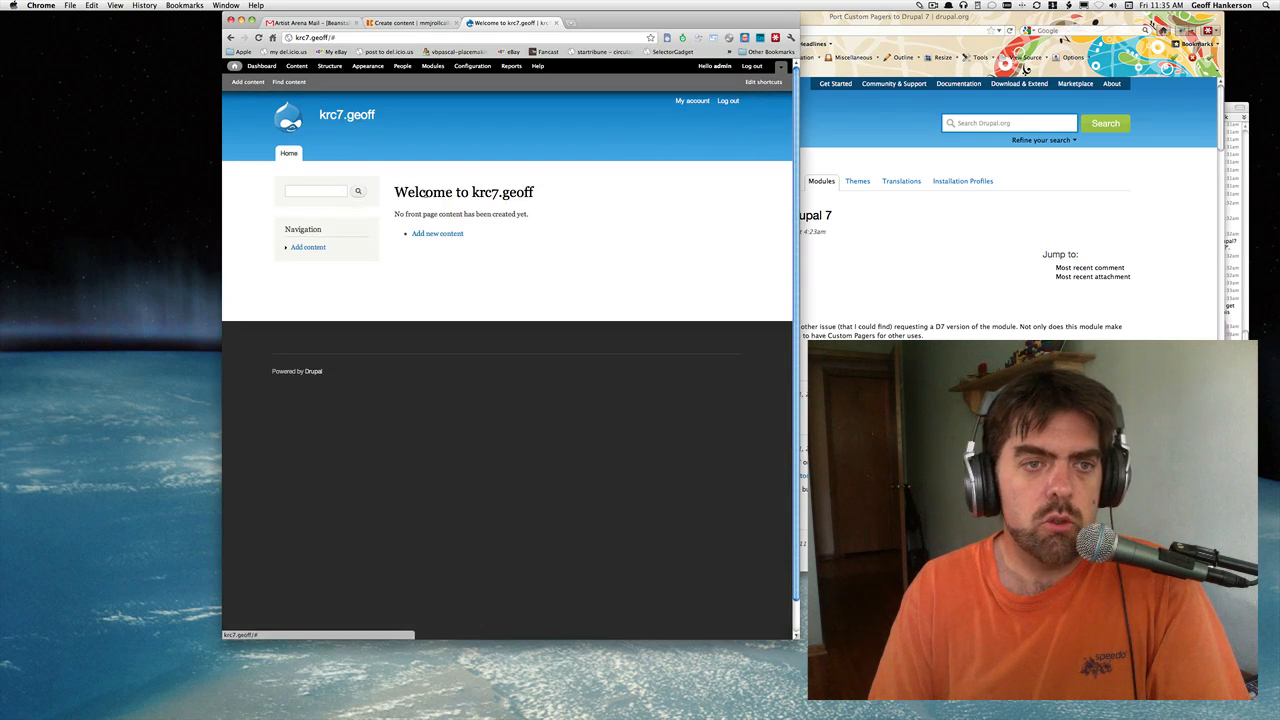
click(432, 66)
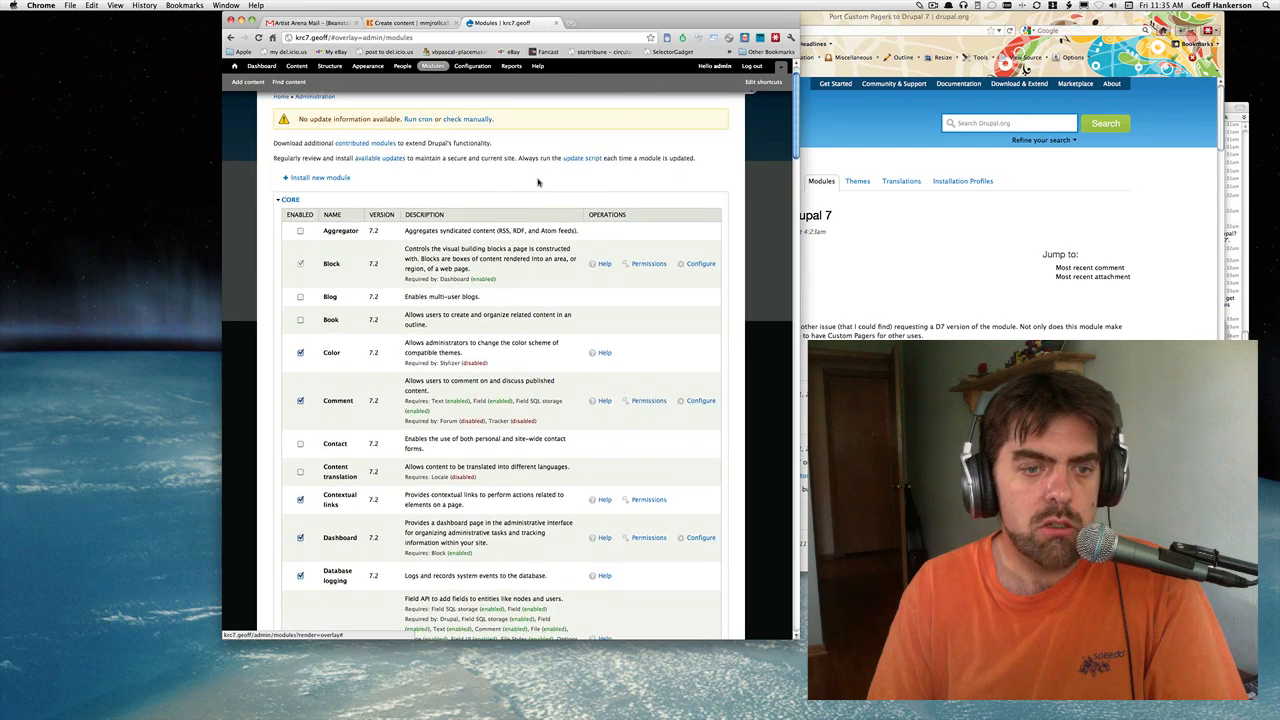
Scroll through the module list reviewing which core and contributed modules are enabled.
scroll(down, 3)
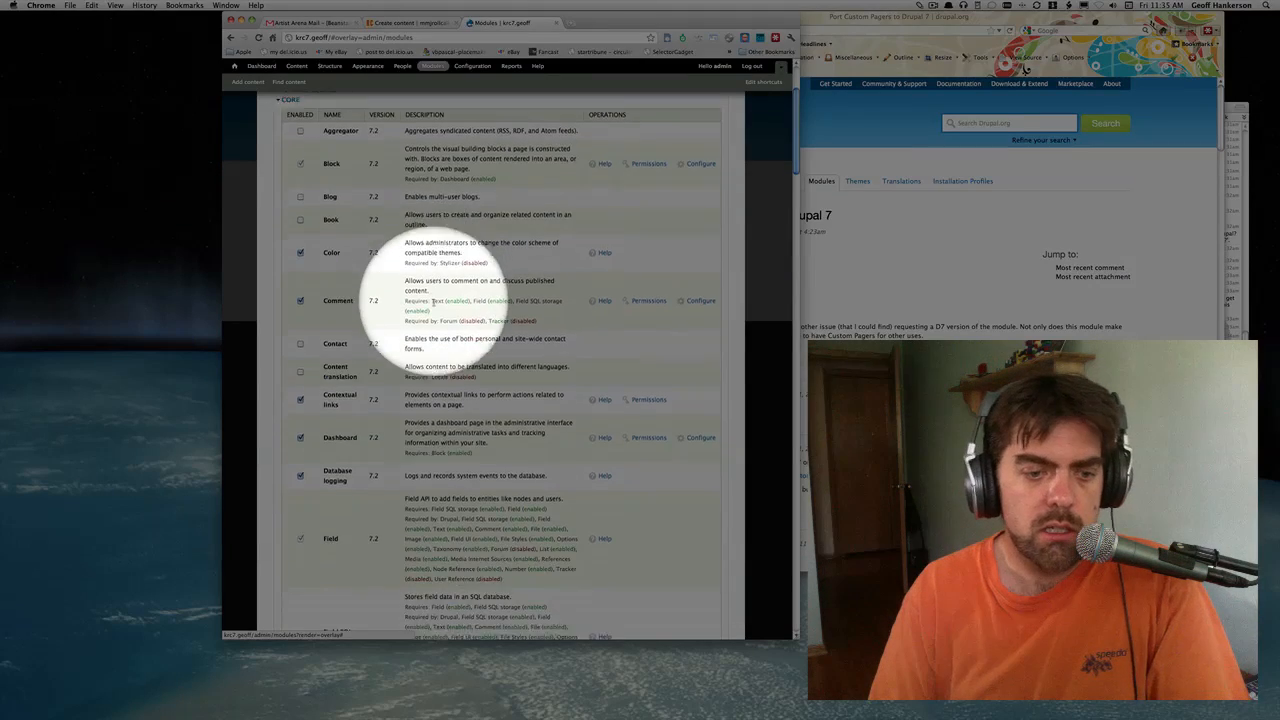
scroll(down, 3)
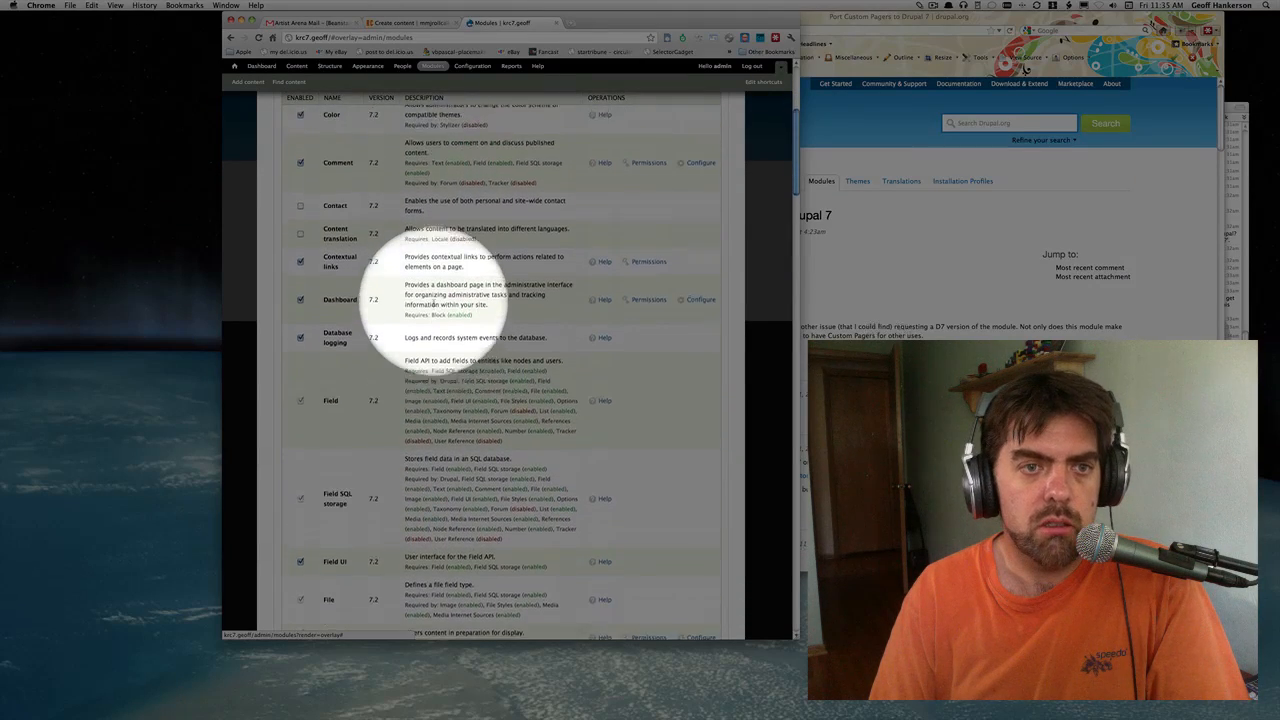
scroll(up, 3)
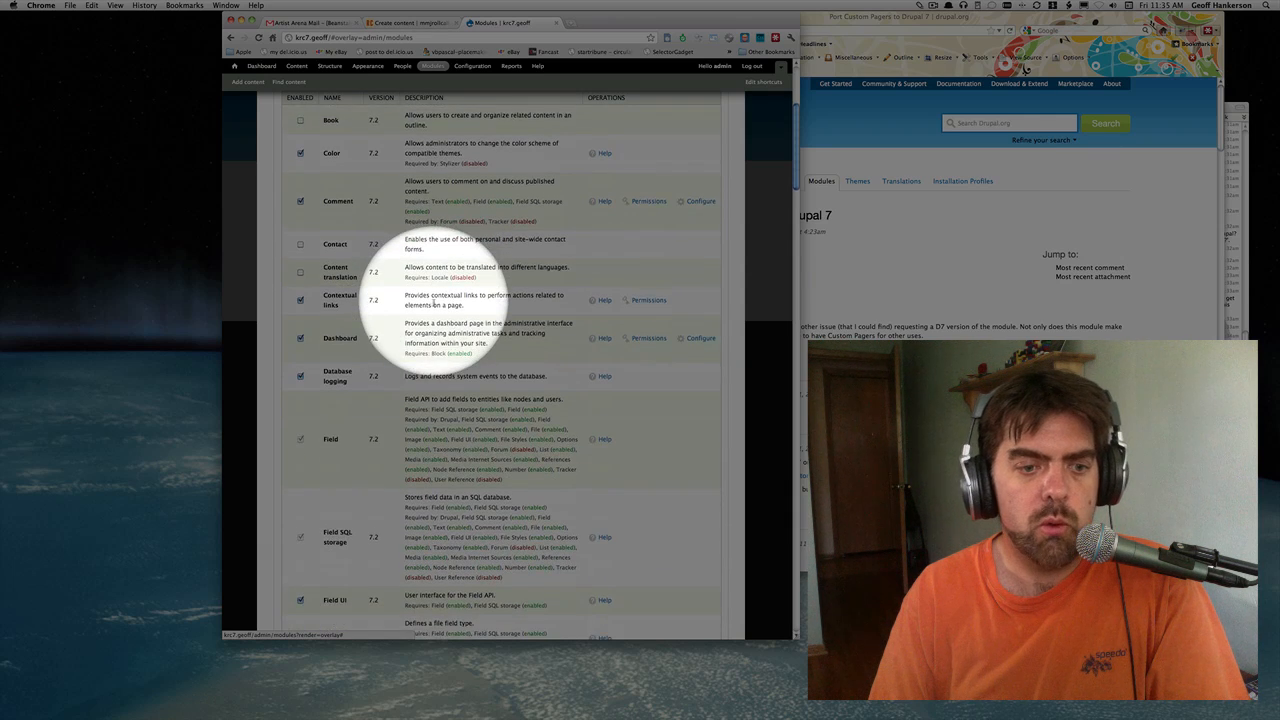
scroll(down, 3)
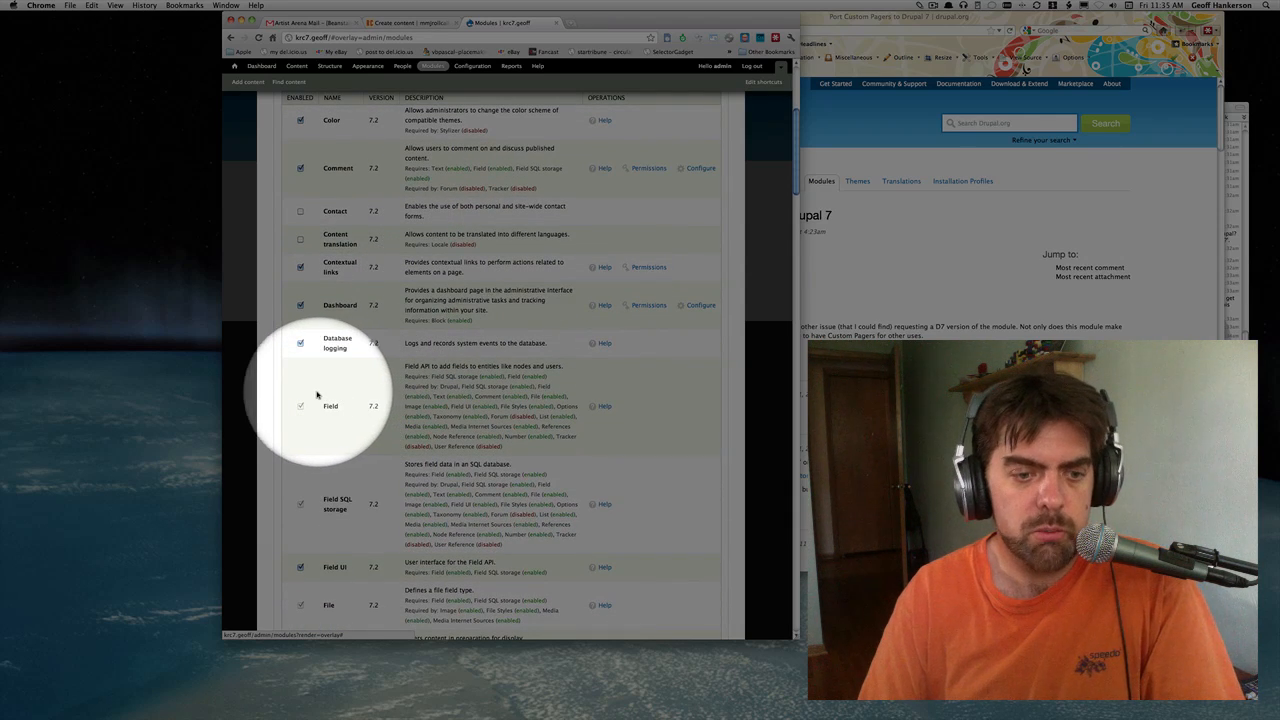
scroll(down, 3)
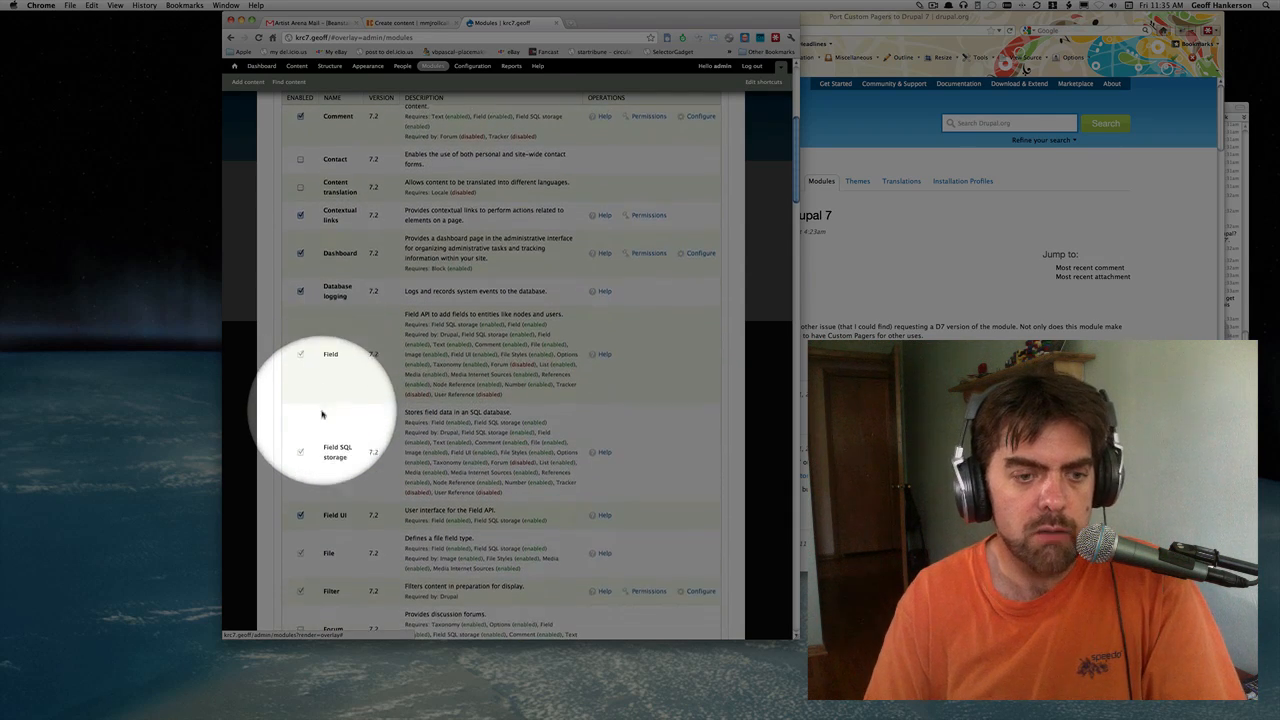
scroll(down, 3)
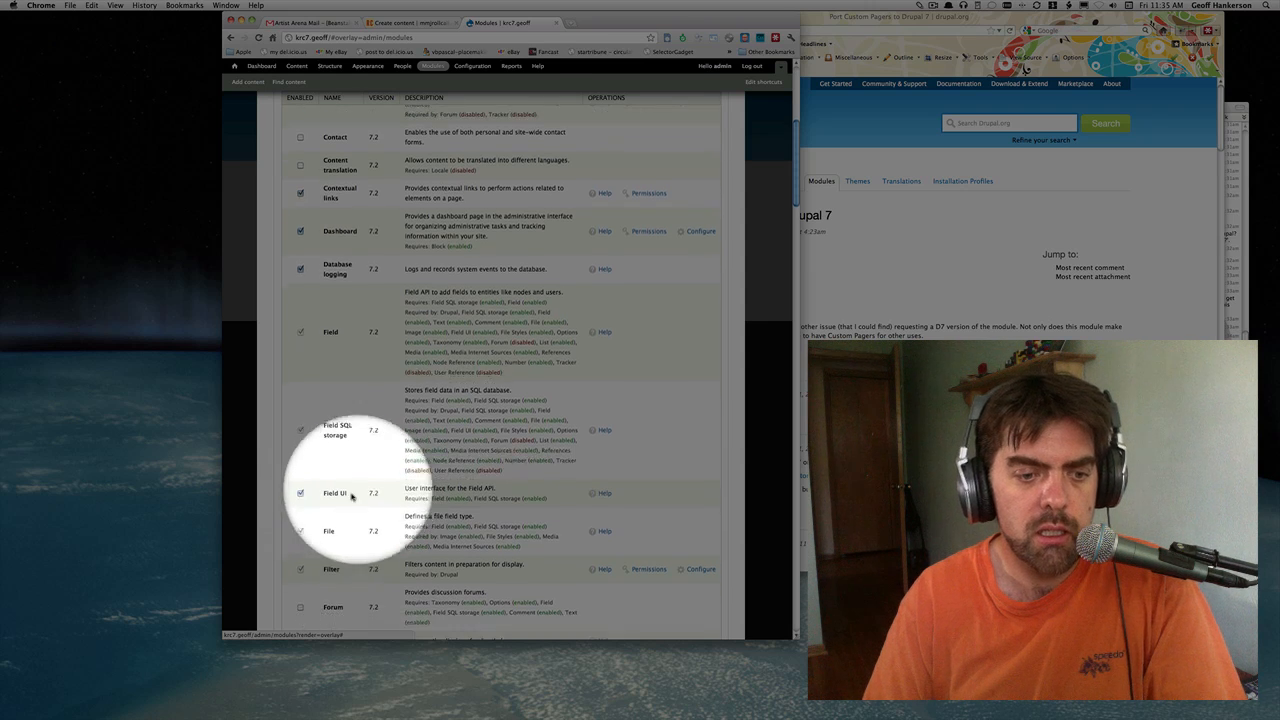
scroll(down, 3)
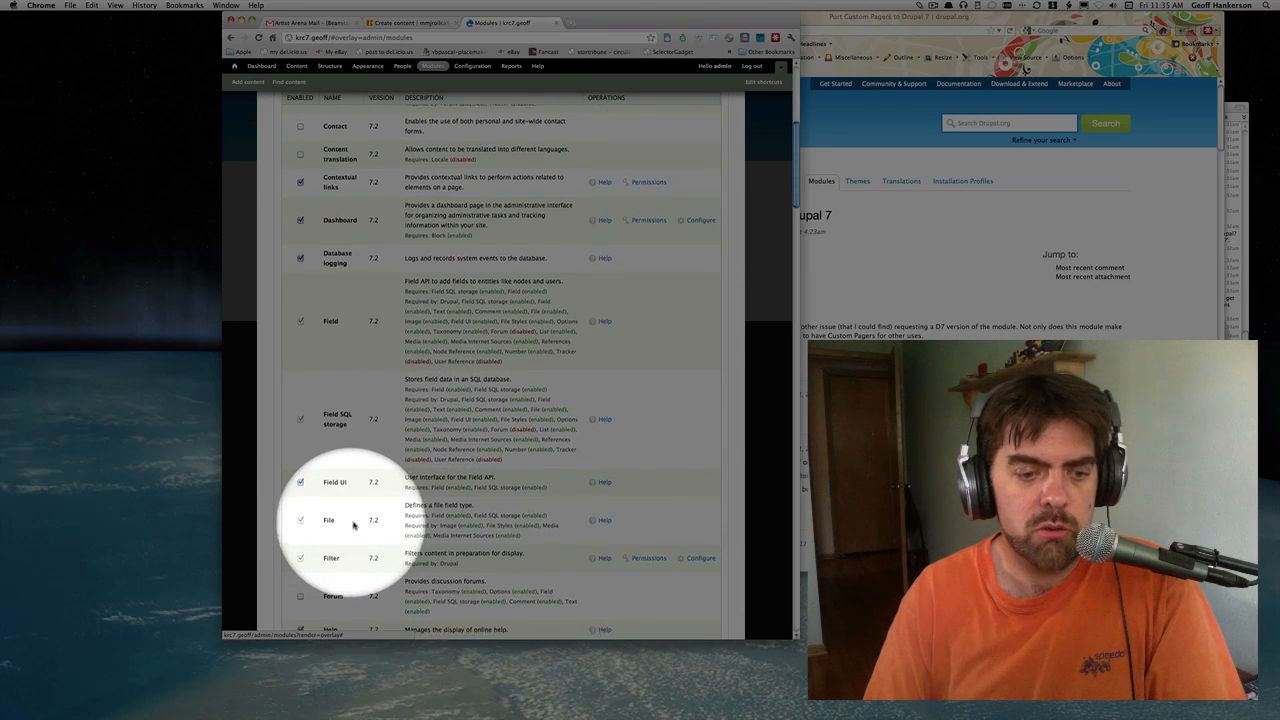
scroll(down, 3)
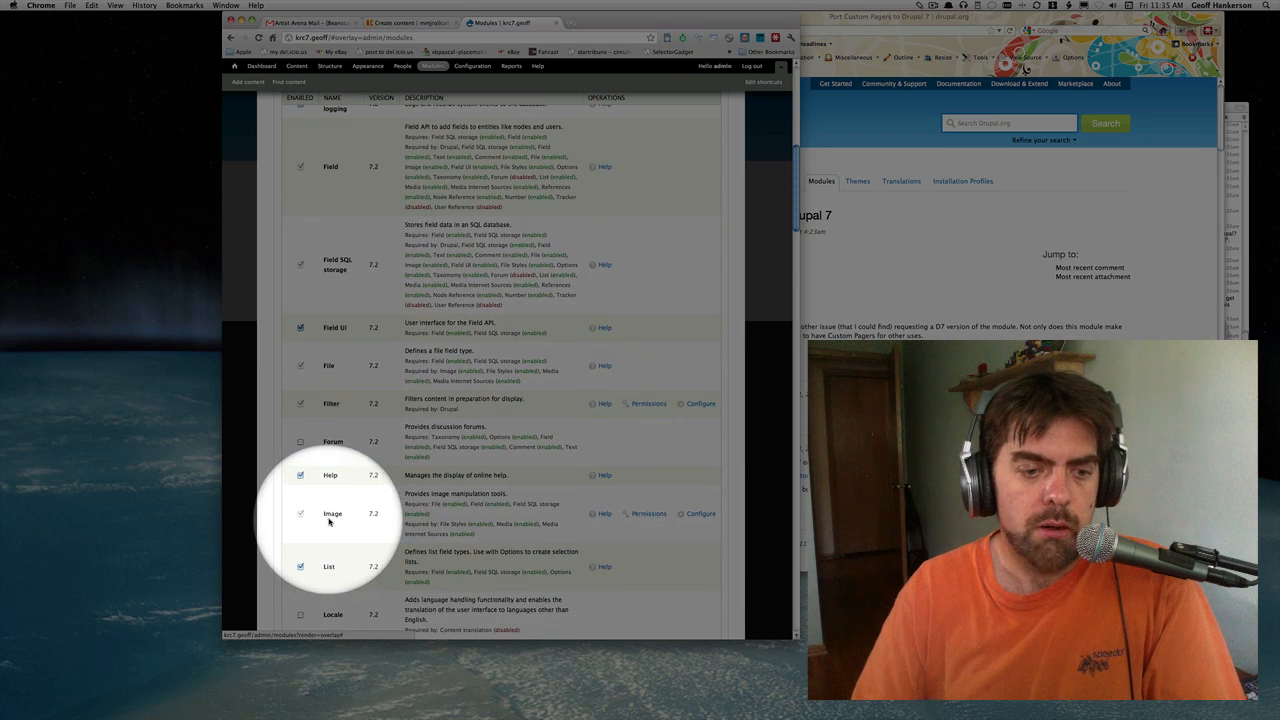
scroll(down, 3)
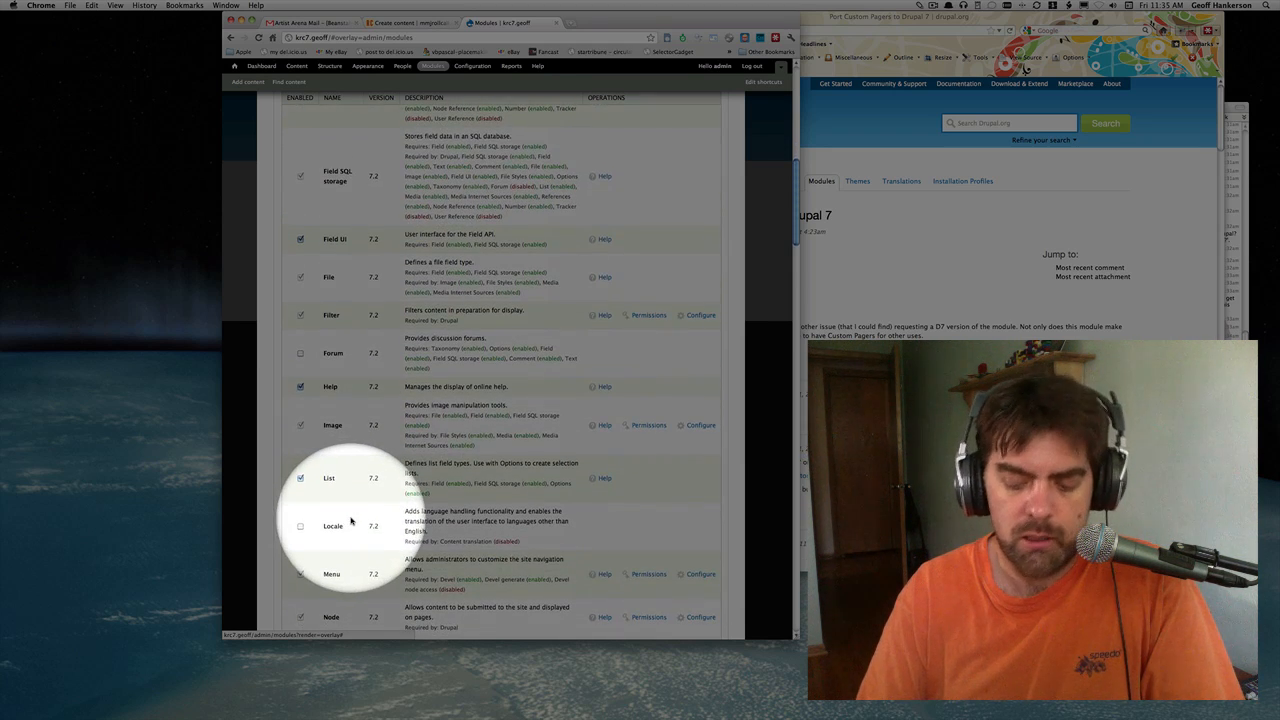
scroll(down, 3)
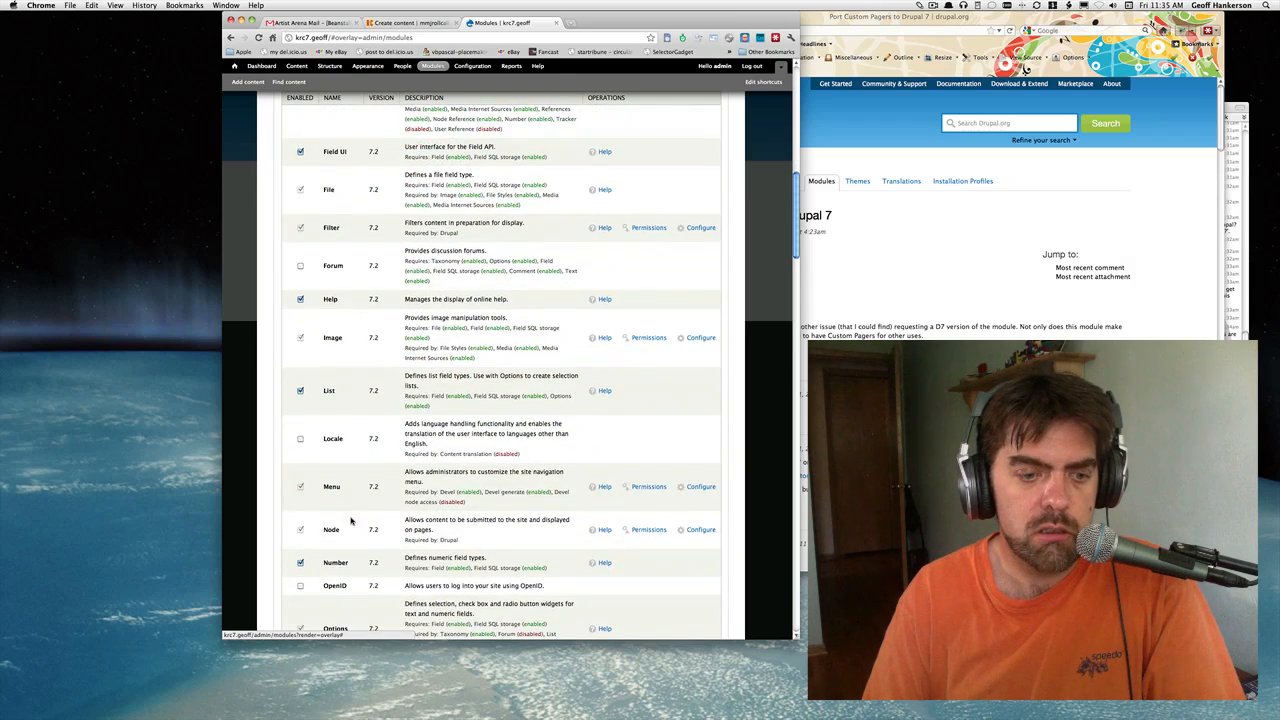
scroll(down, 3)
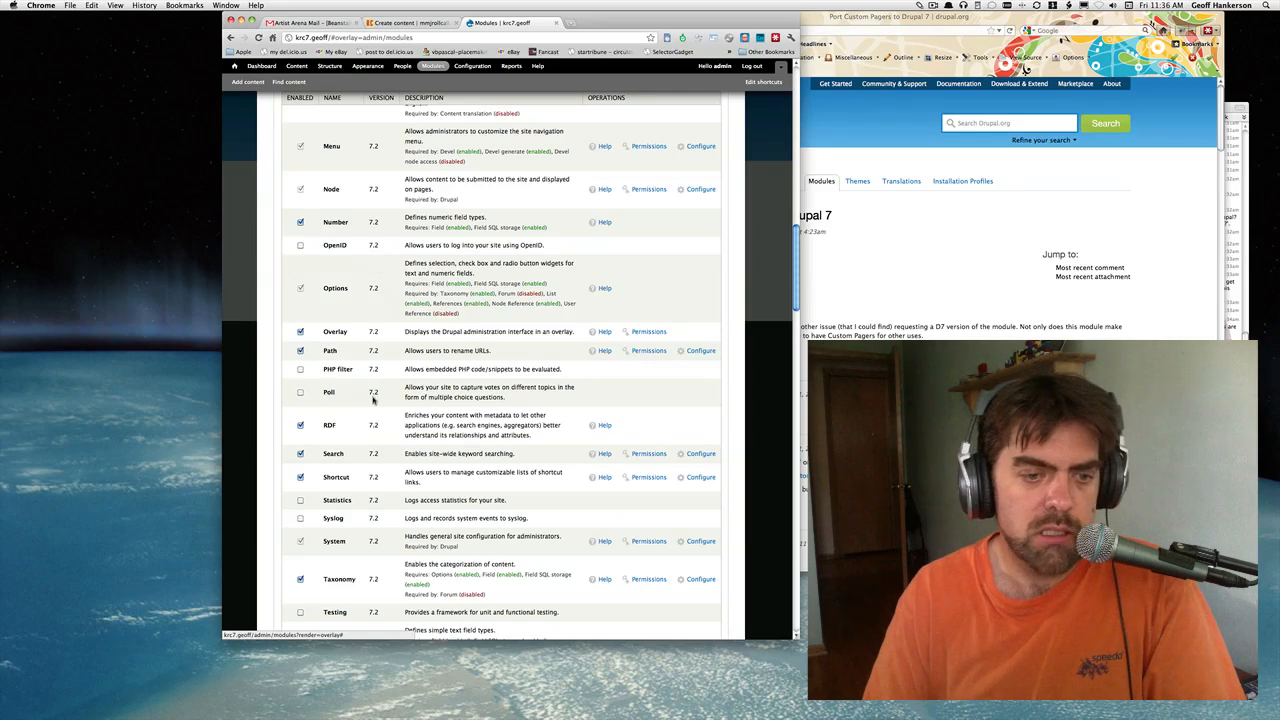
scroll(down, 3)
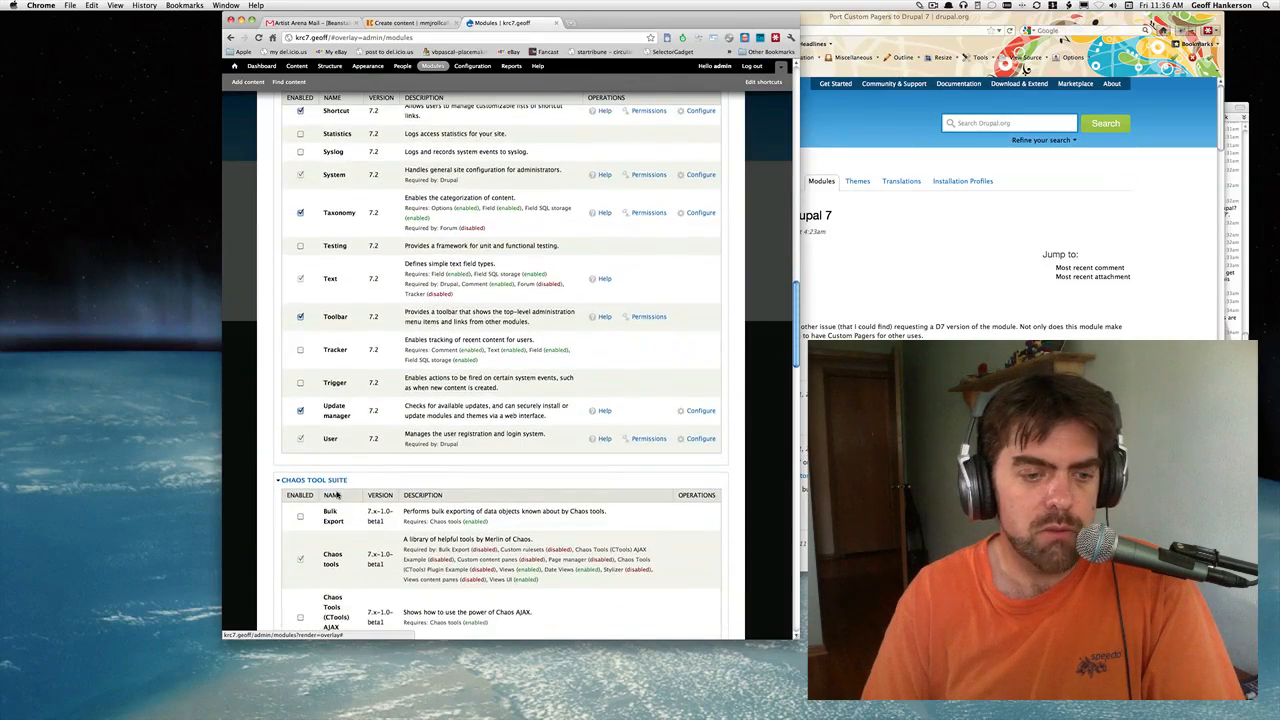
scroll(down, 3)
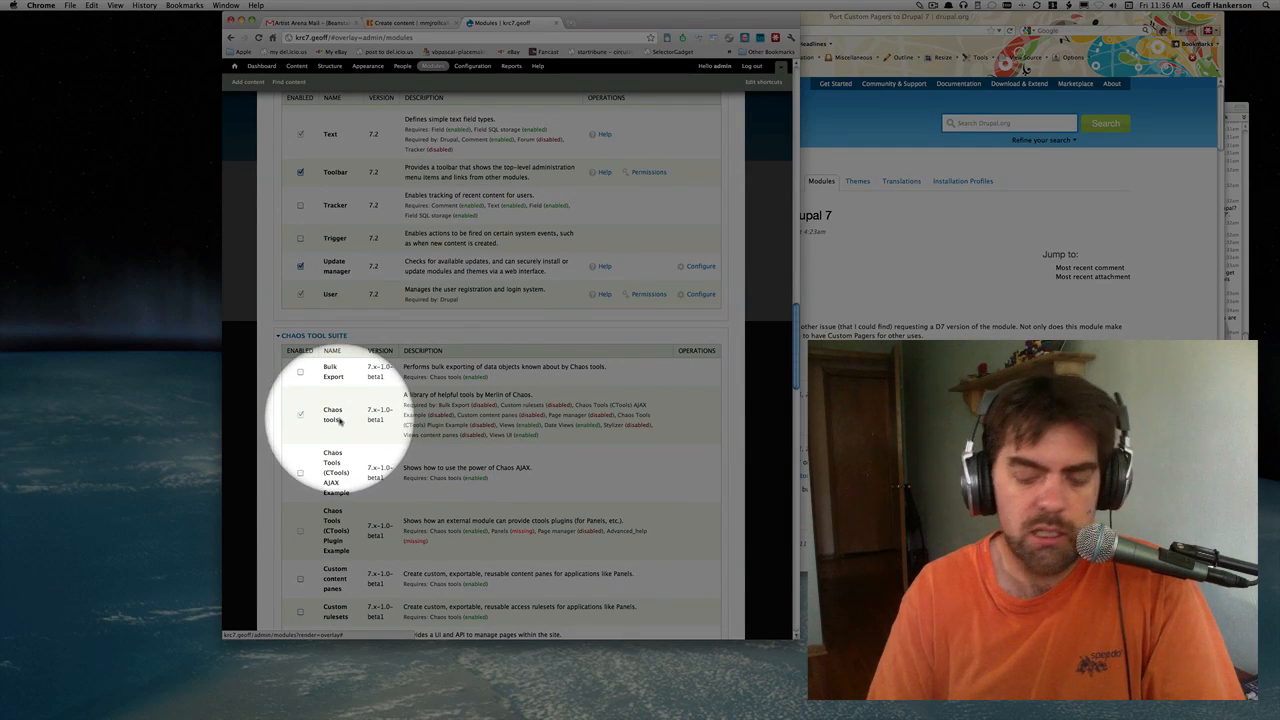
scroll(down, 3)
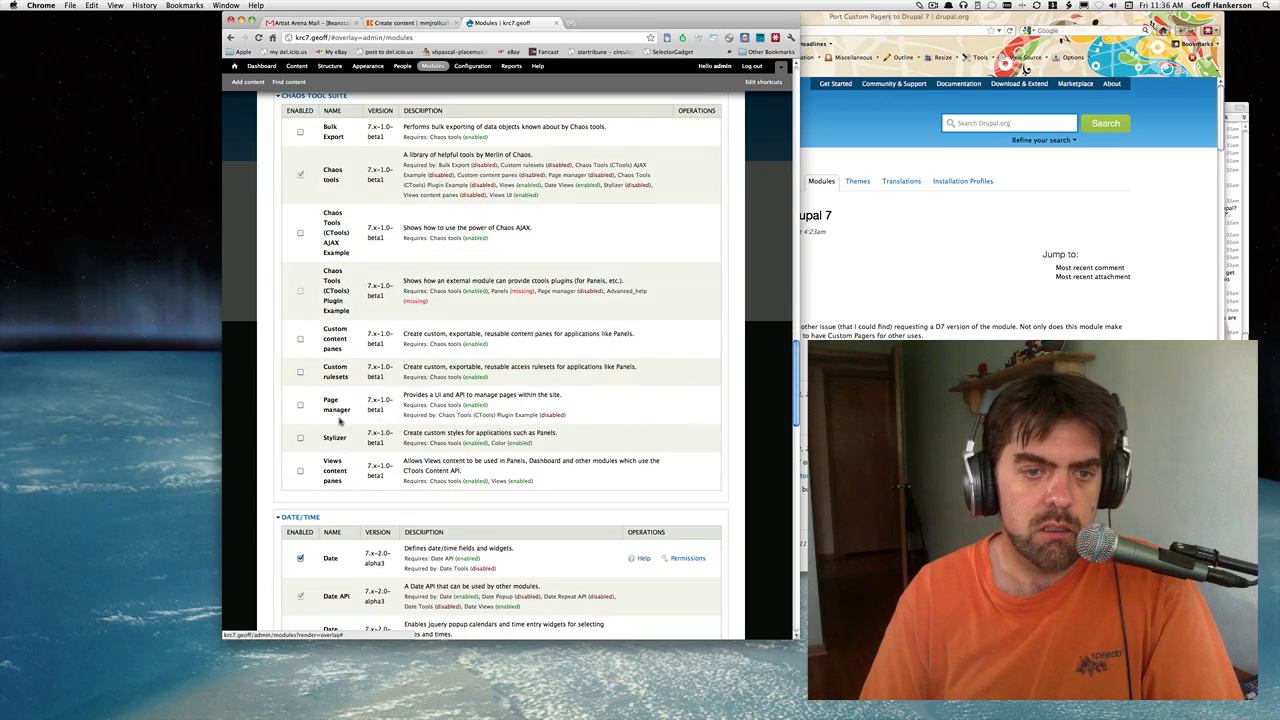
scroll(down, 3)
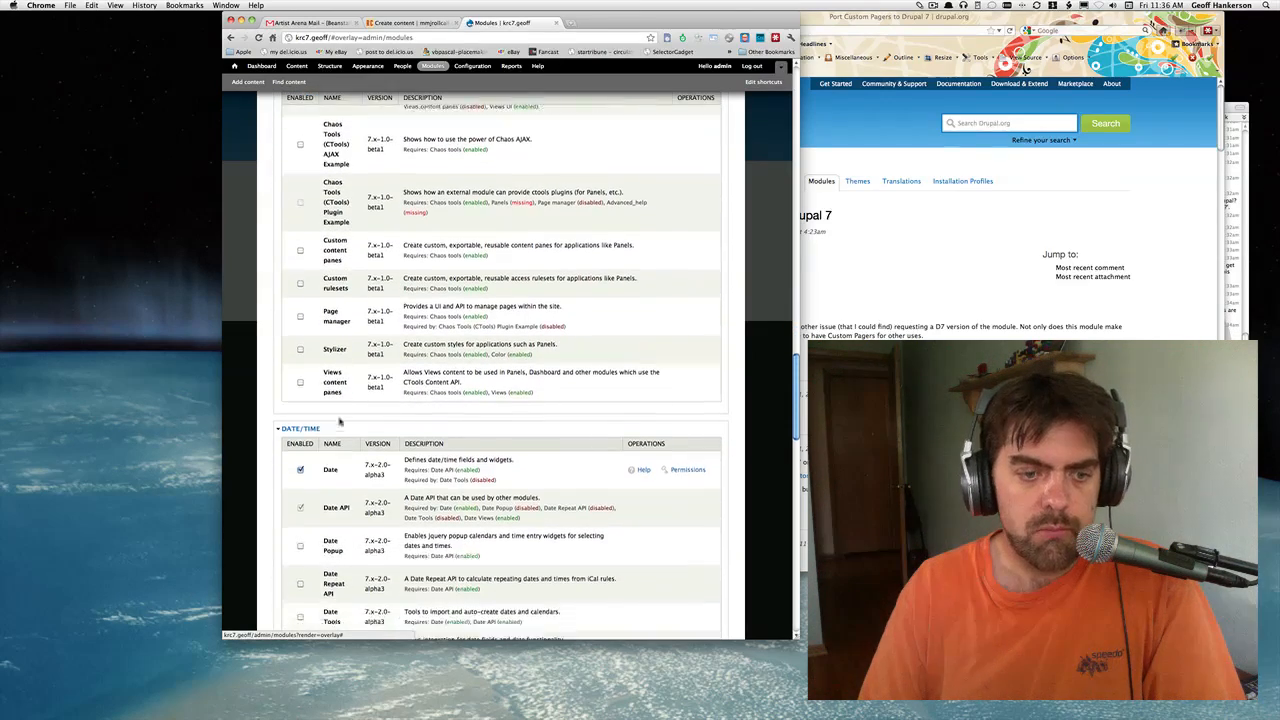
scroll(down, 3)
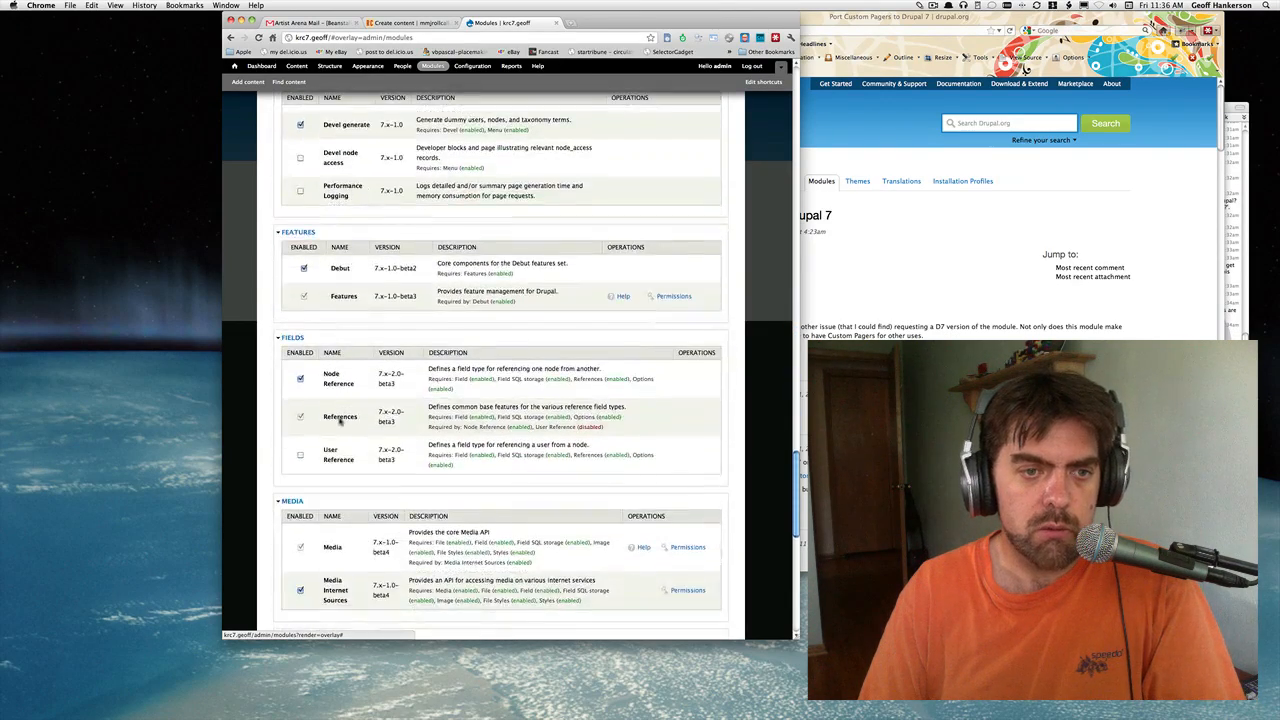
scroll(down, 3)
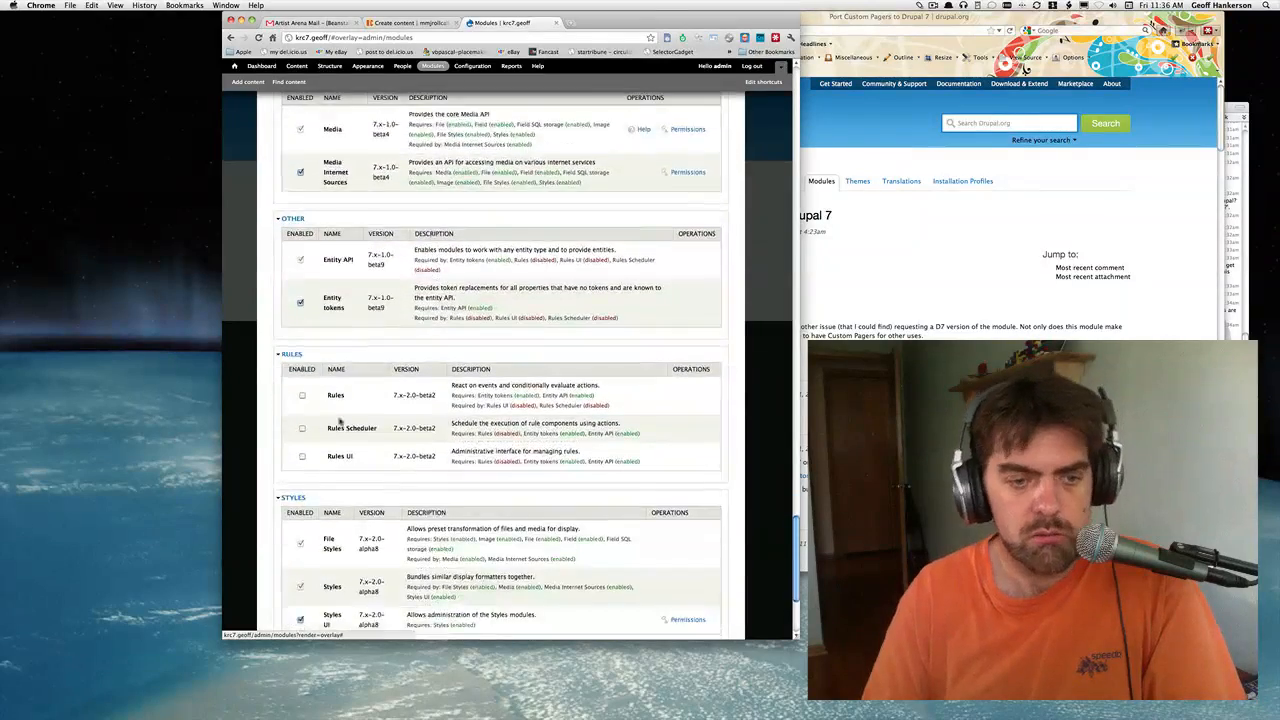
scroll(down, 3)
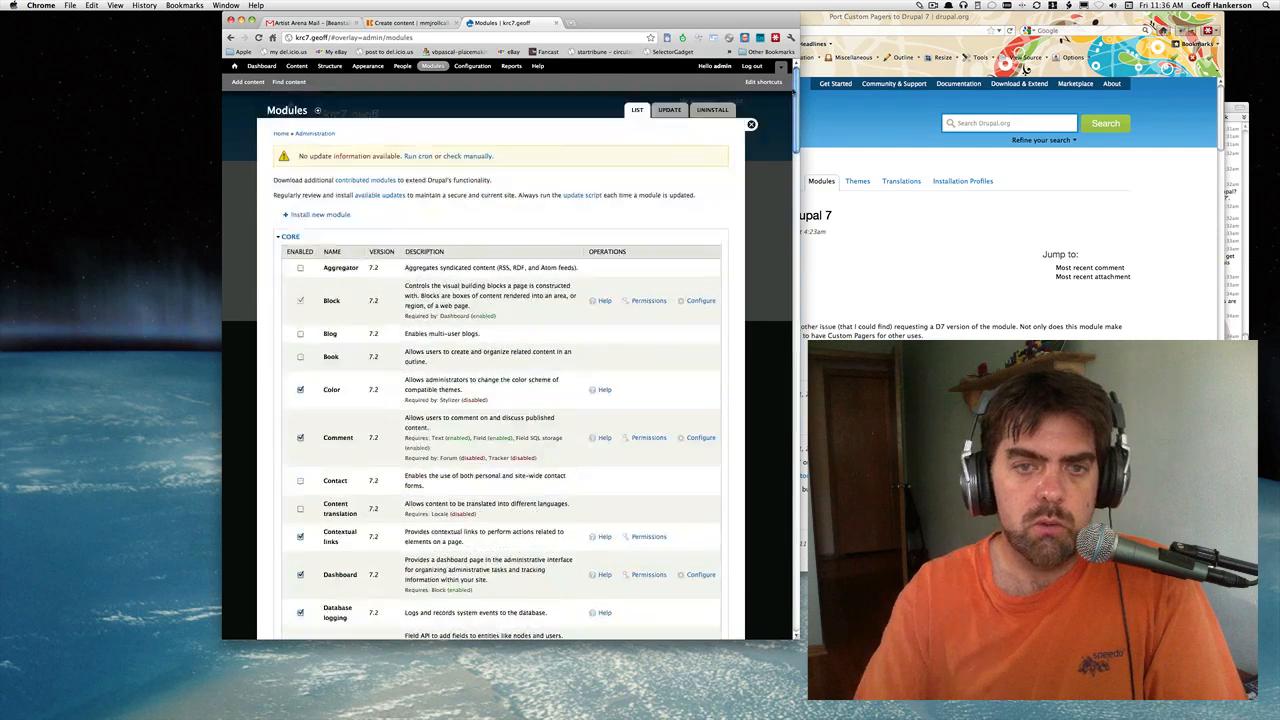
Scroll down to the Styles and Views sections at the end of the module list.
scroll(down, 3)
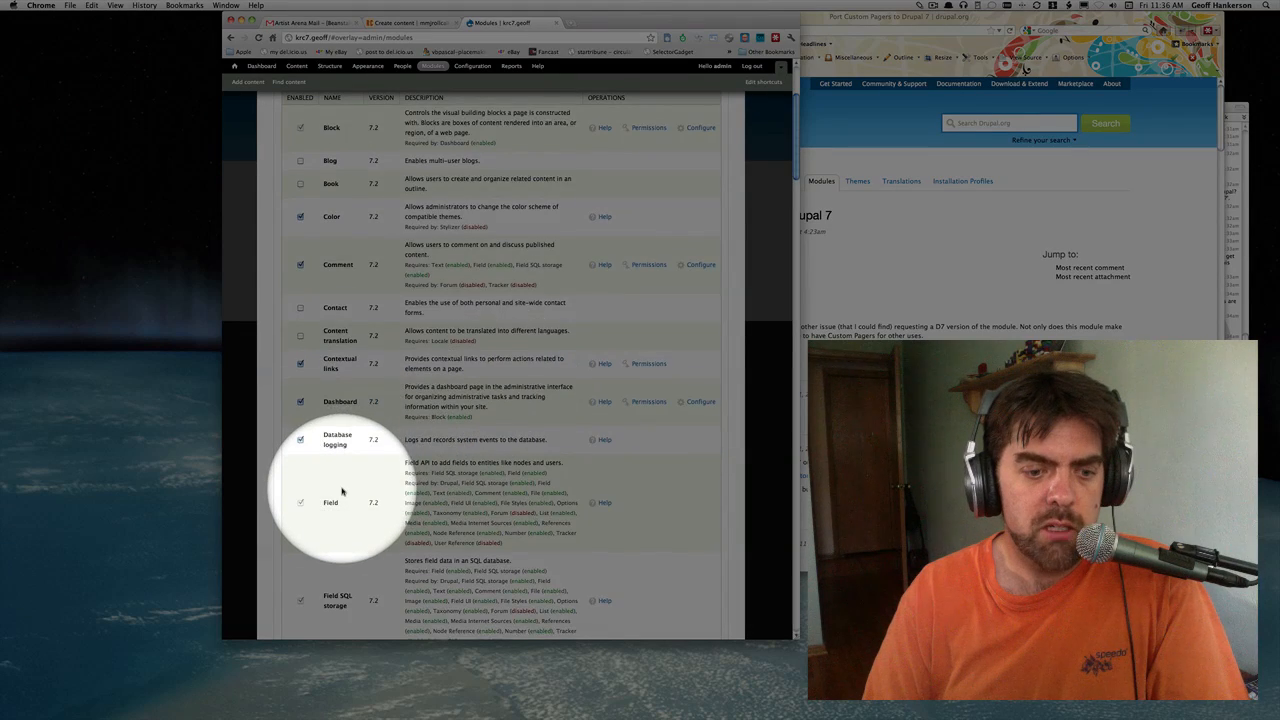
scroll(down, 3)
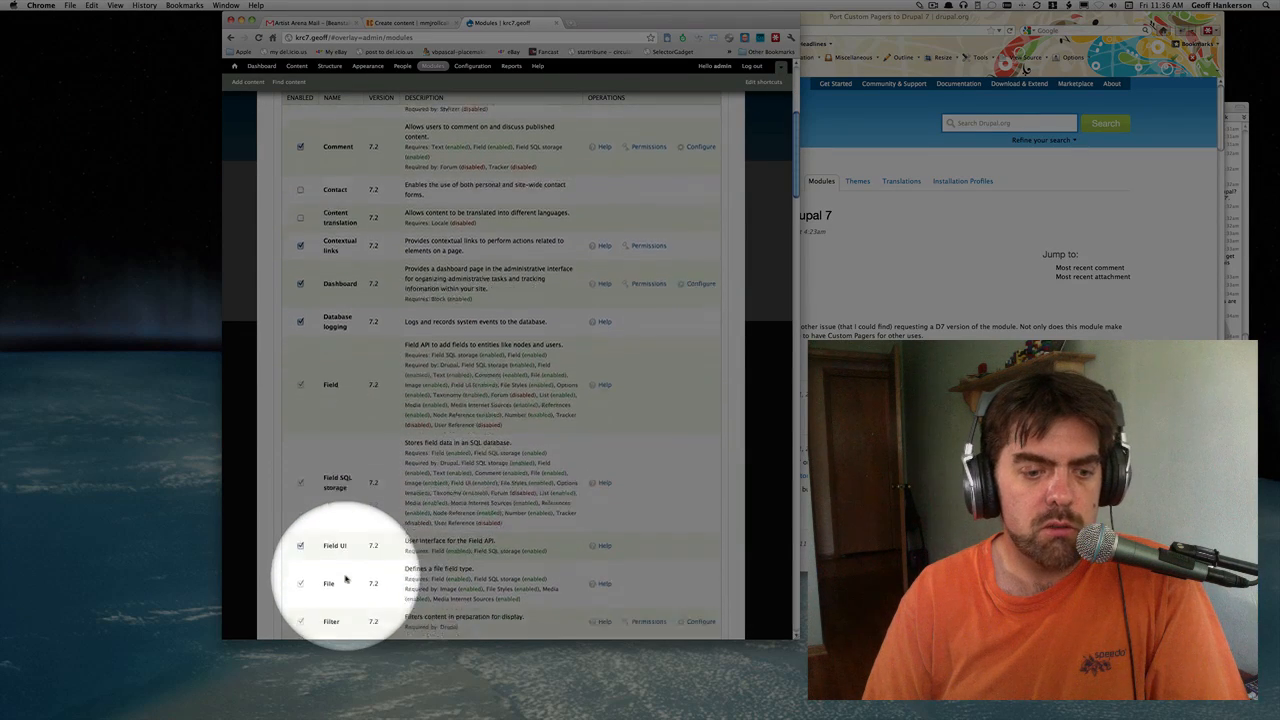
scroll(down, 3)
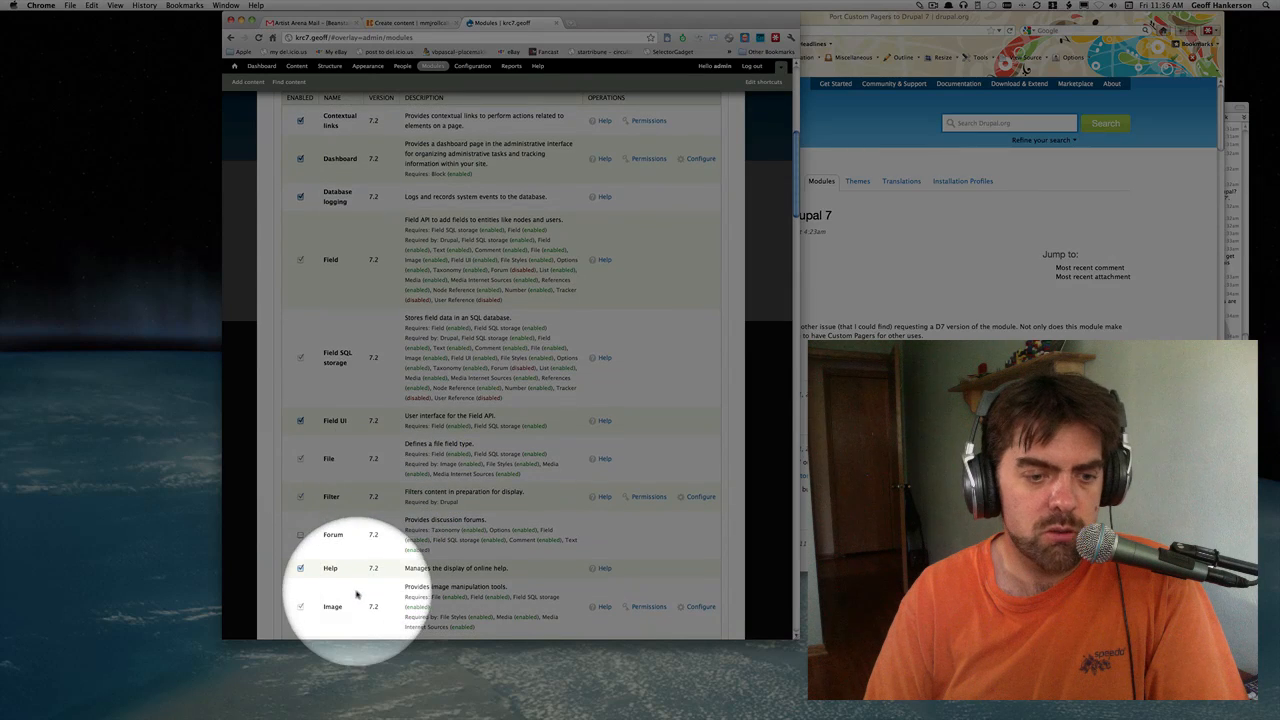
scroll(down, 3)
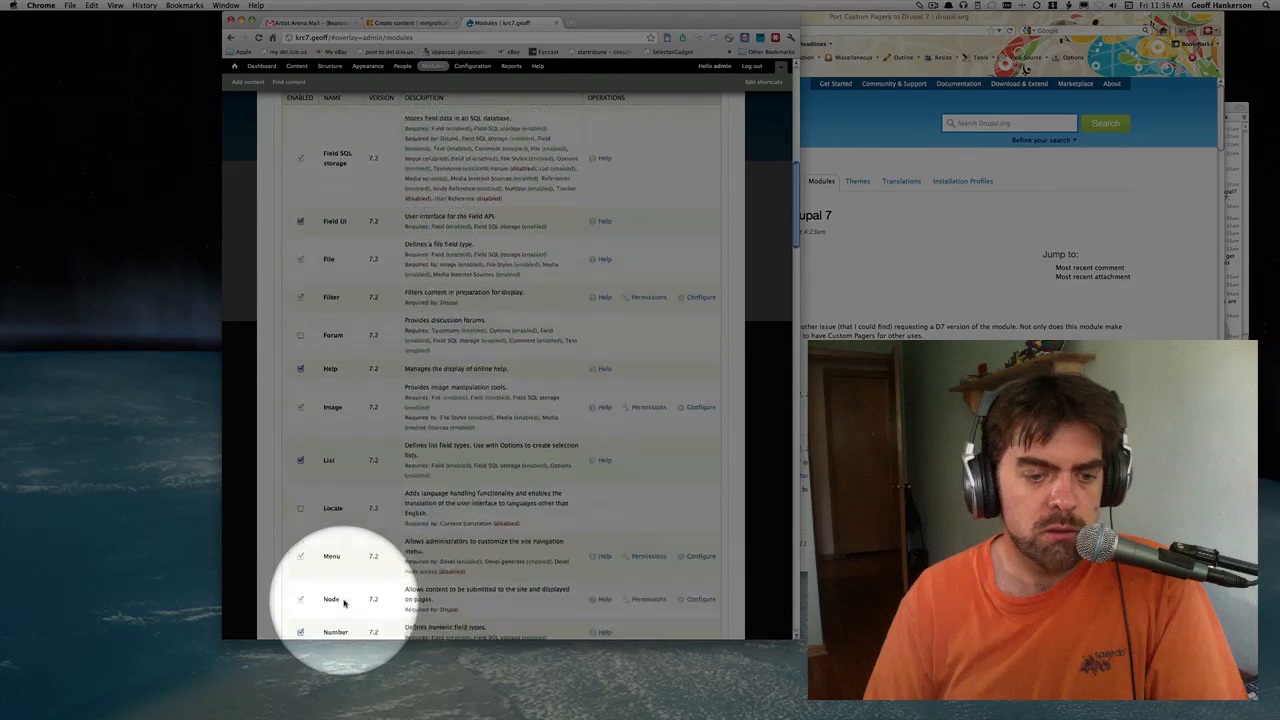
scroll(down, 3)
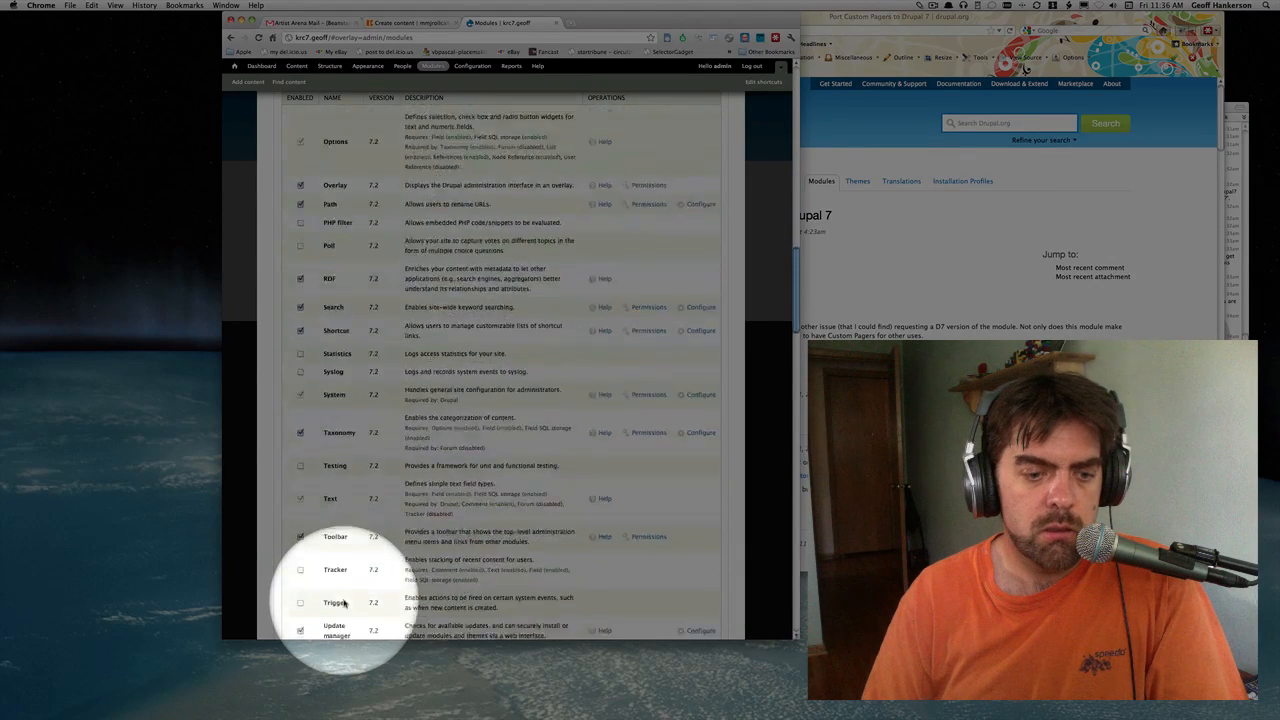
scroll(down, 3)
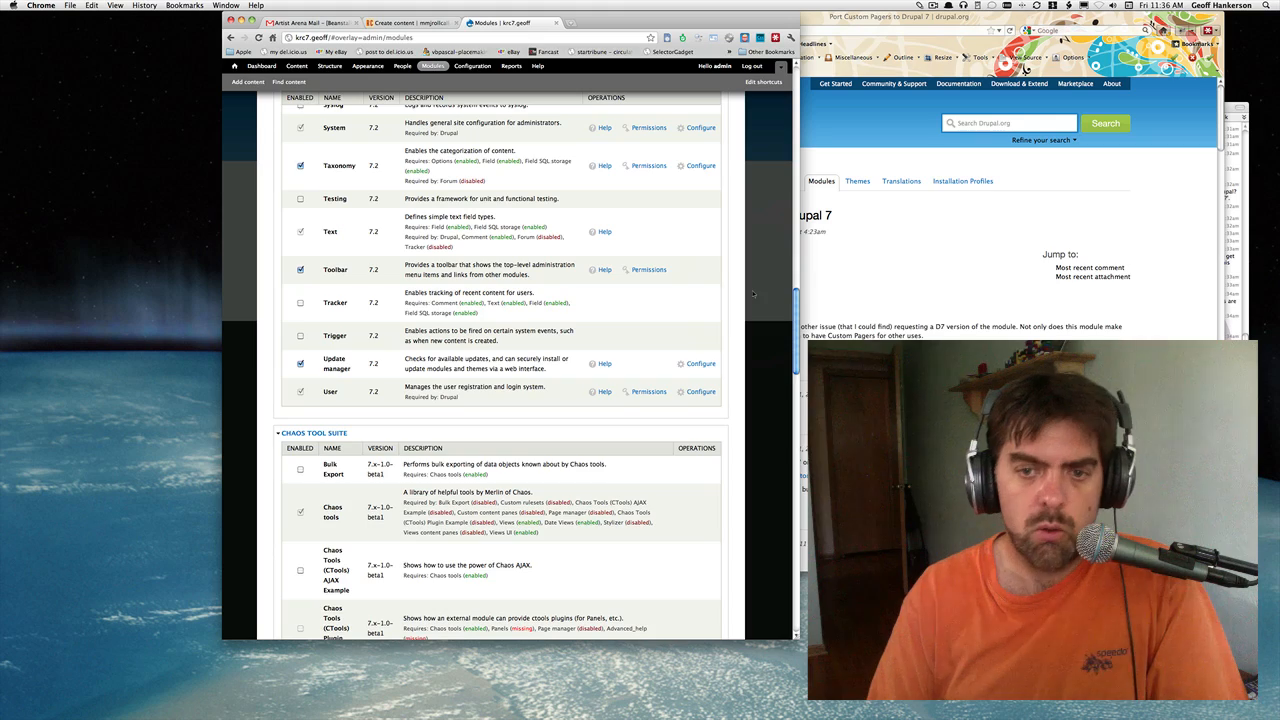
scroll(down, 3)
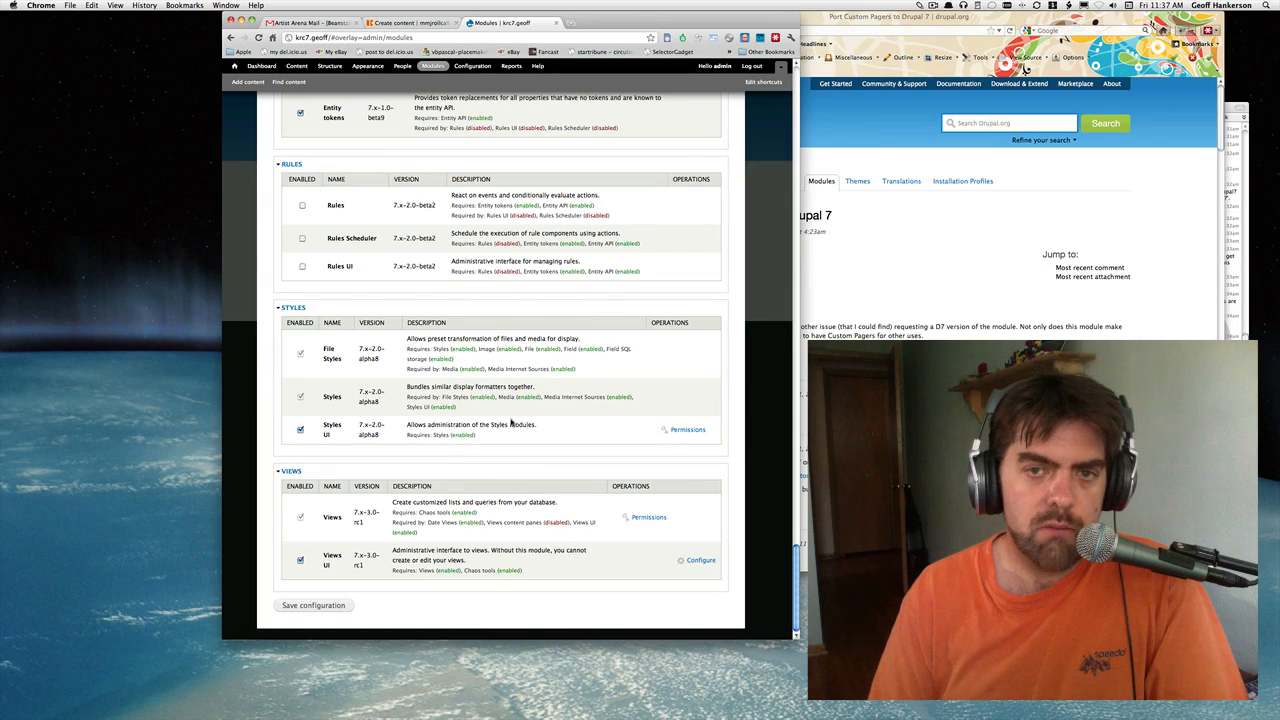
scroll(up, 3)
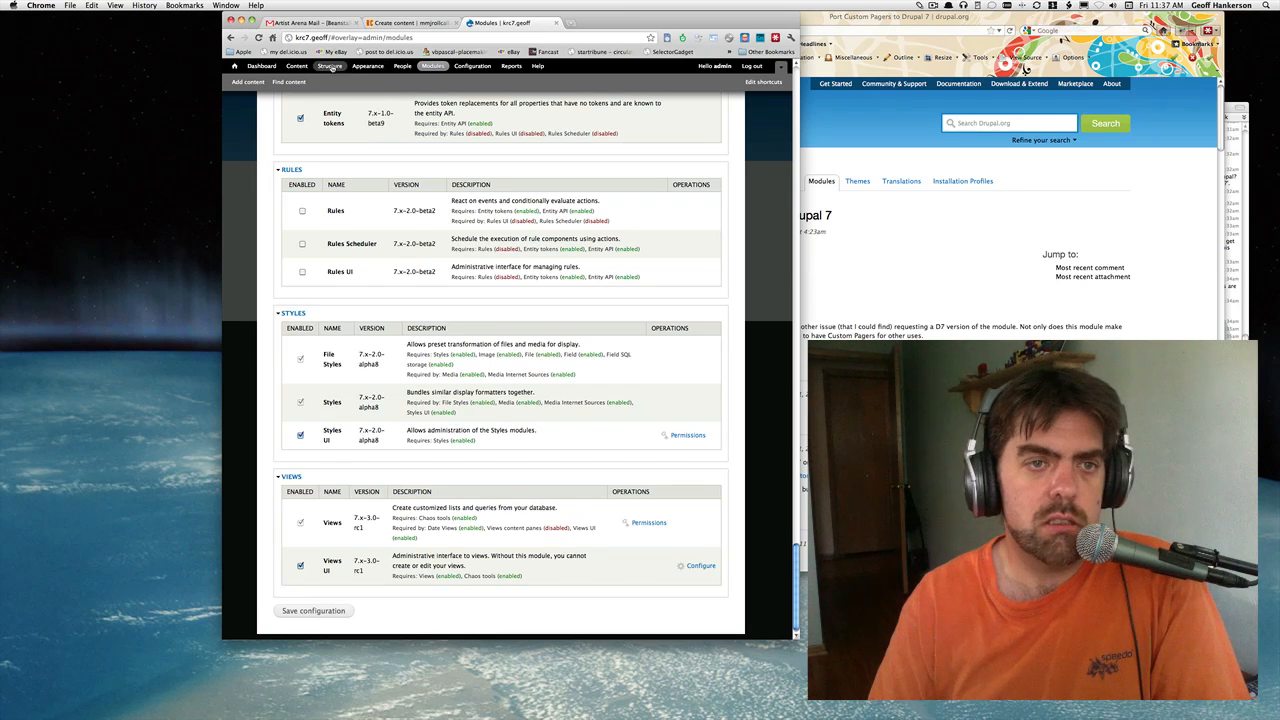
Start a new content type via Structure > Content types, named Image with description An Image.
click(328, 66)
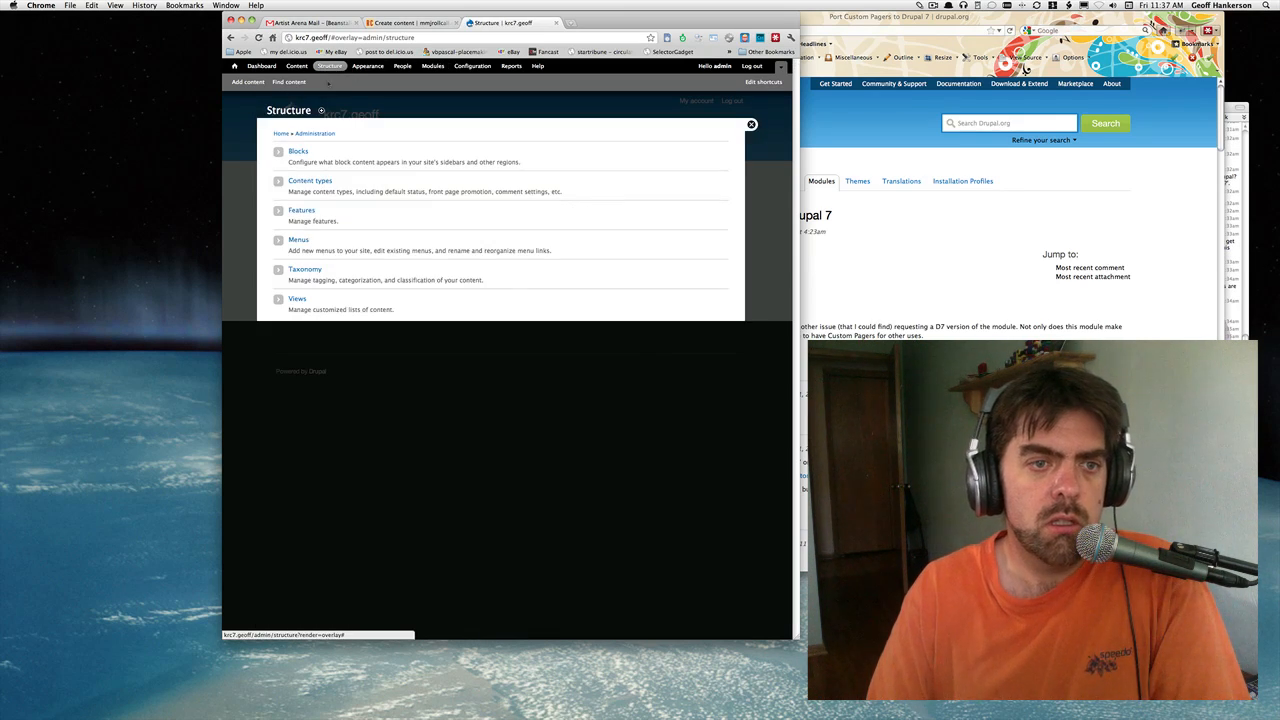
click(310, 180)
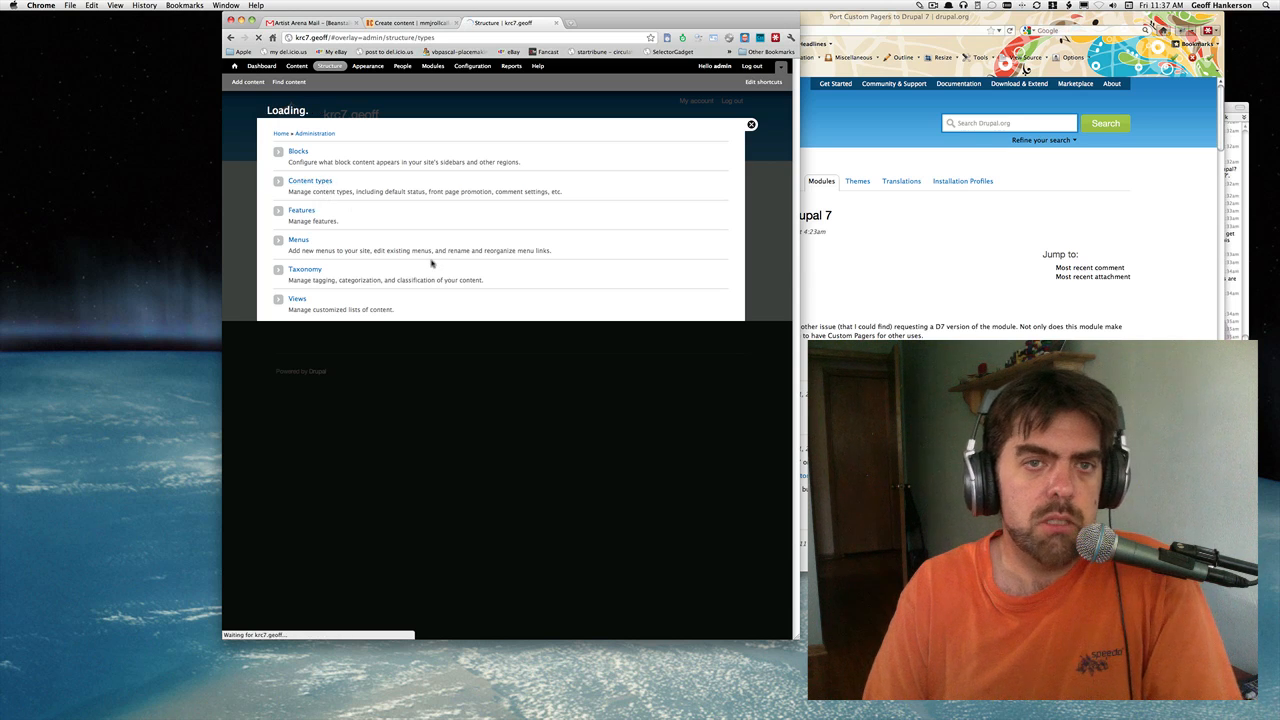
click(310, 180)
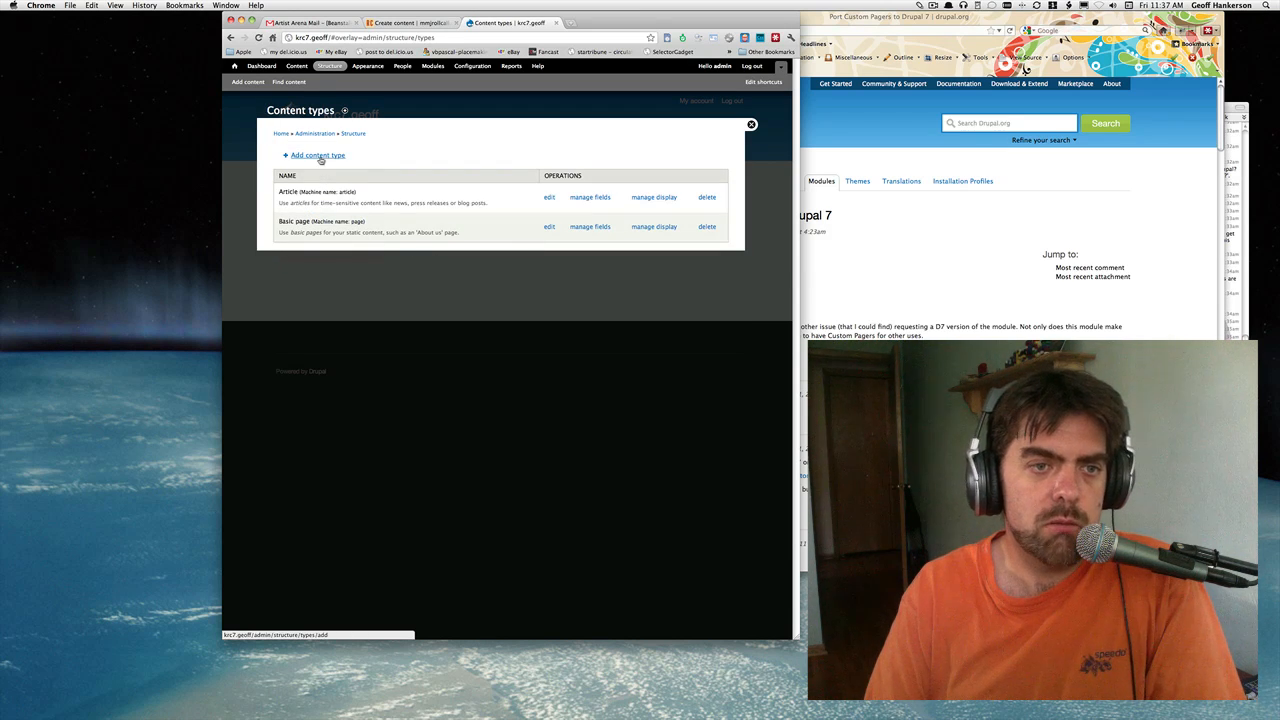
click(316, 156)
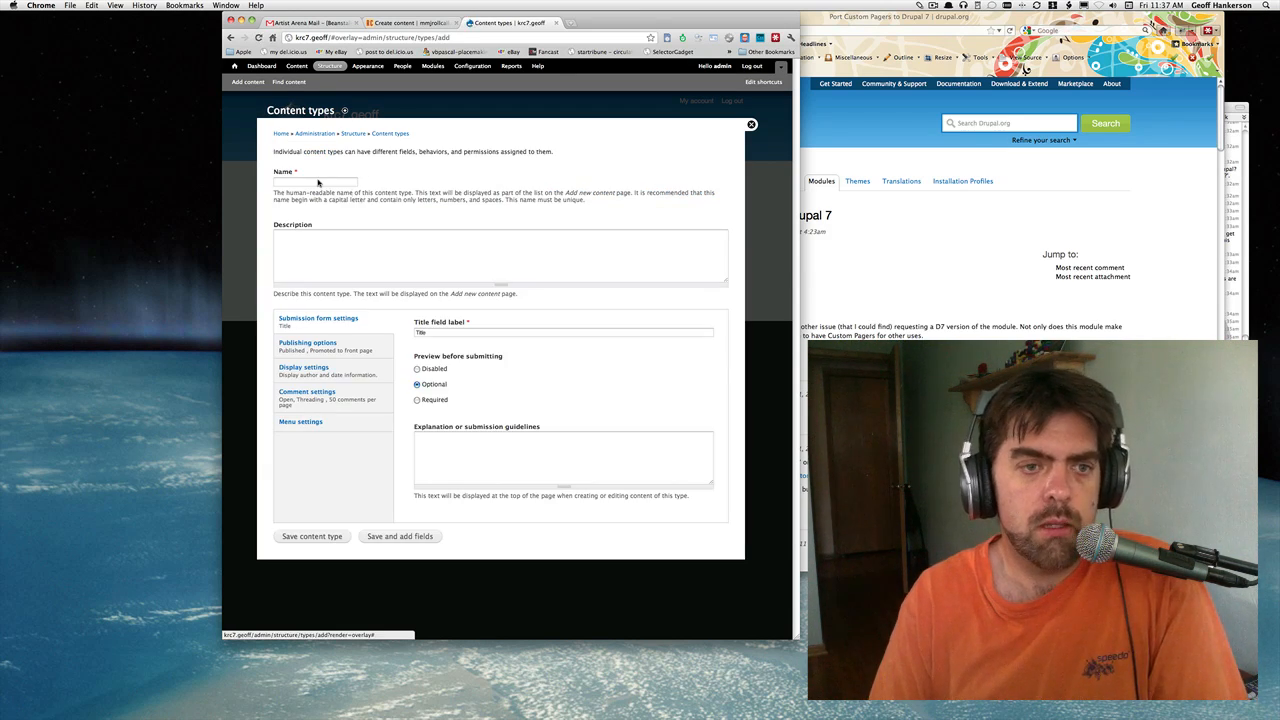
text(Image)
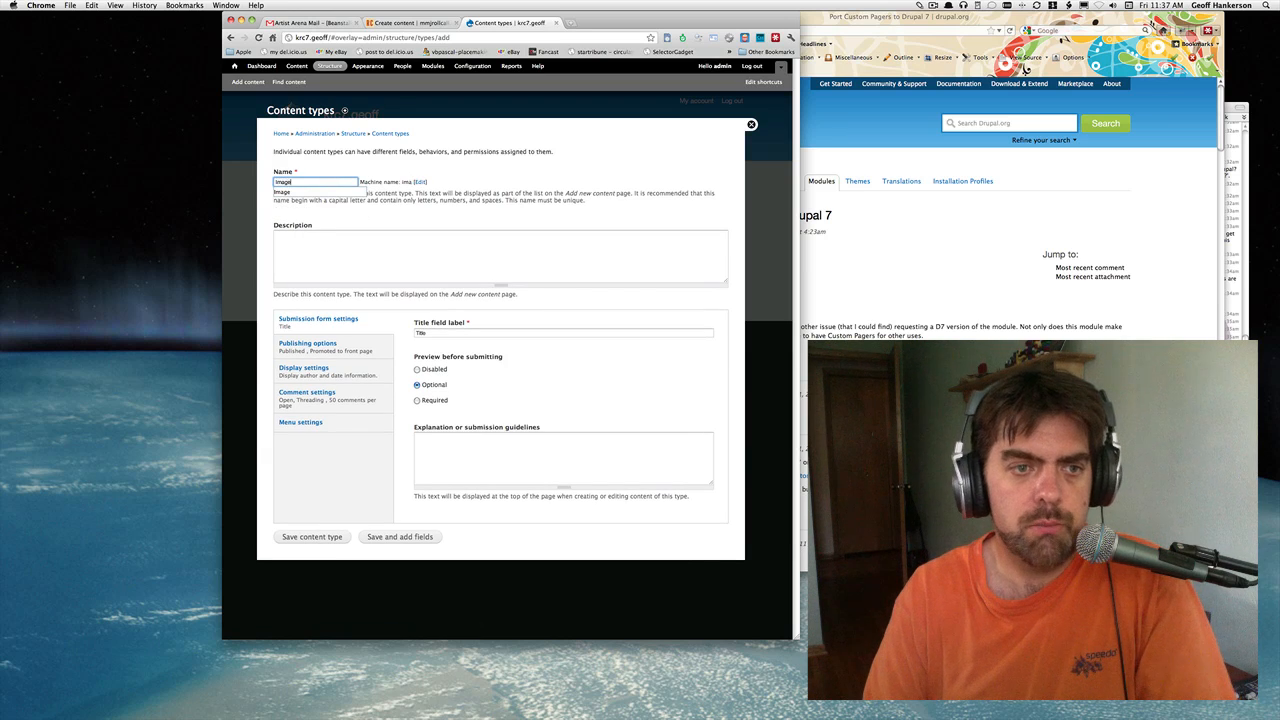
click(500, 256)
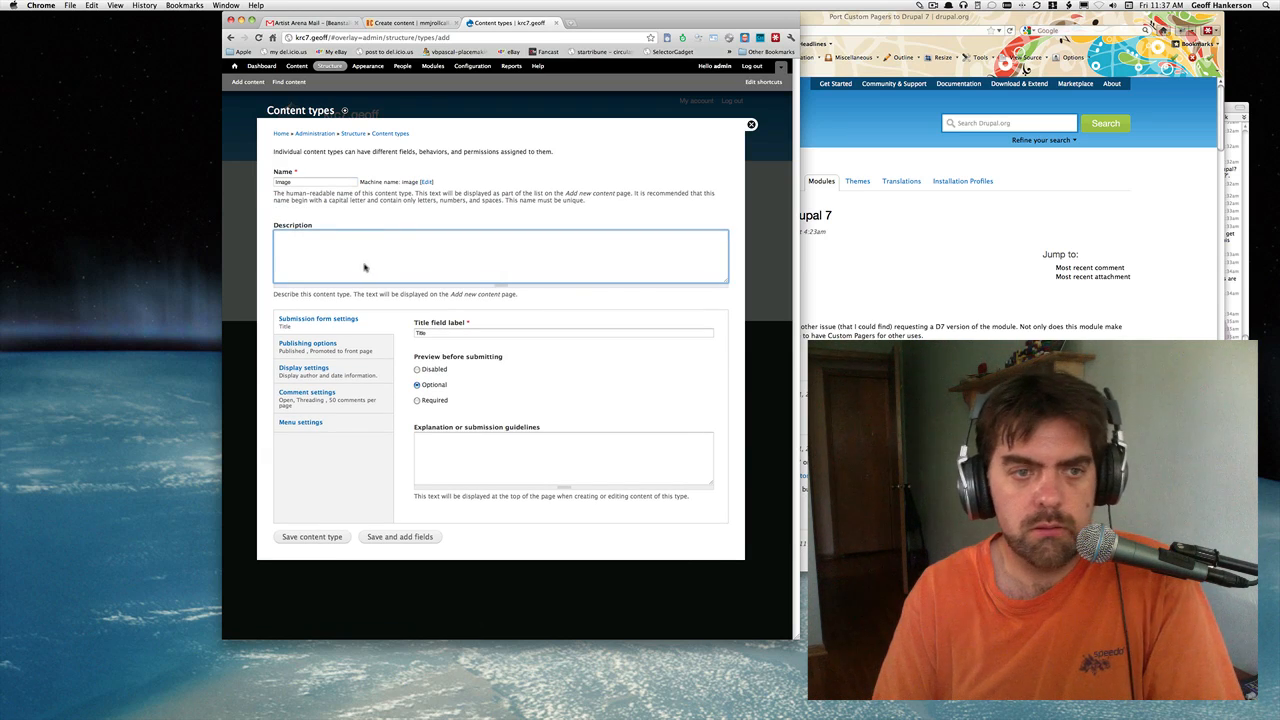
text(An Image)
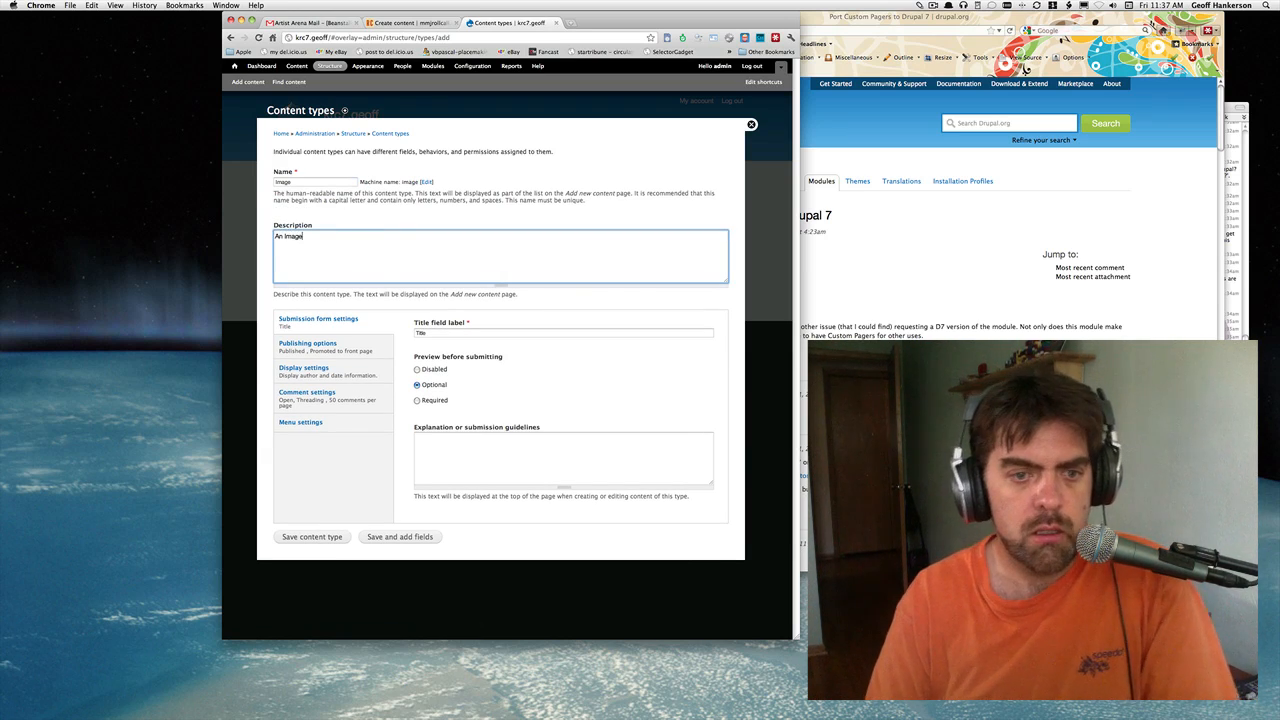
Review the submission form, publishing and menu settings, then save the Image content type.
click(308, 344)
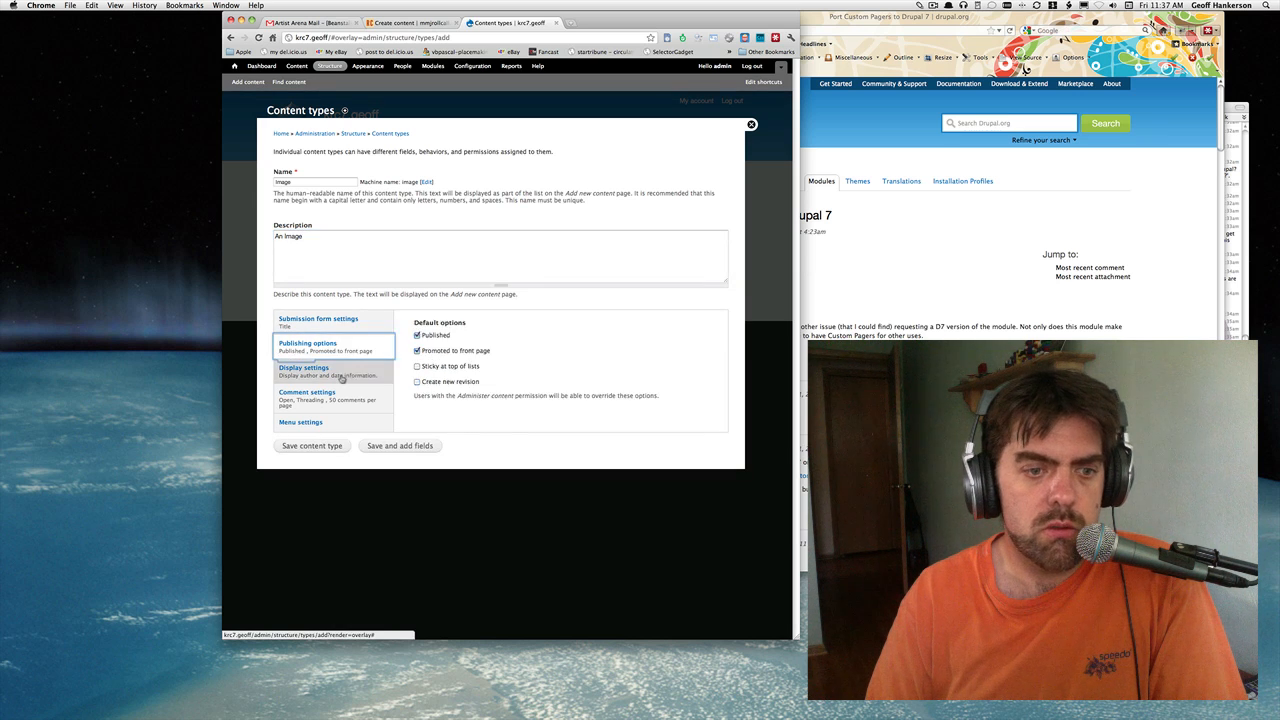
click(318, 318)
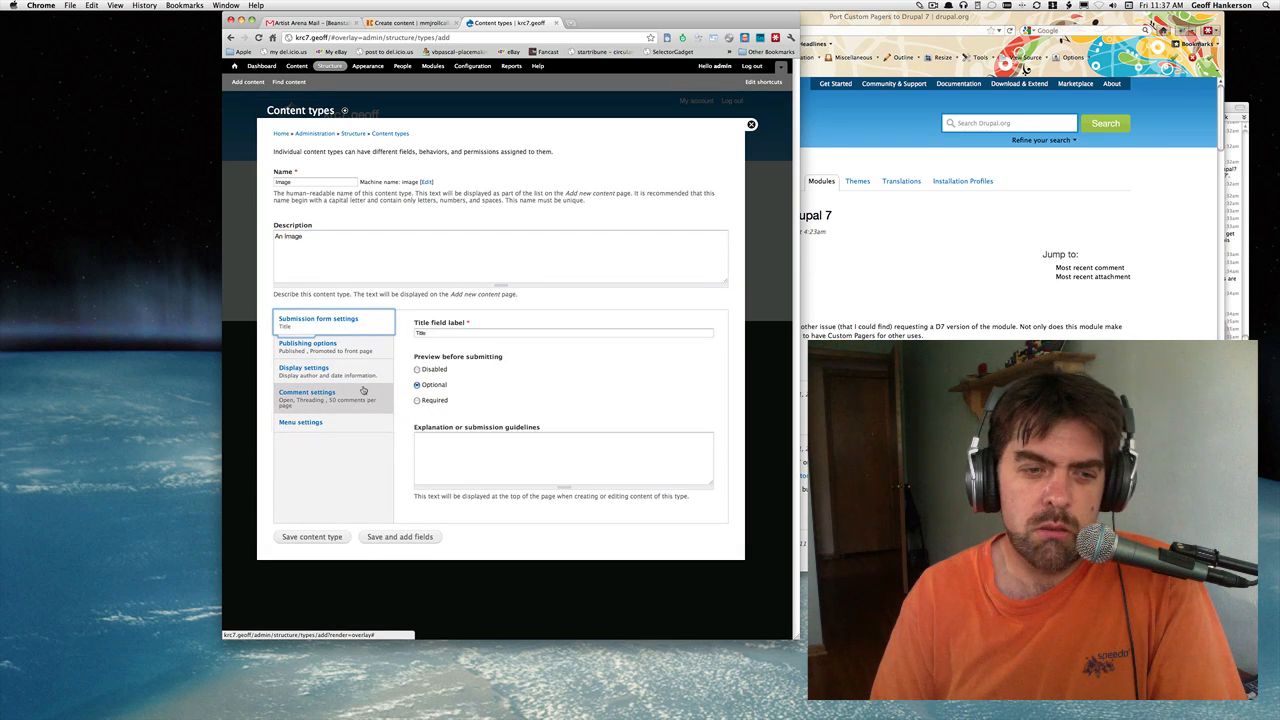
click(308, 344)
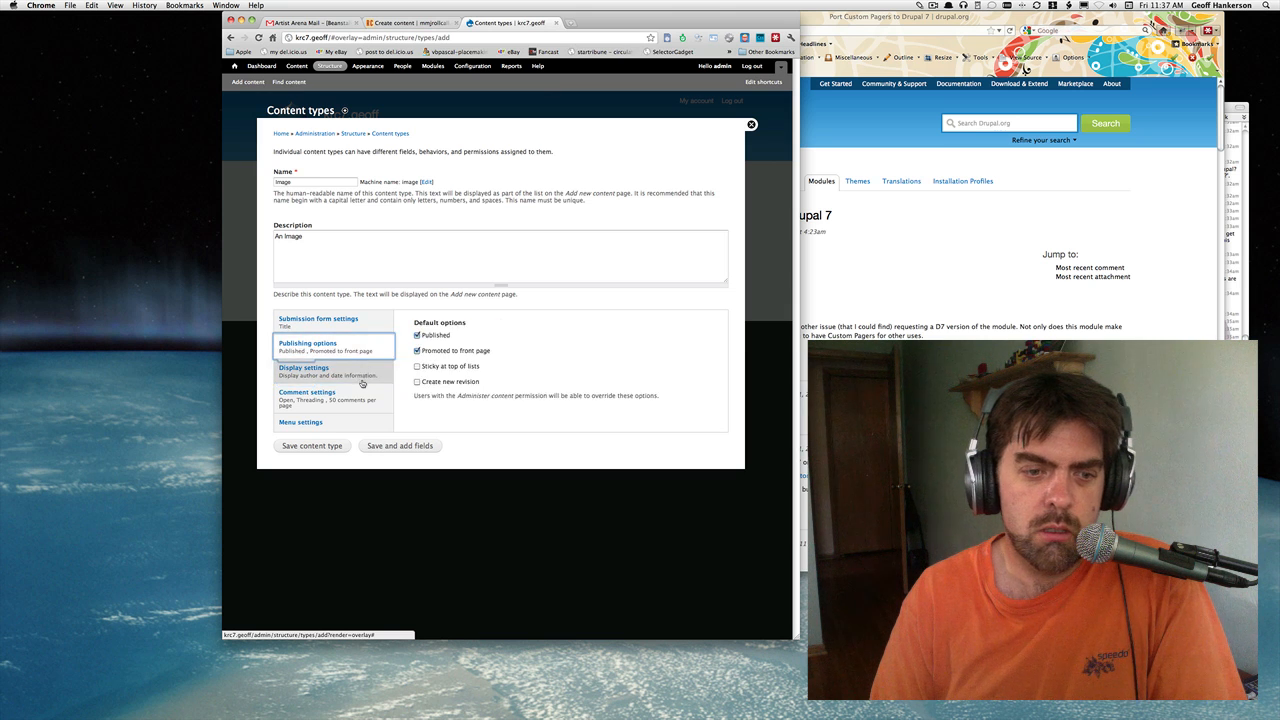
click(300, 420)
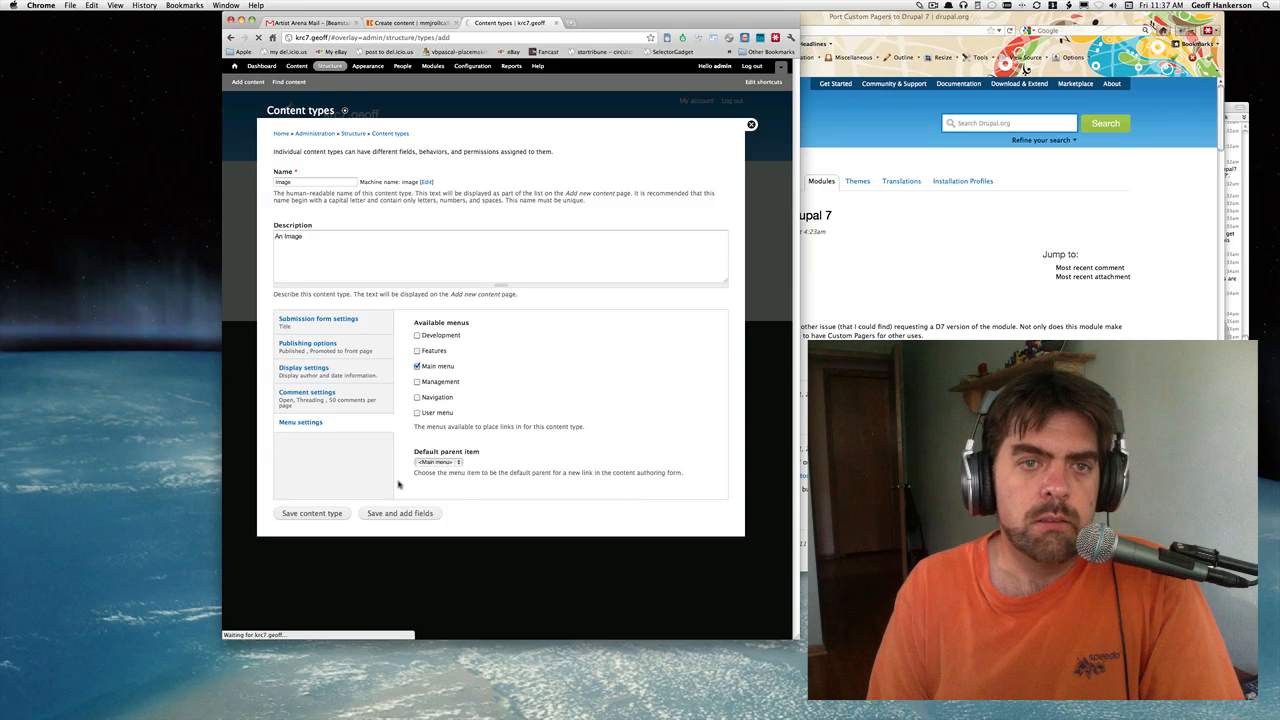
click(312, 512)
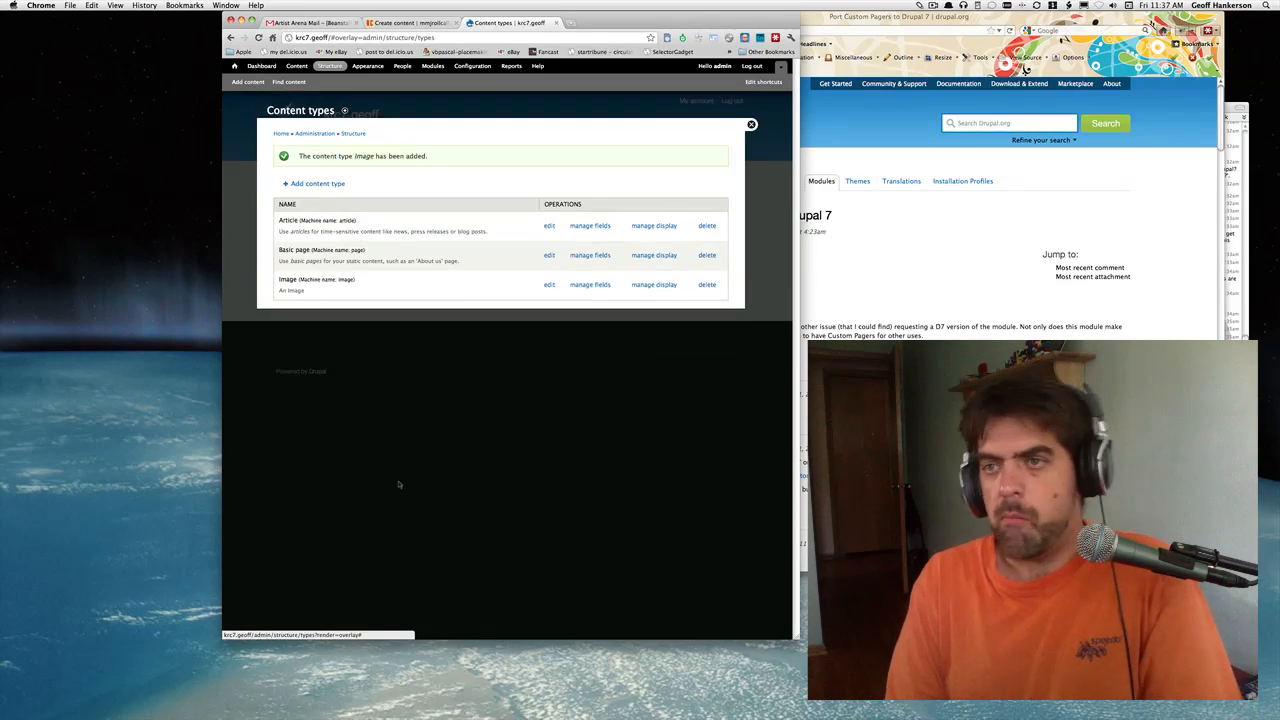
Add a new field labelled Photo, machine name photo, of type Image to the Image content type.
click(590, 284)
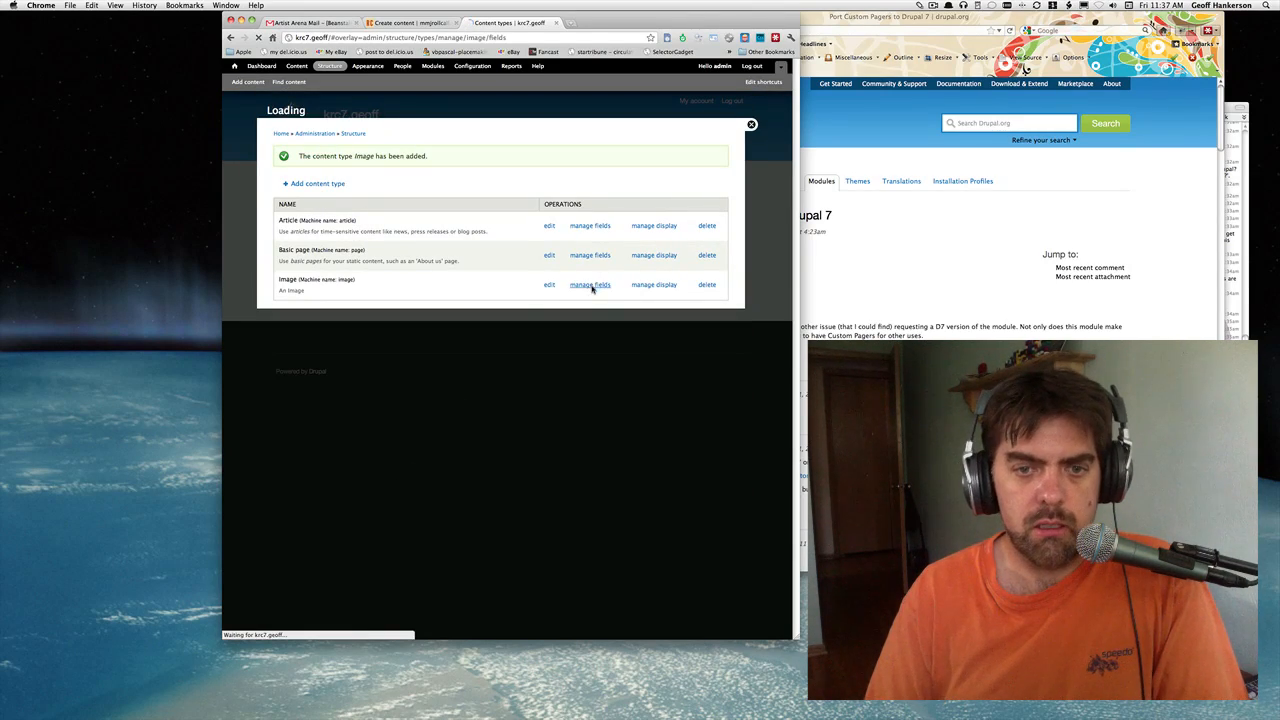
click(590, 284)
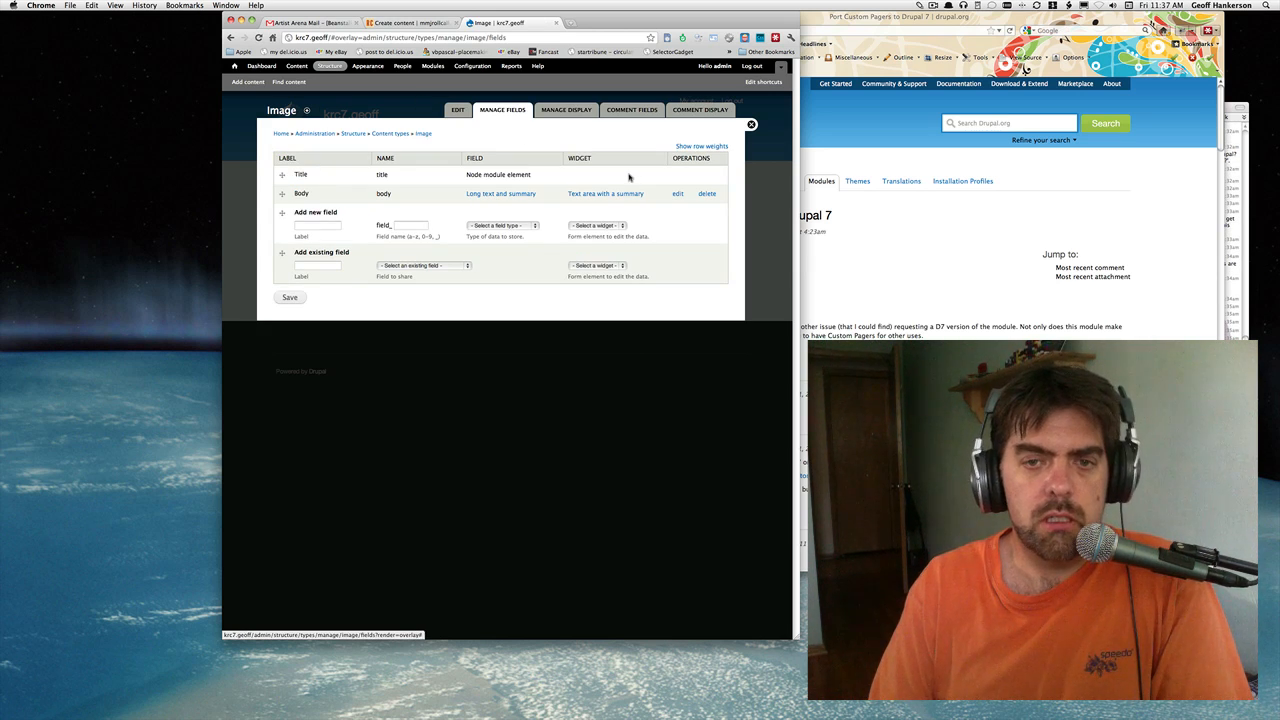
click(318, 224)
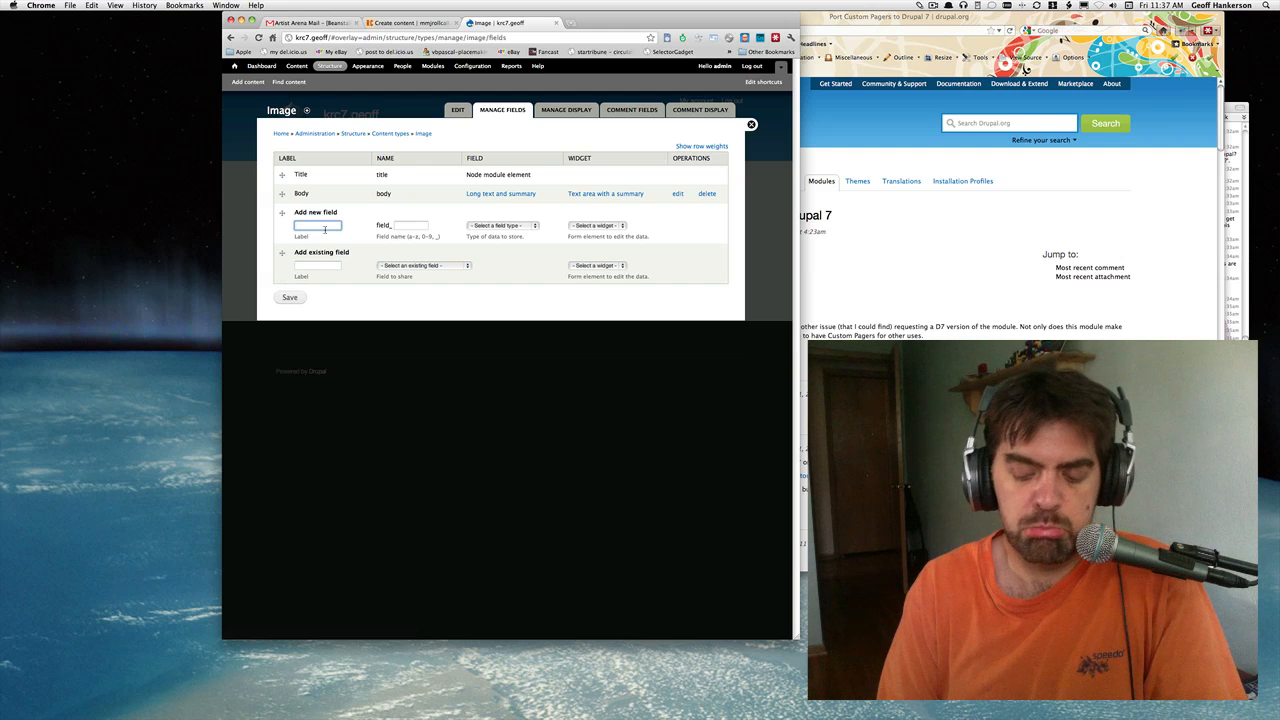
text(Photo)
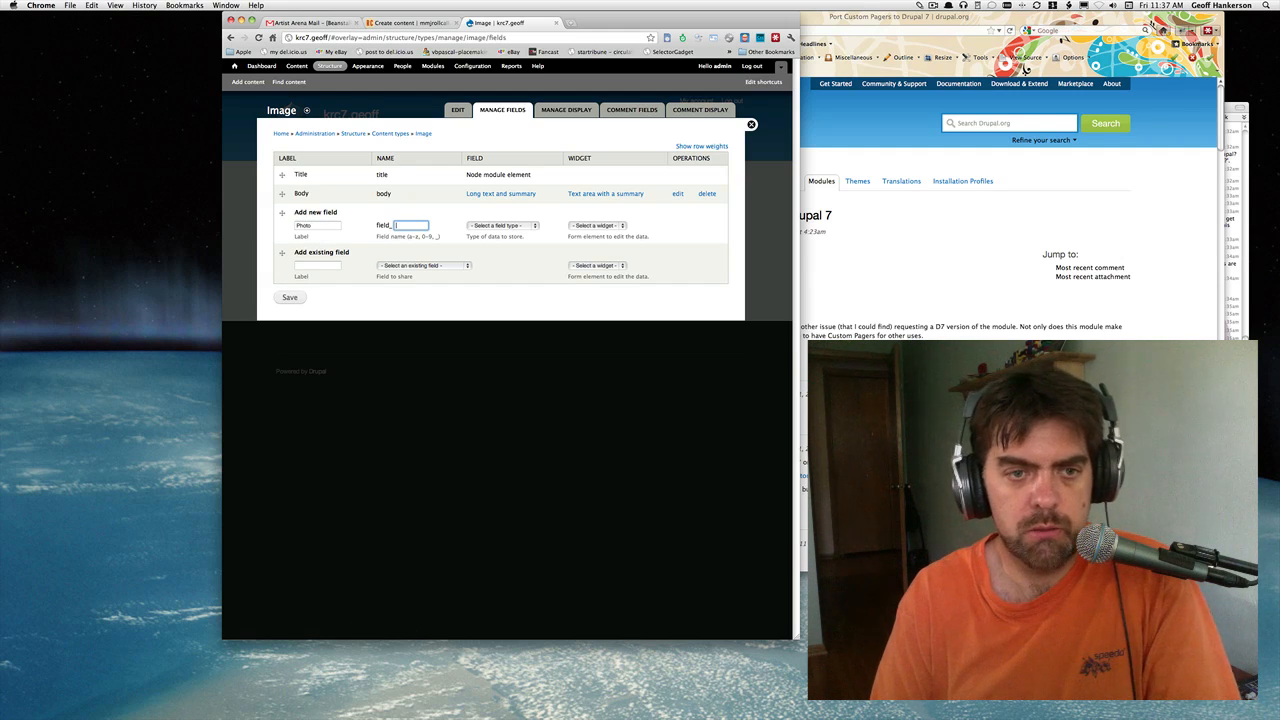
text(photo)
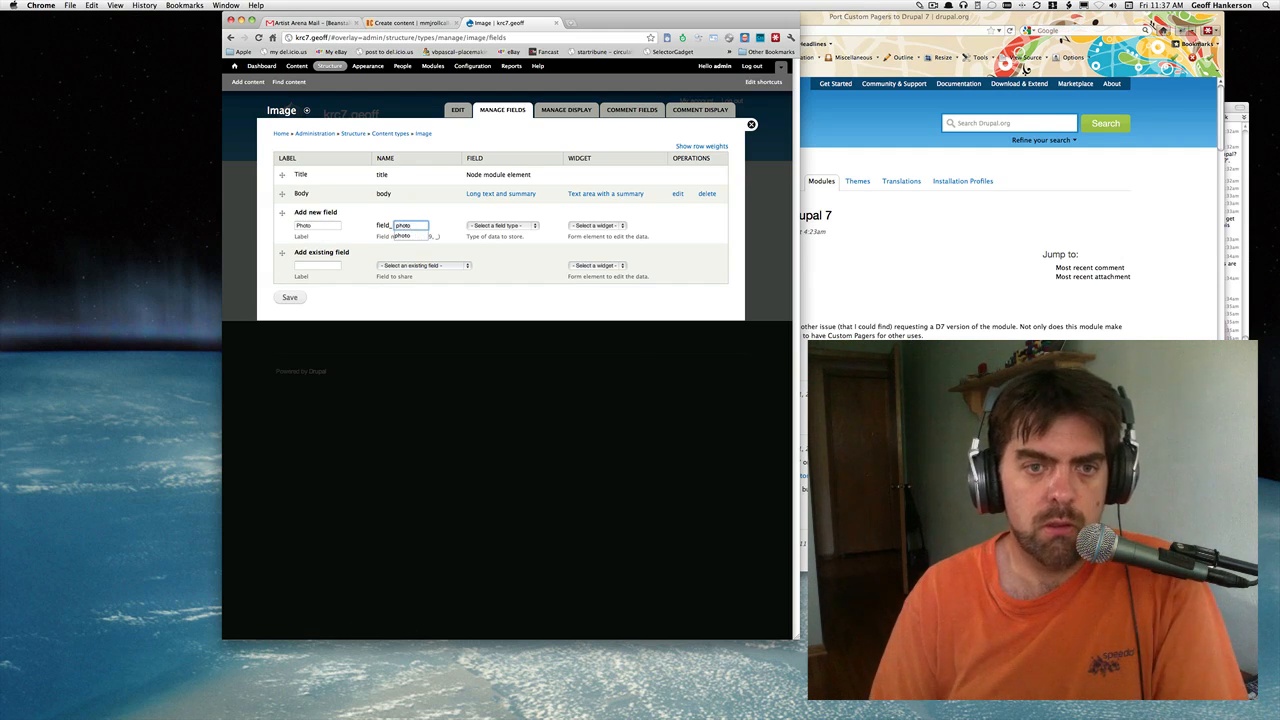
click(504, 224)
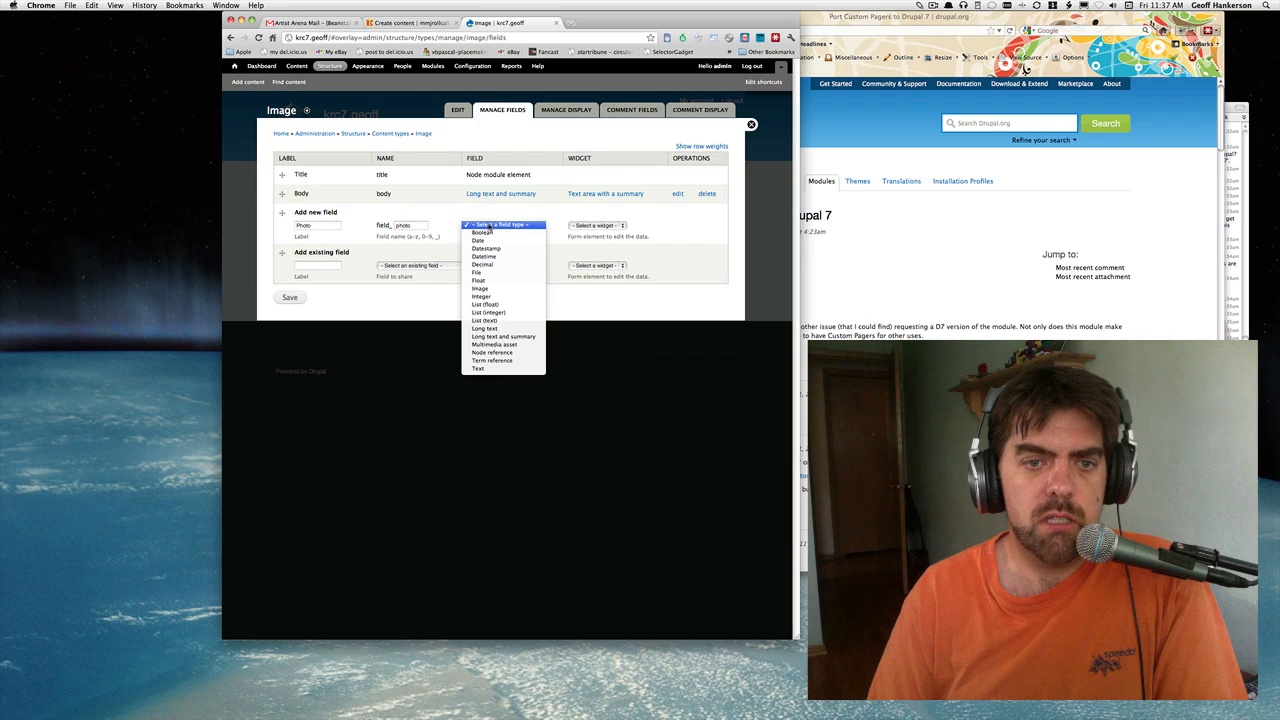
mouse_move(480, 272)
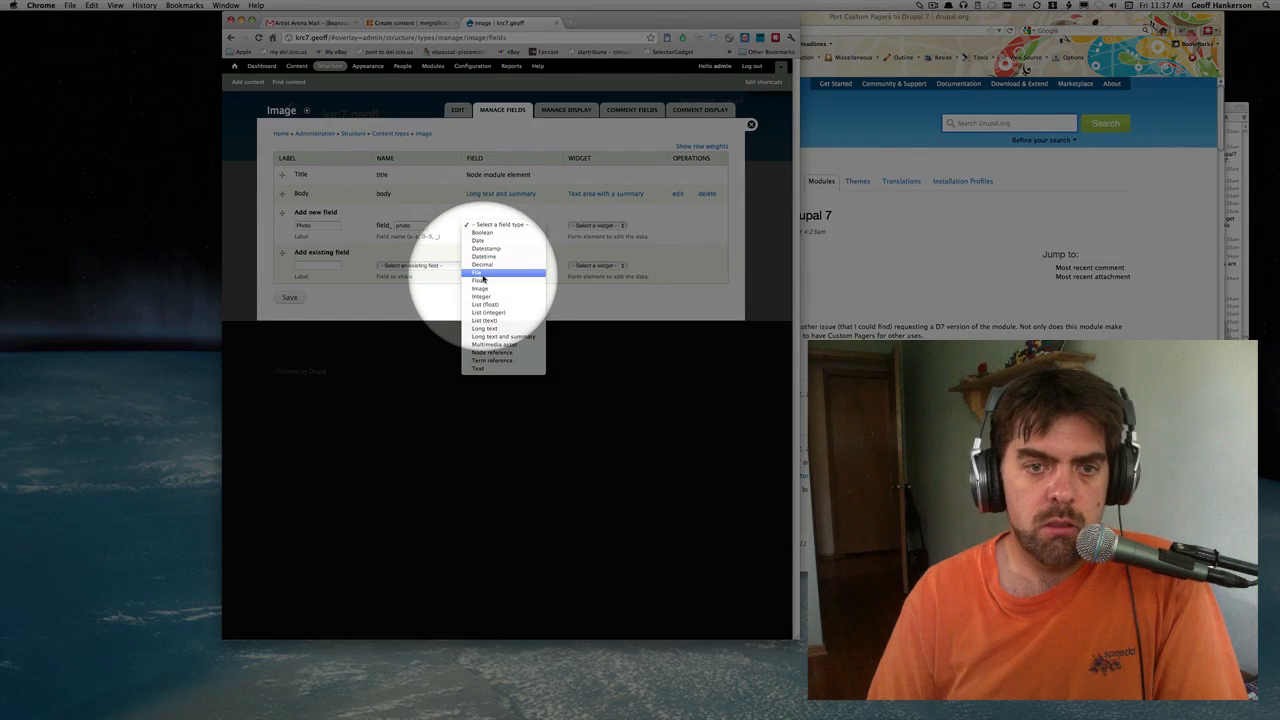
click(480, 288)
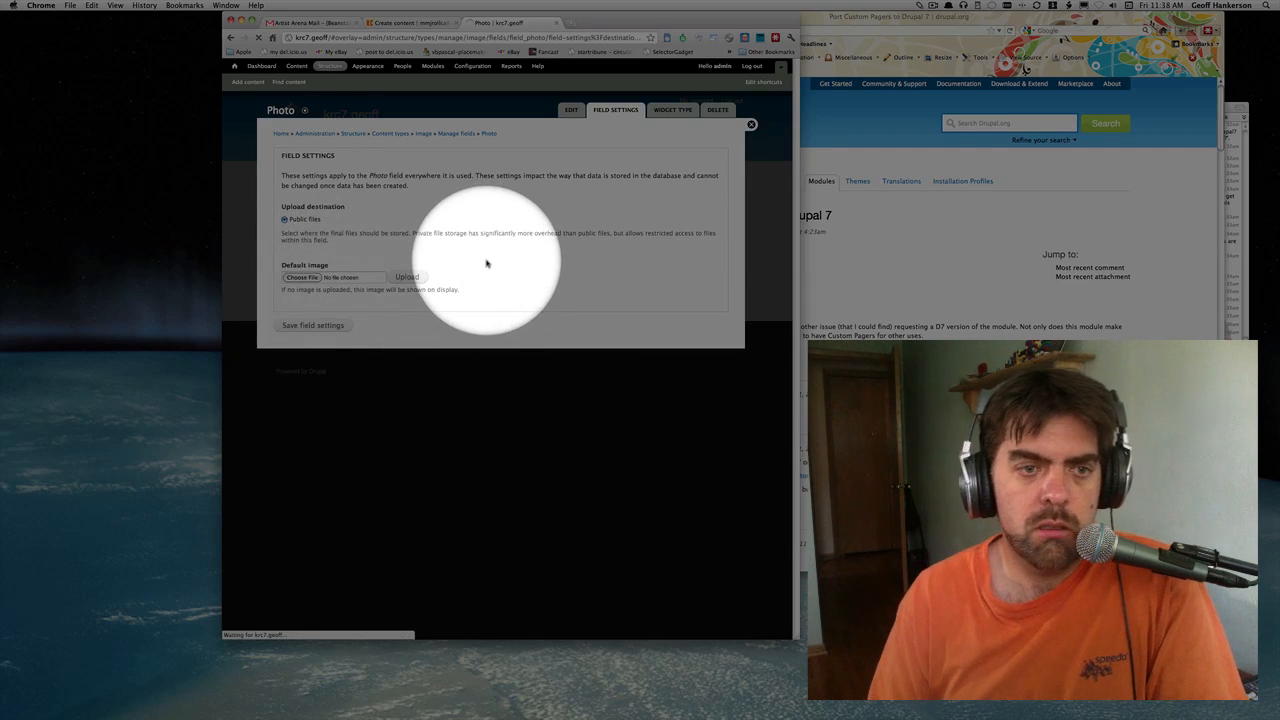
Save the Photo field settings and set its upload file directory to photos.
click(312, 324)
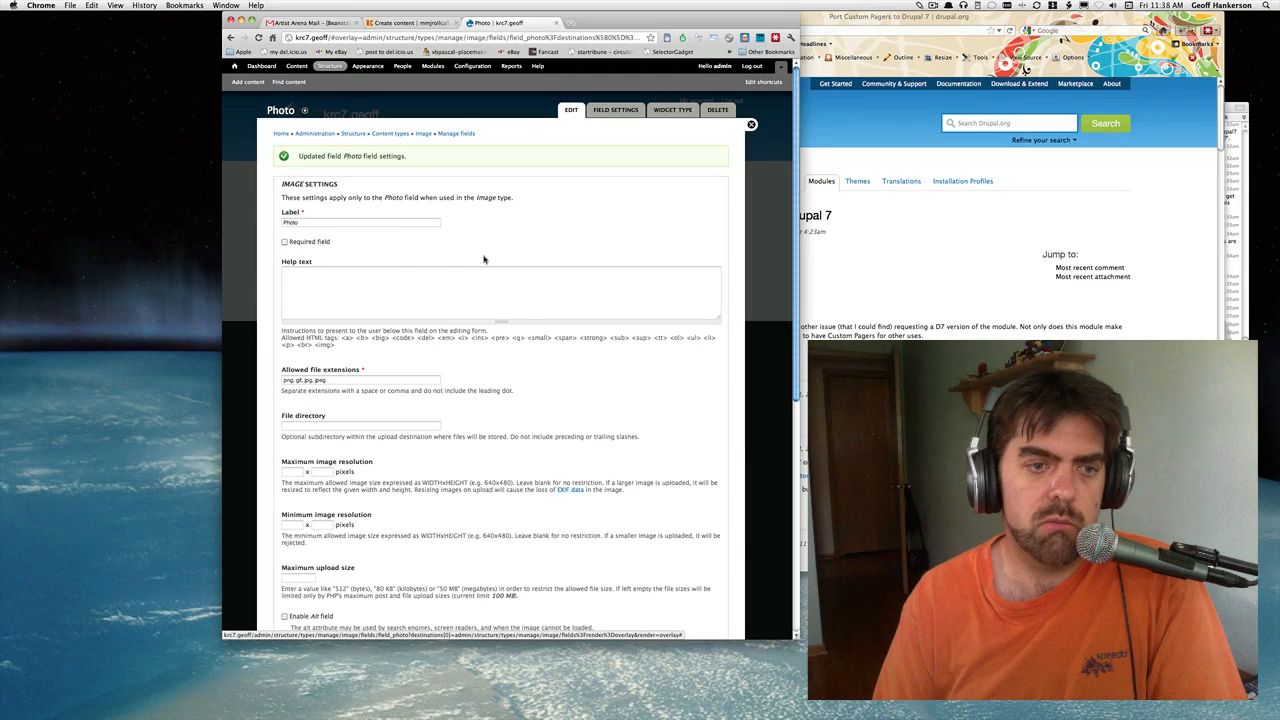
scroll(down, 3)
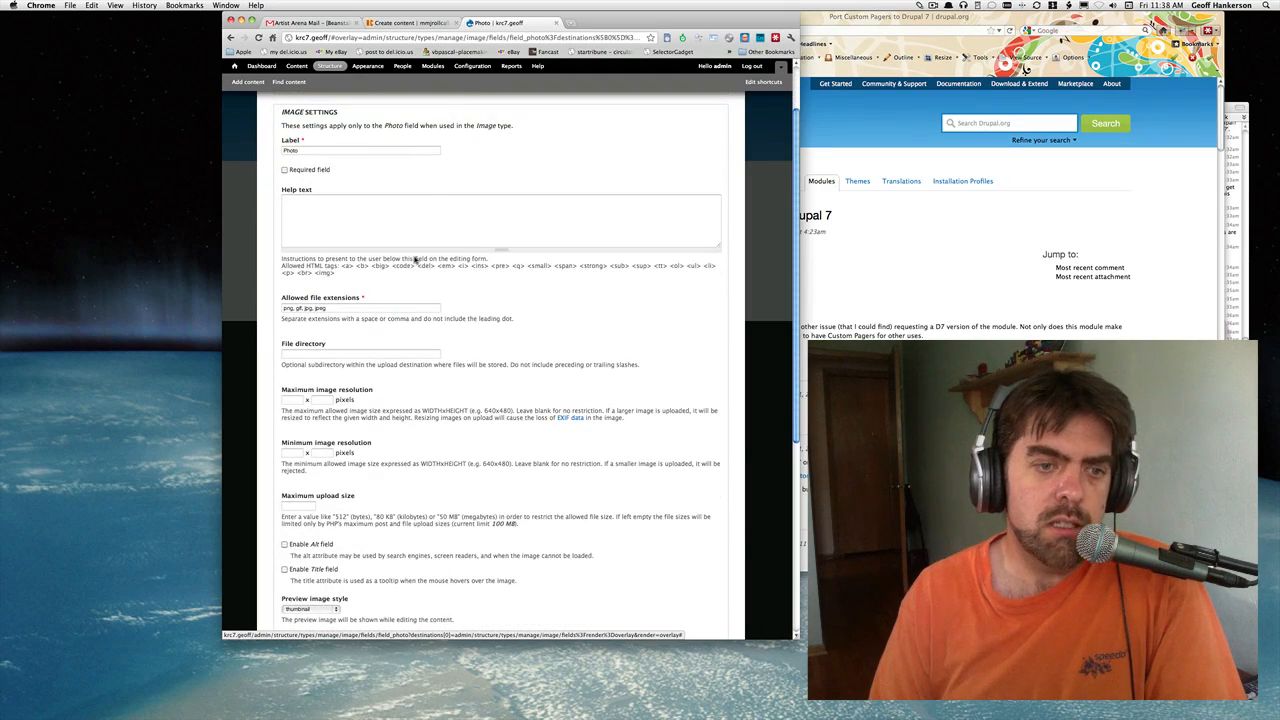
click(360, 352)
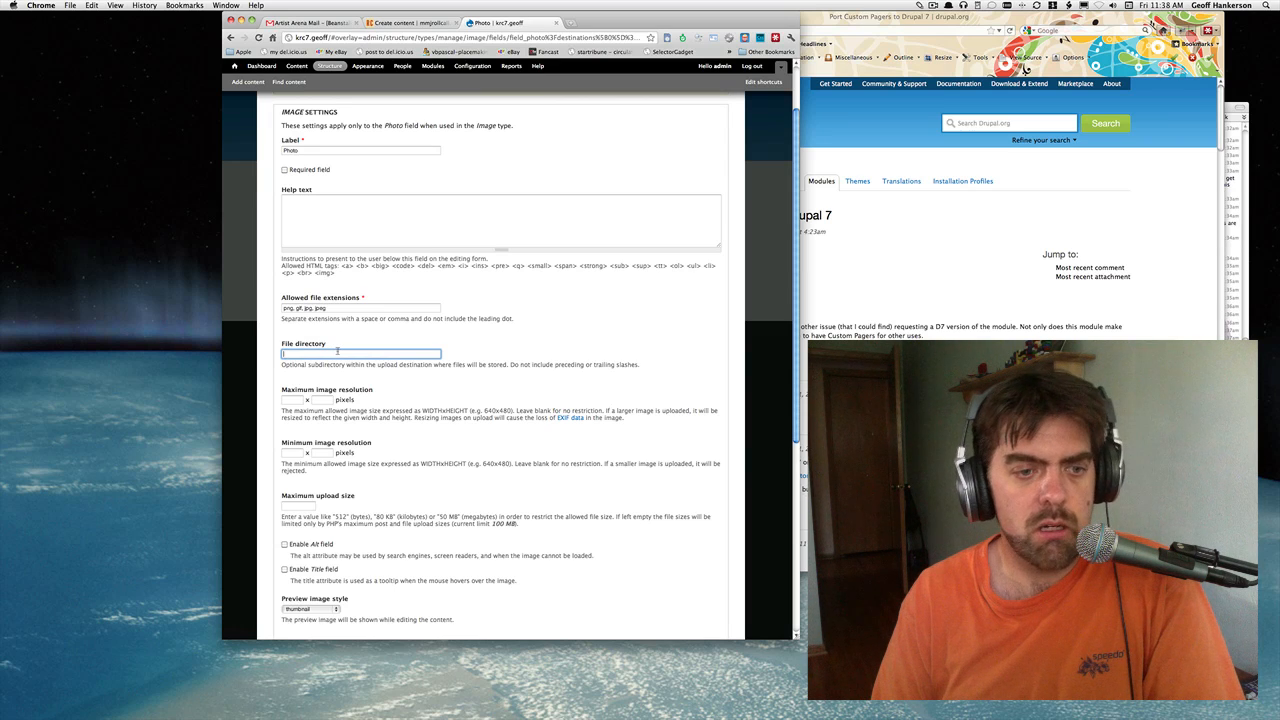
text(photos)
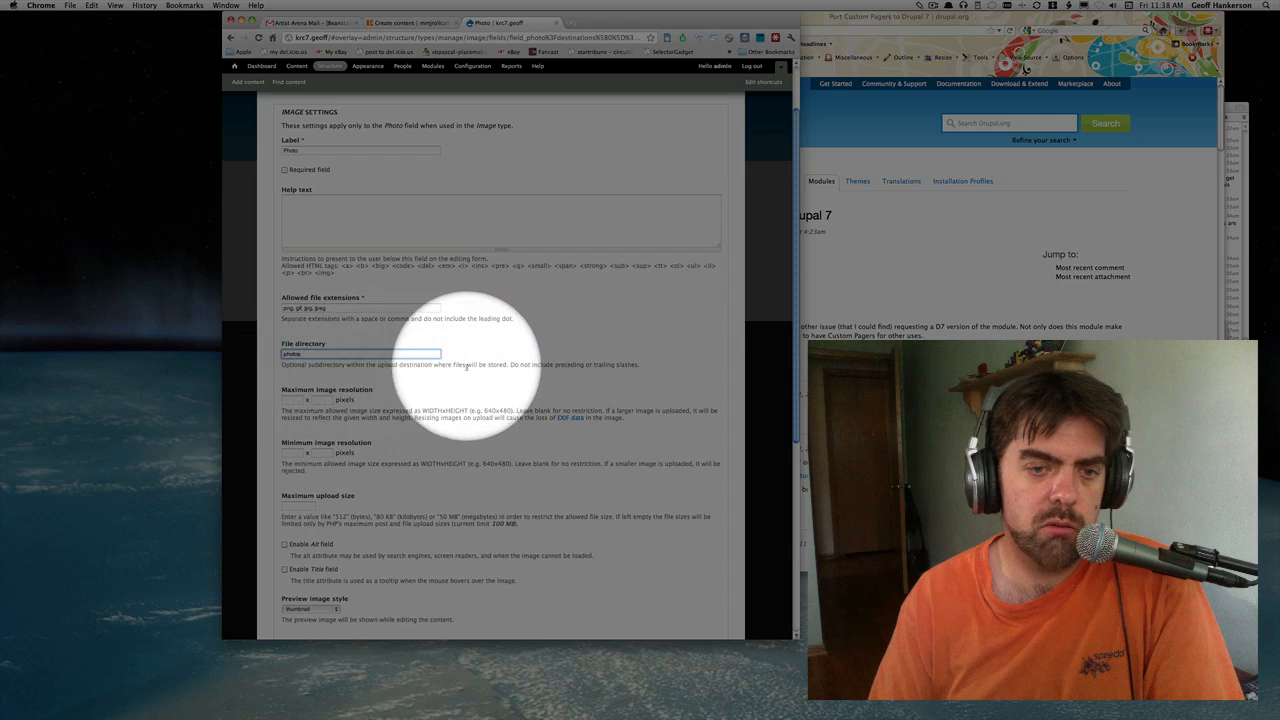
mouse_move(640, 364)
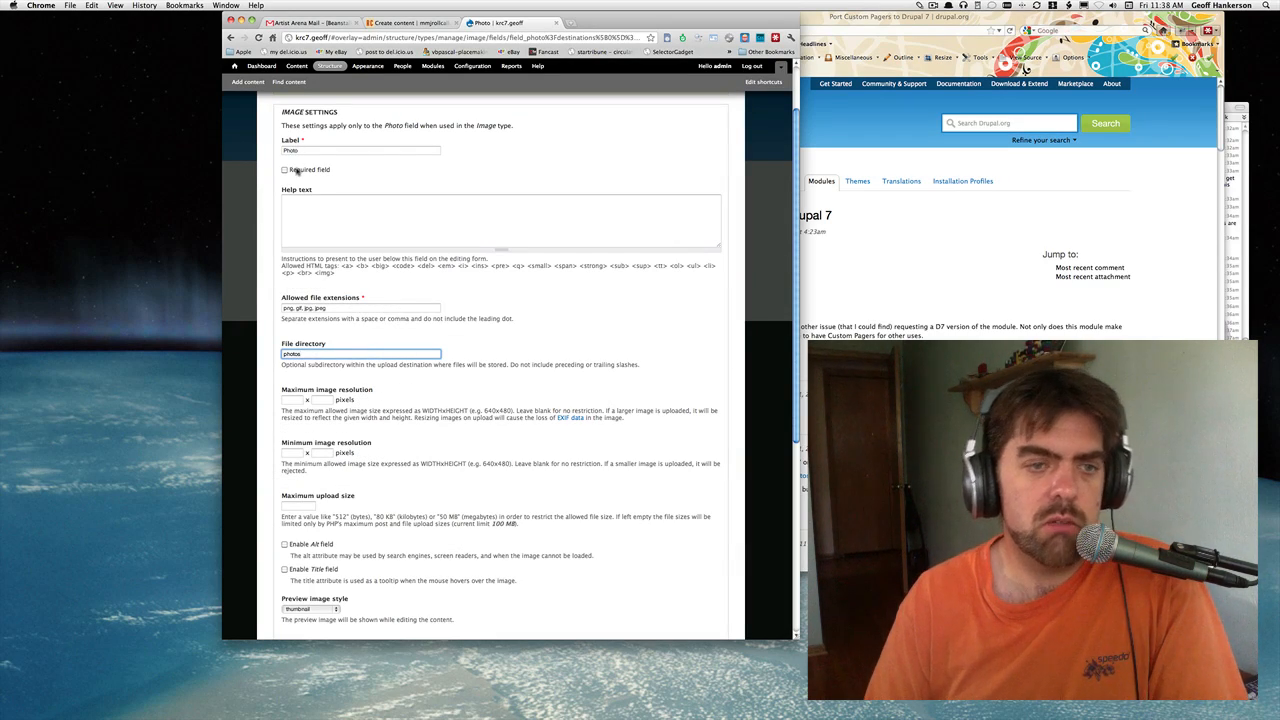
click(360, 308)
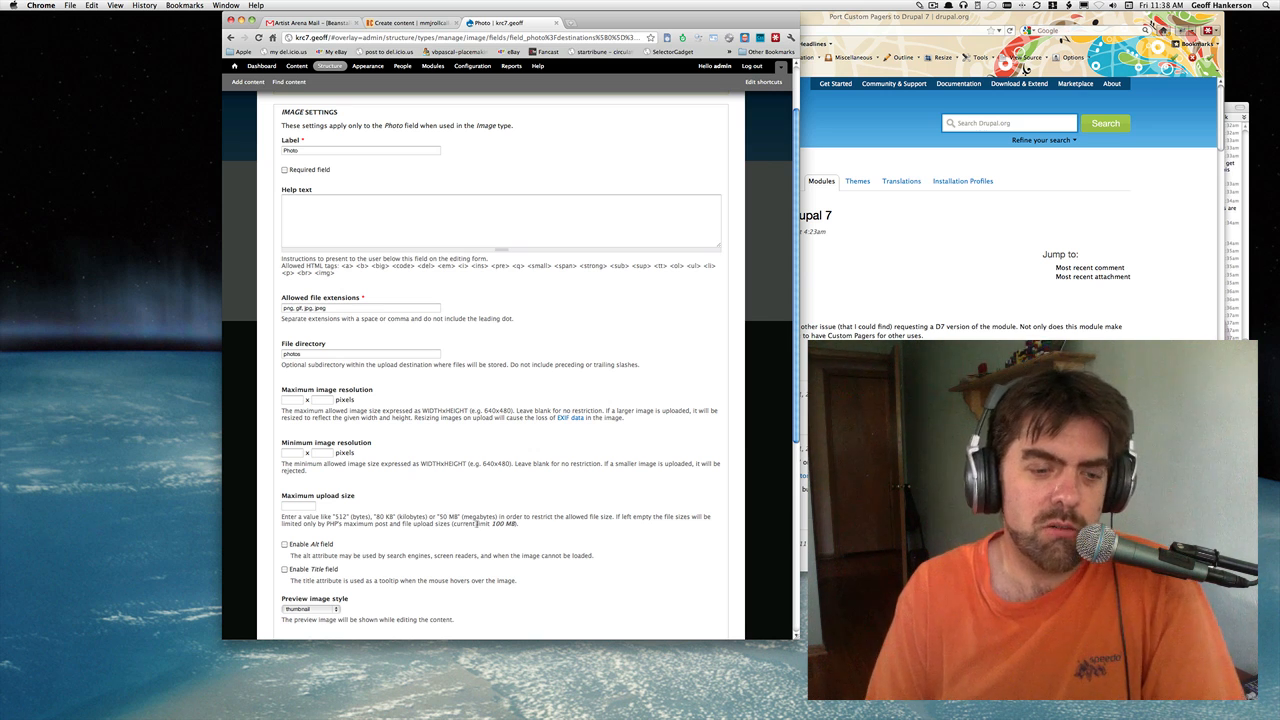
mouse_move(462, 512)
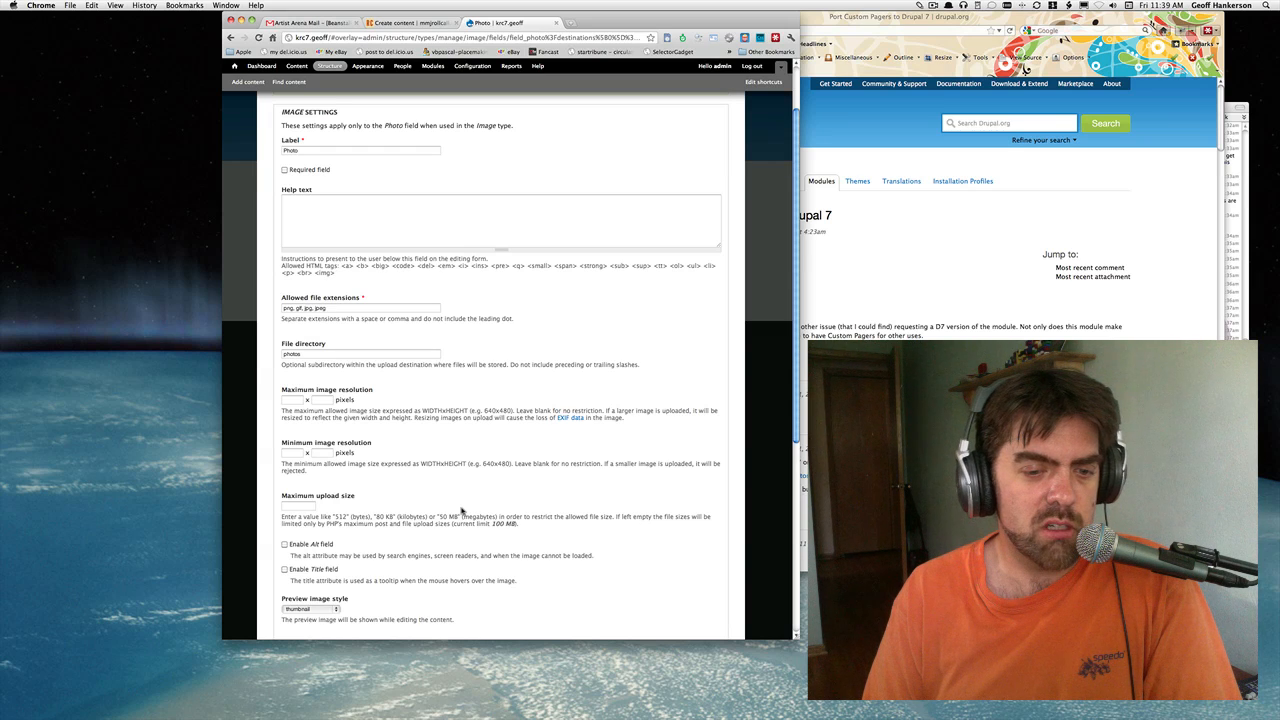
Review the remaining Photo field settings down to the end of the form.
scroll(down, 3)
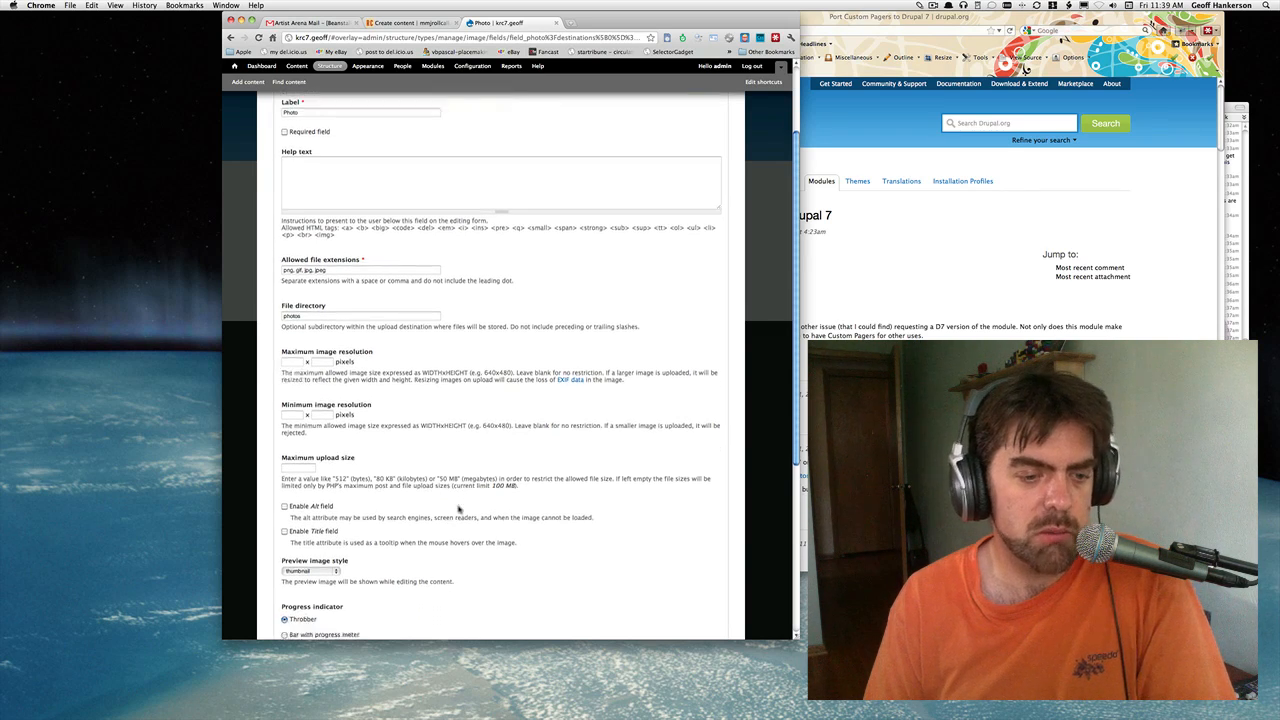
scroll(down, 3)
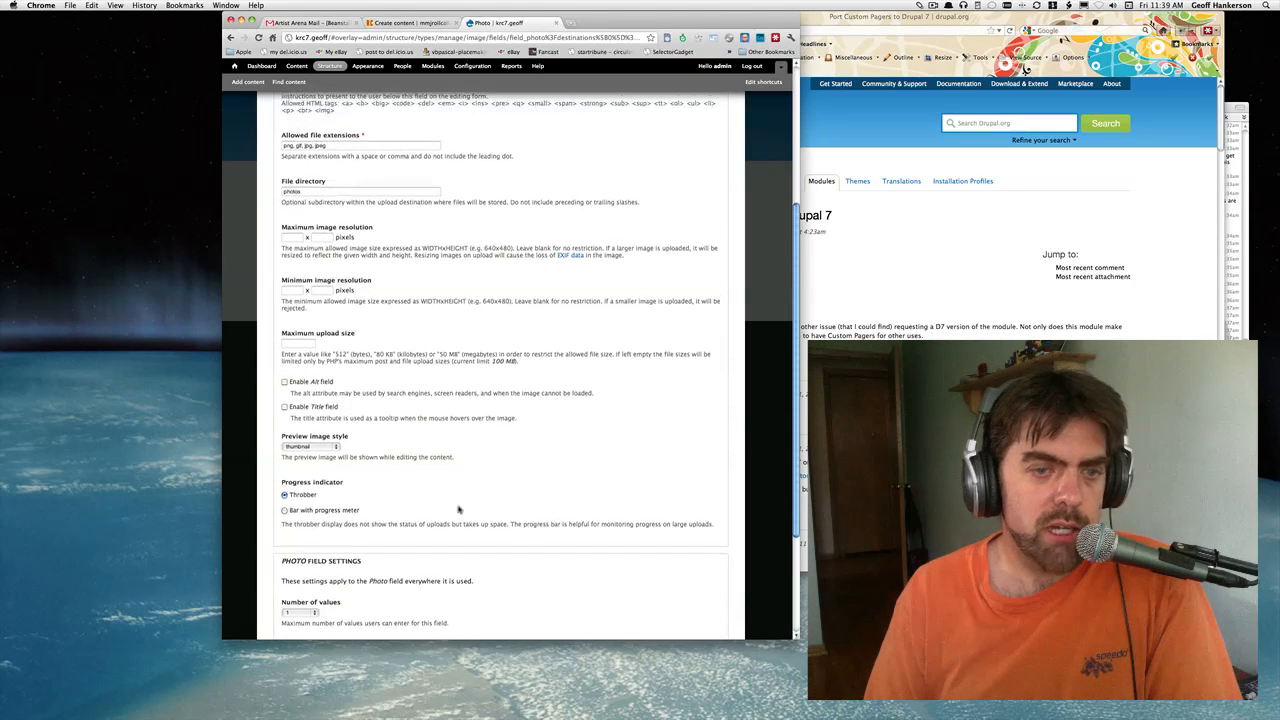
scroll(up, 3)
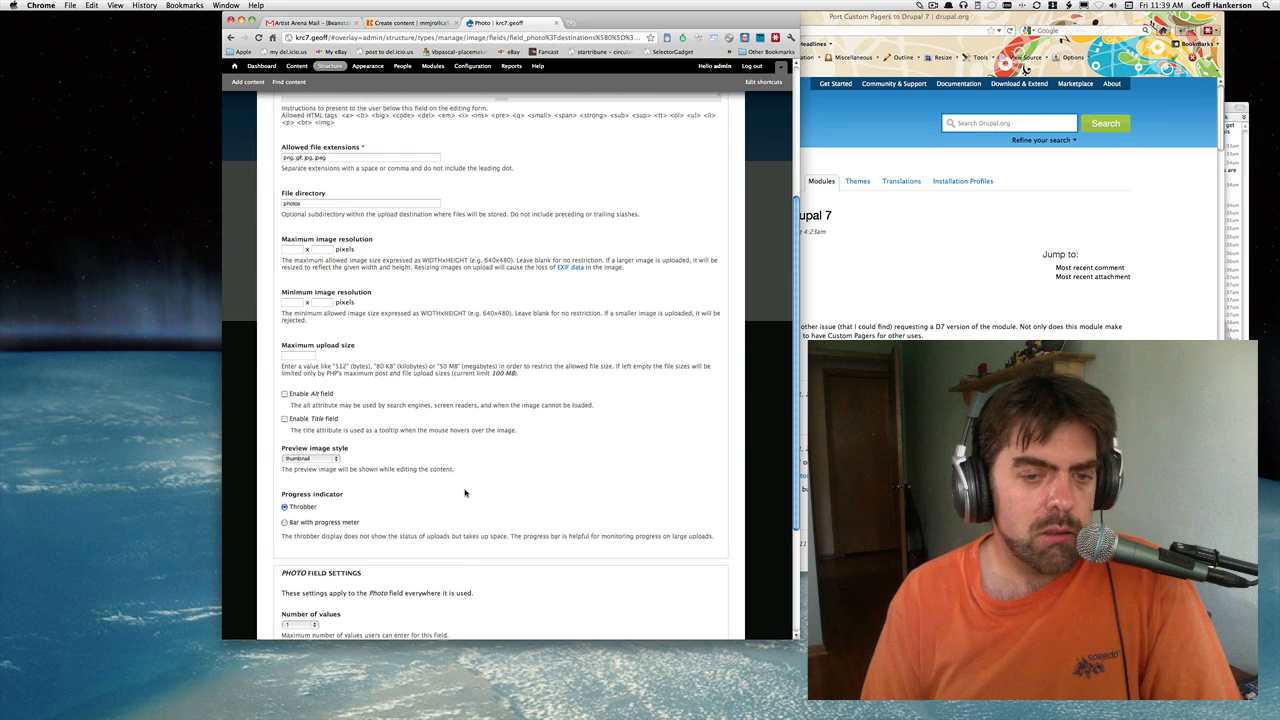
scroll(down, 3)
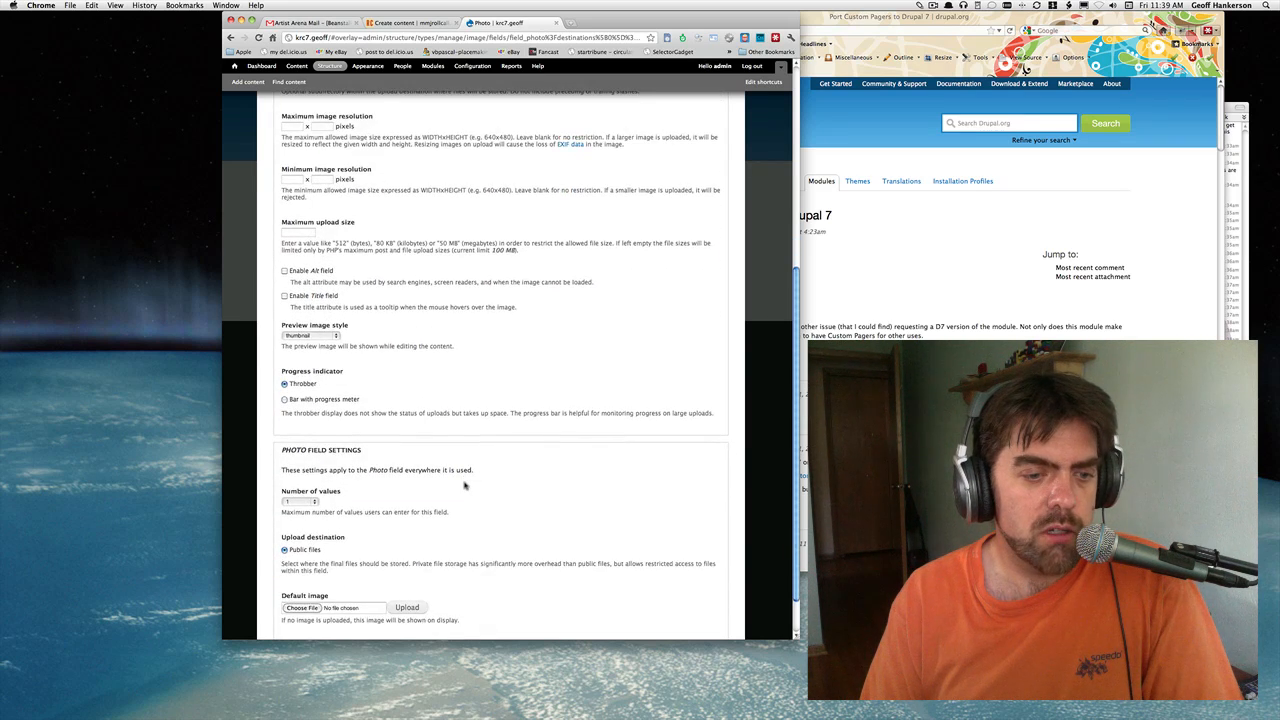
scroll(down, 3)
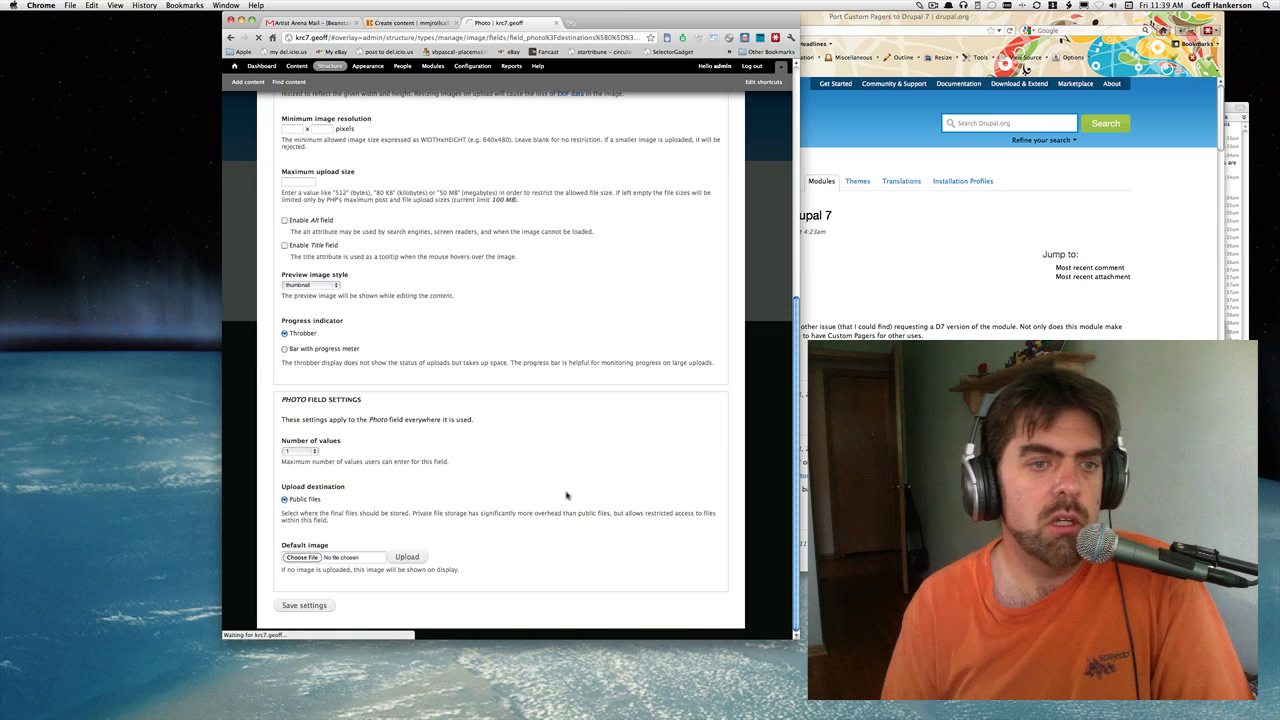
Save the Photo field settings and delete the Body field from the Image content type.
click(304, 604)
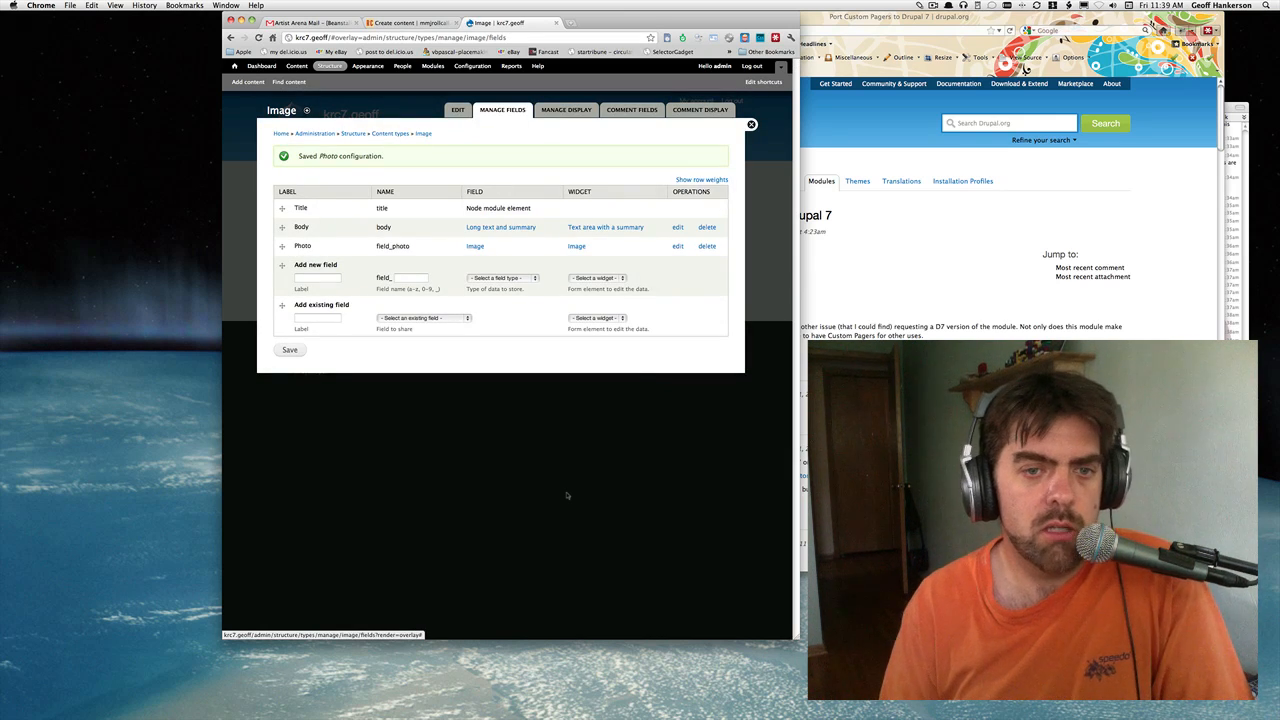
click(708, 228)
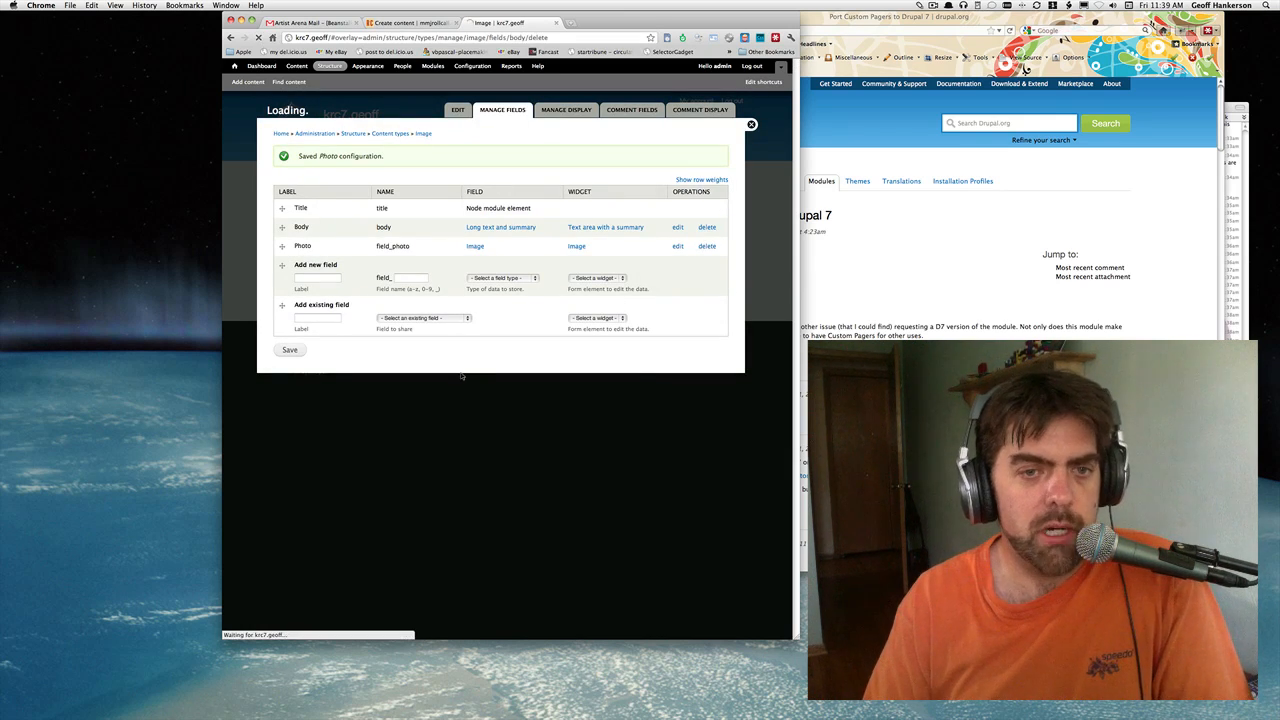
click(708, 228)
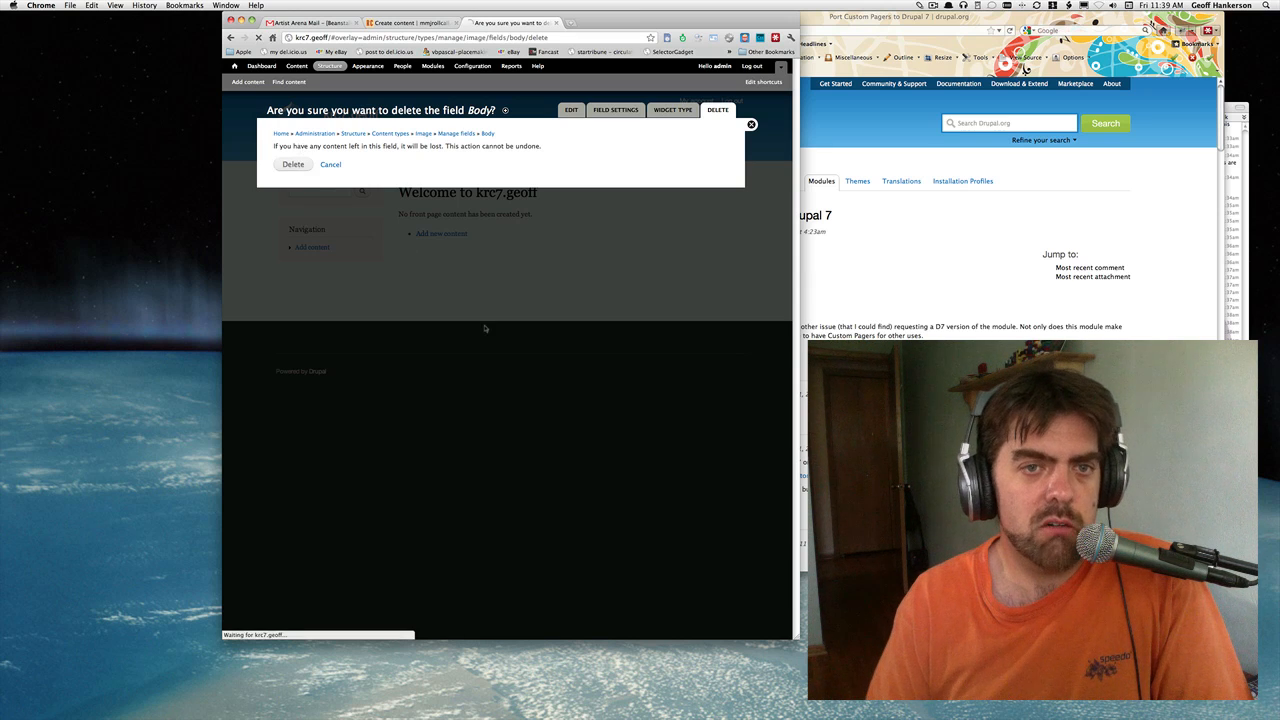
click(292, 164)
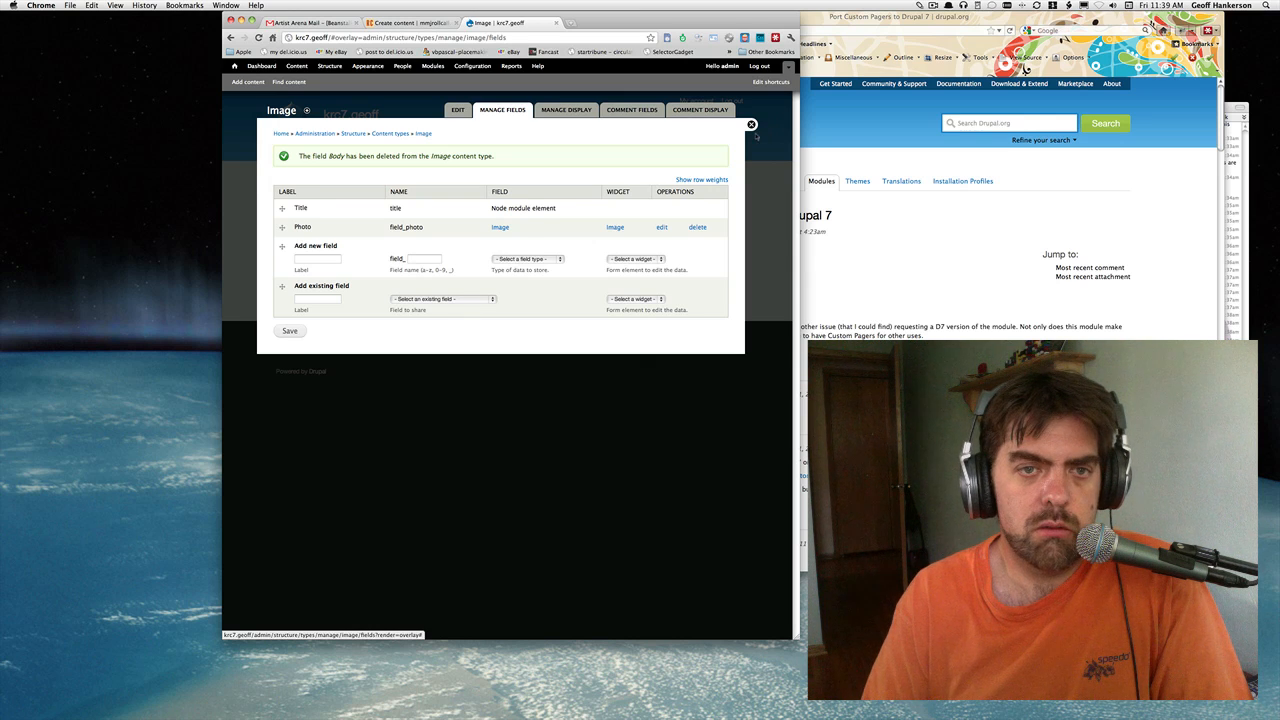
mouse_move(336, 328)
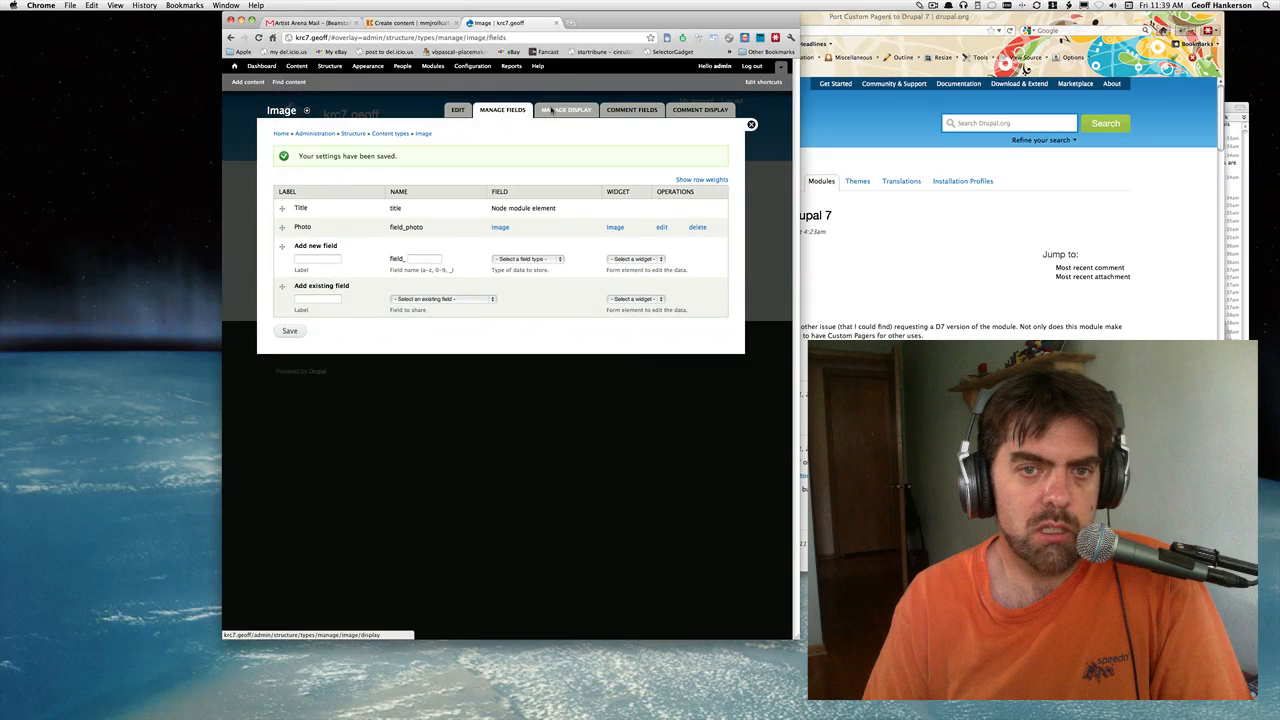
On Manage Display set the Photo field to the large image style linked to the file, and save.
click(566, 110)
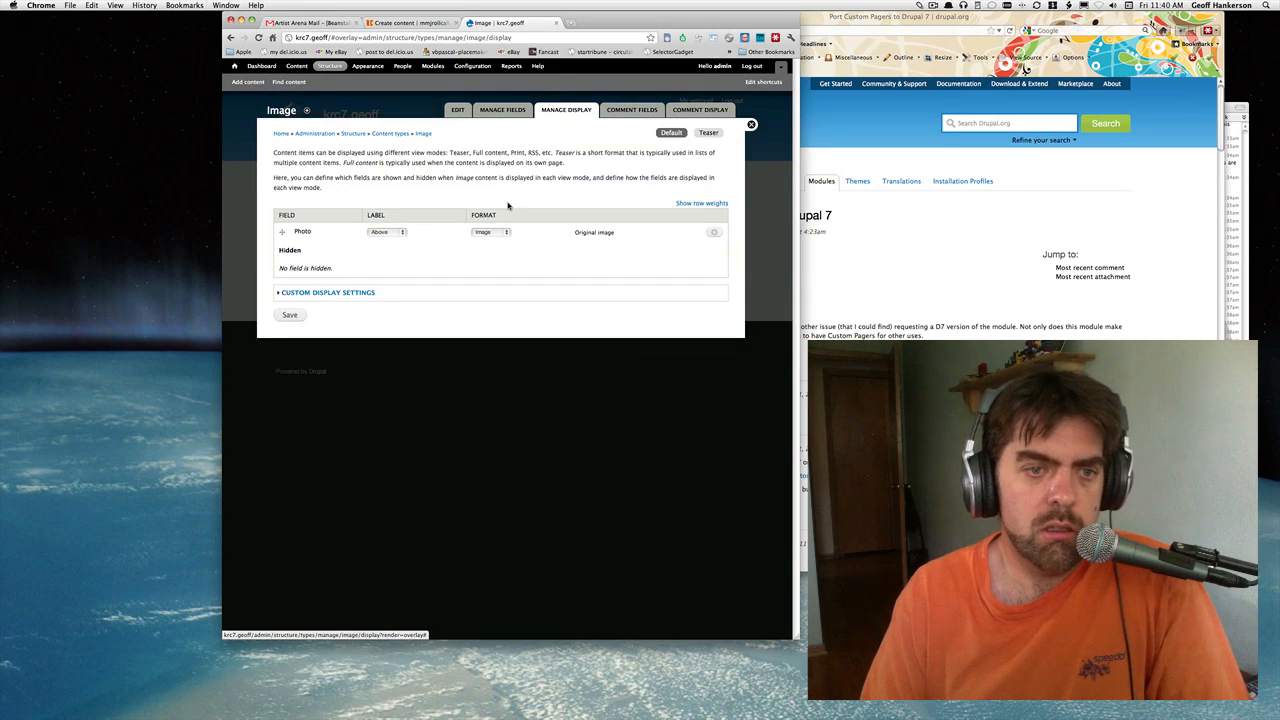
click(490, 232)
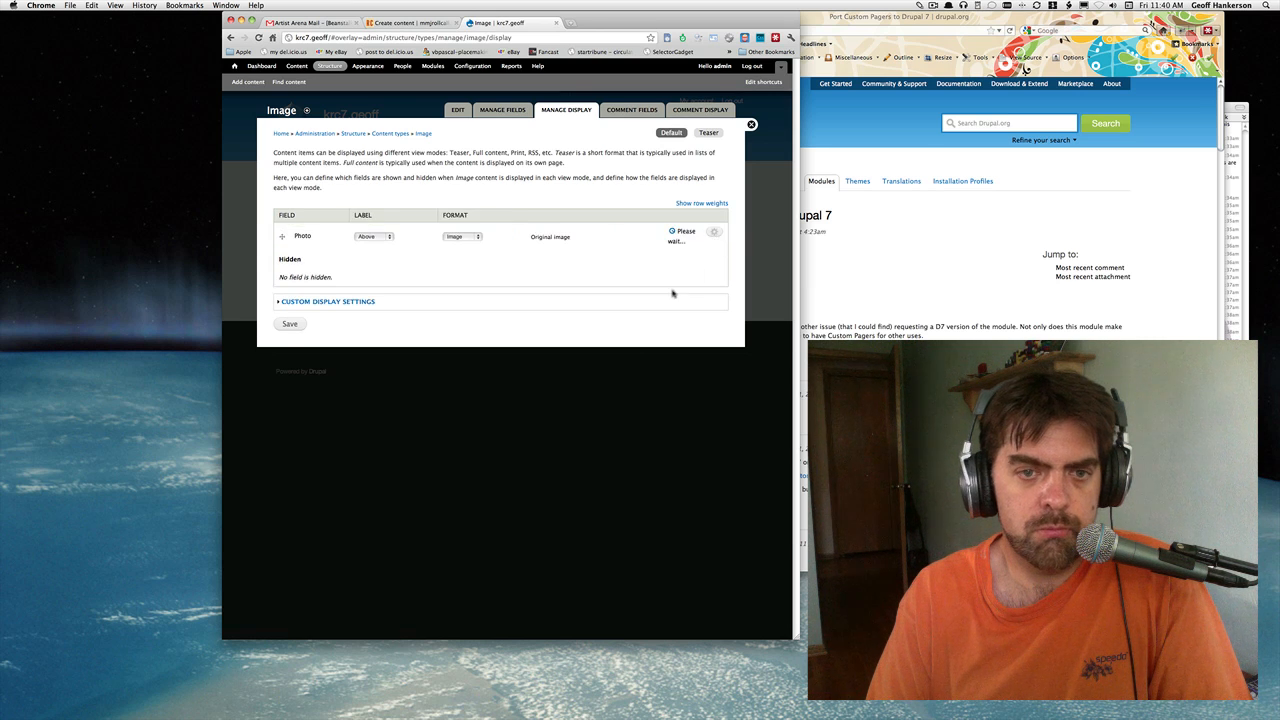
click(714, 232)
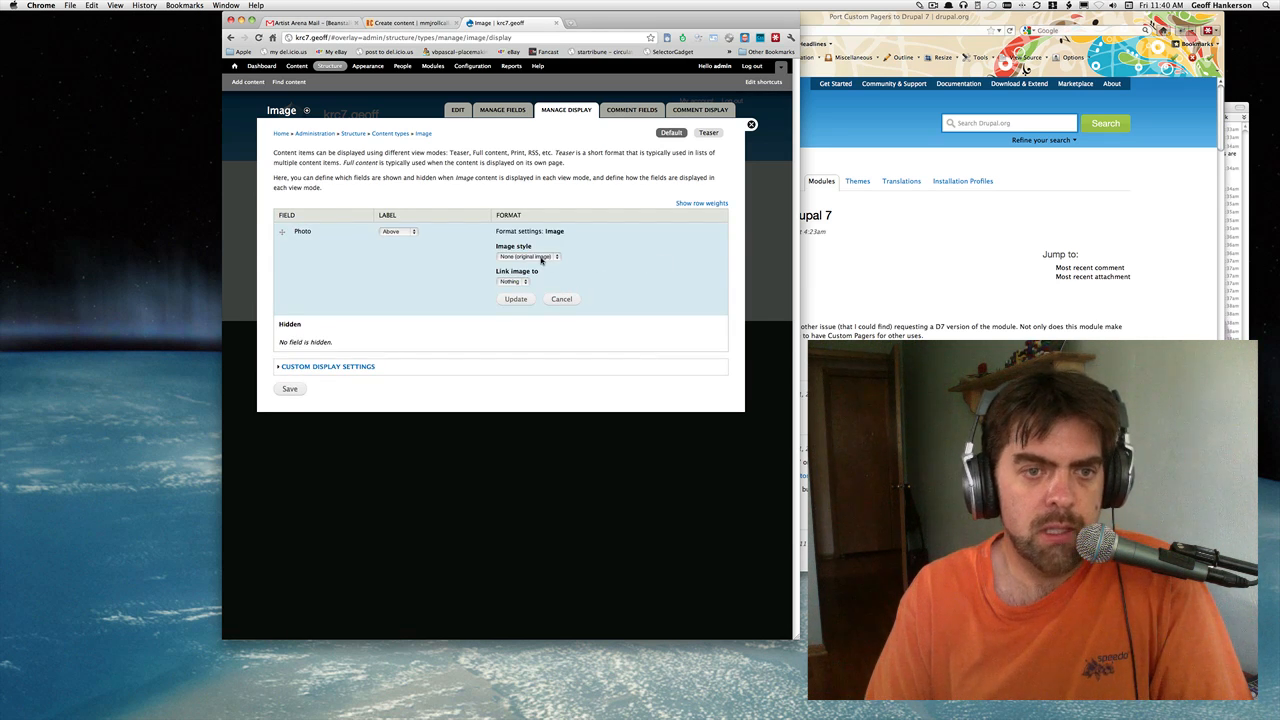
click(528, 256)
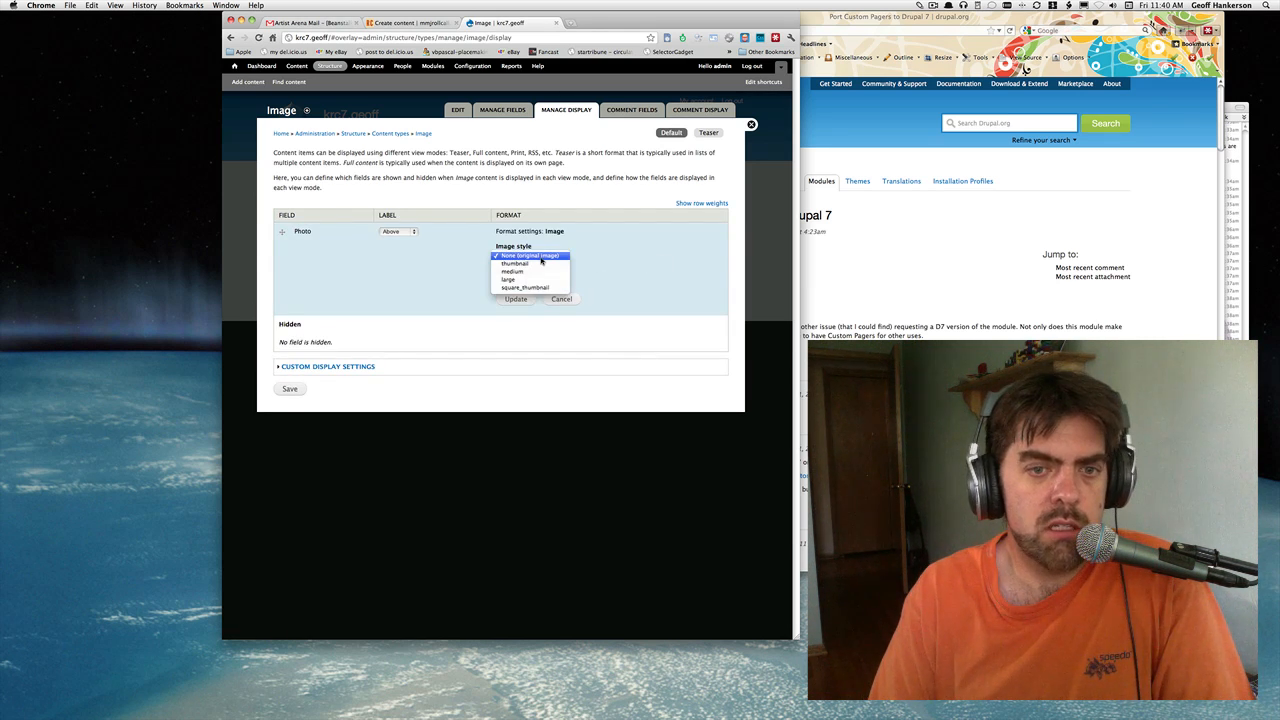
click(528, 256)
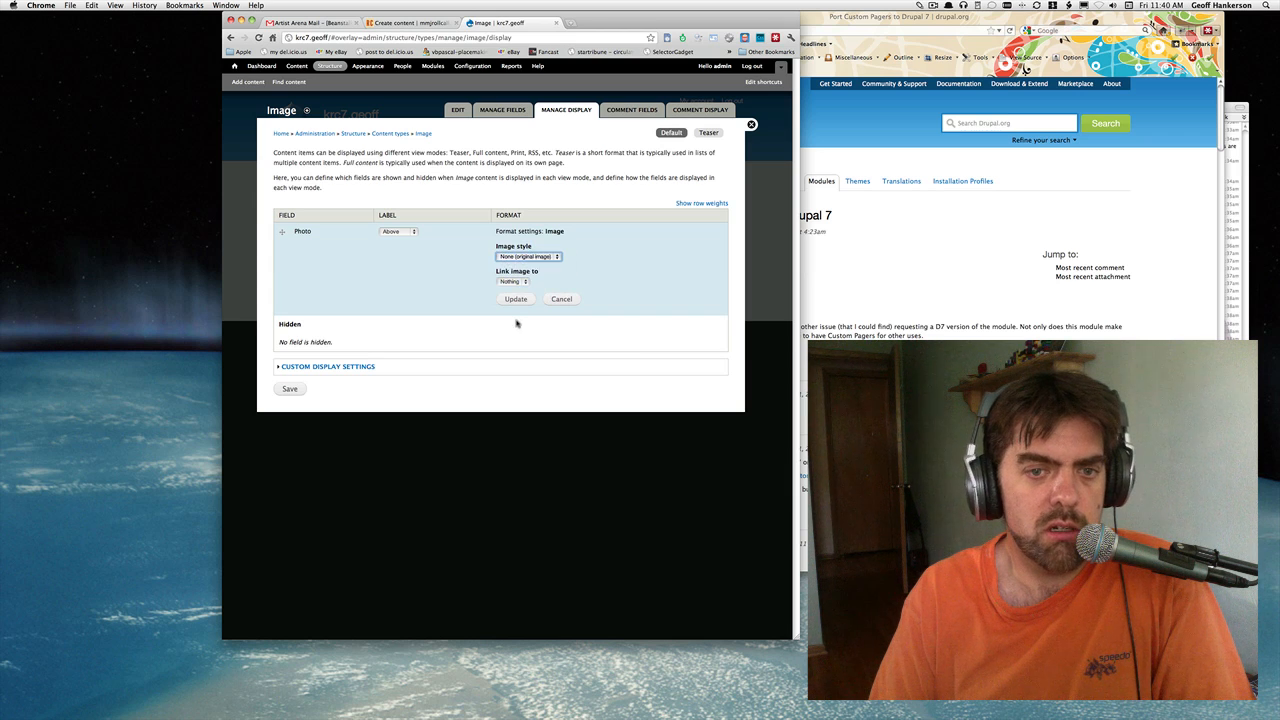
click(512, 280)
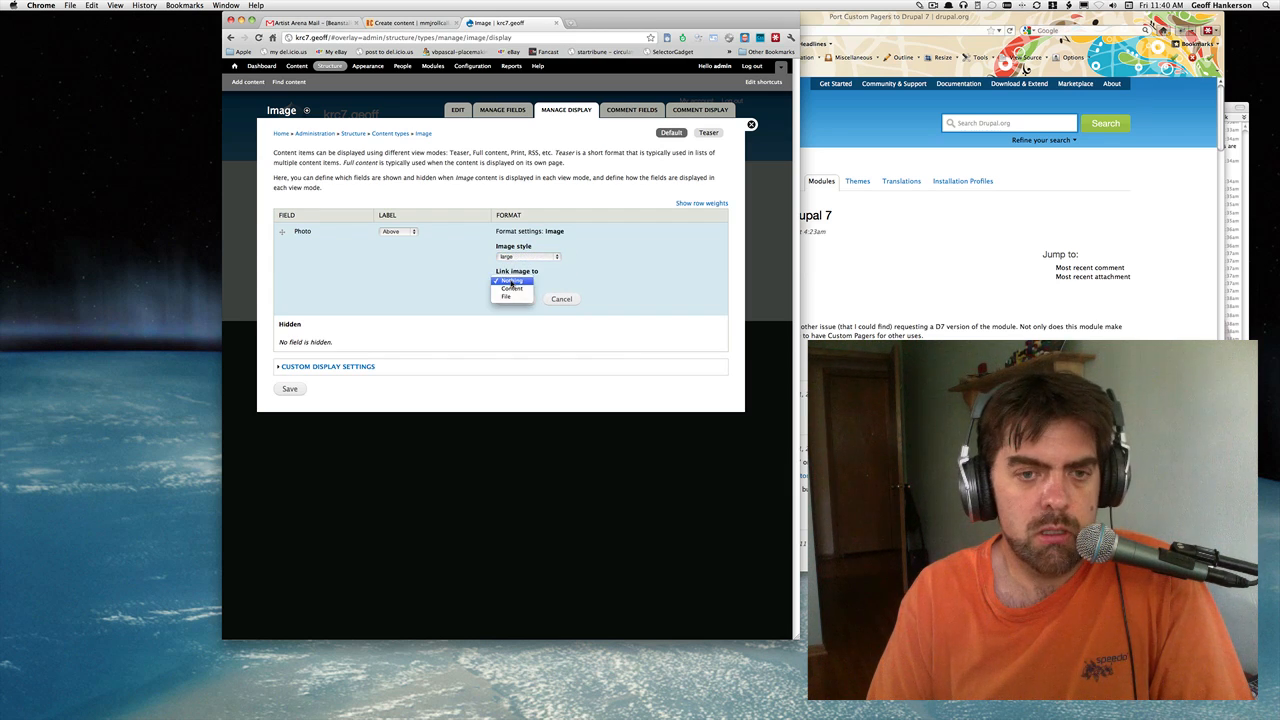
click(506, 296)
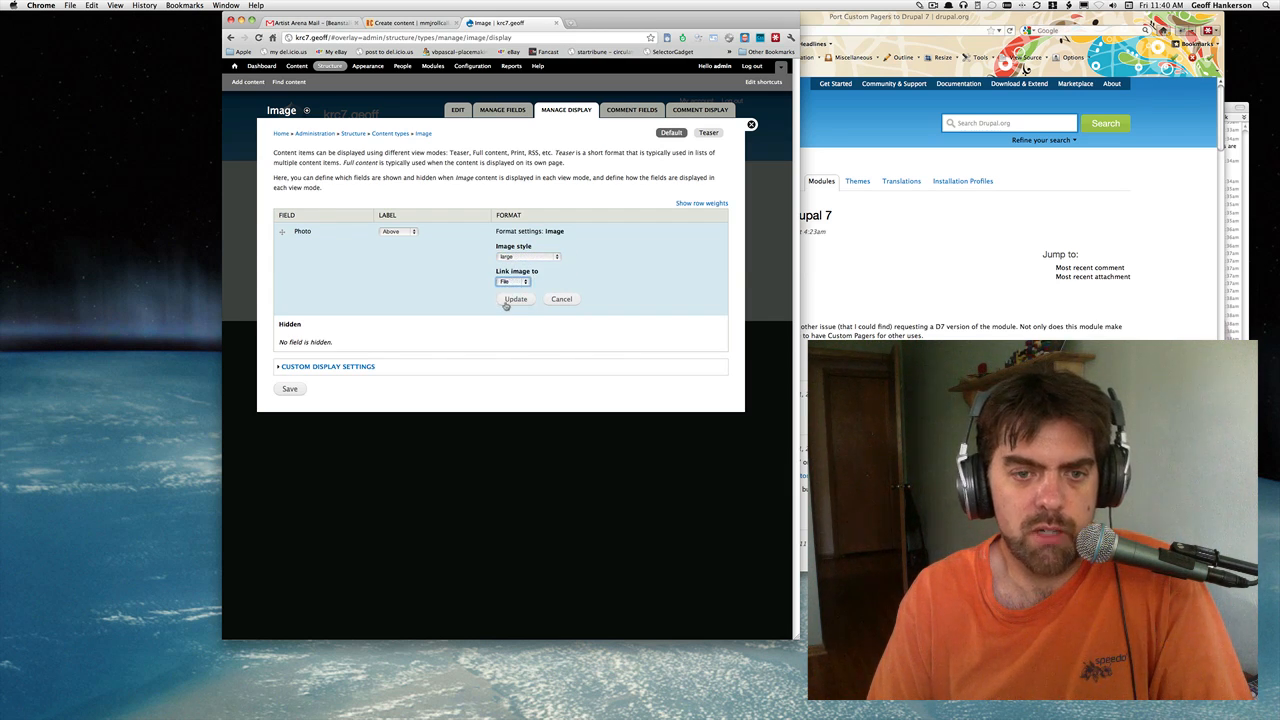
click(516, 300)
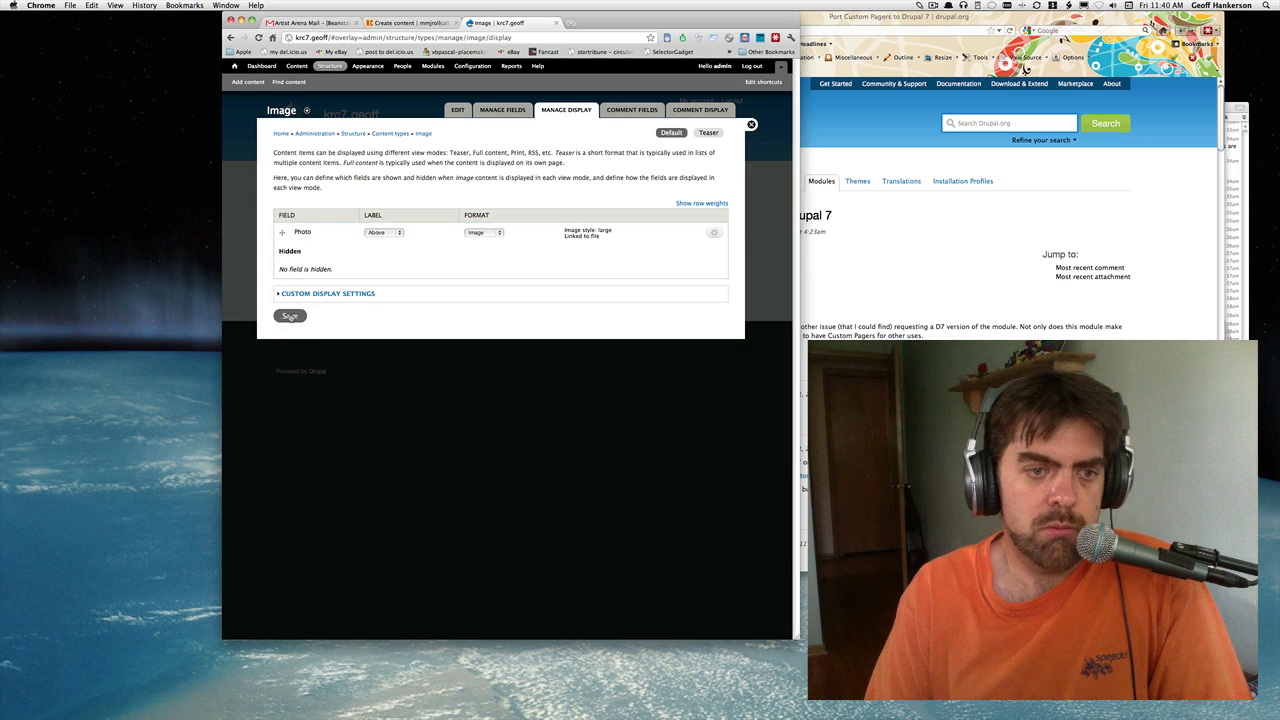
click(290, 316)
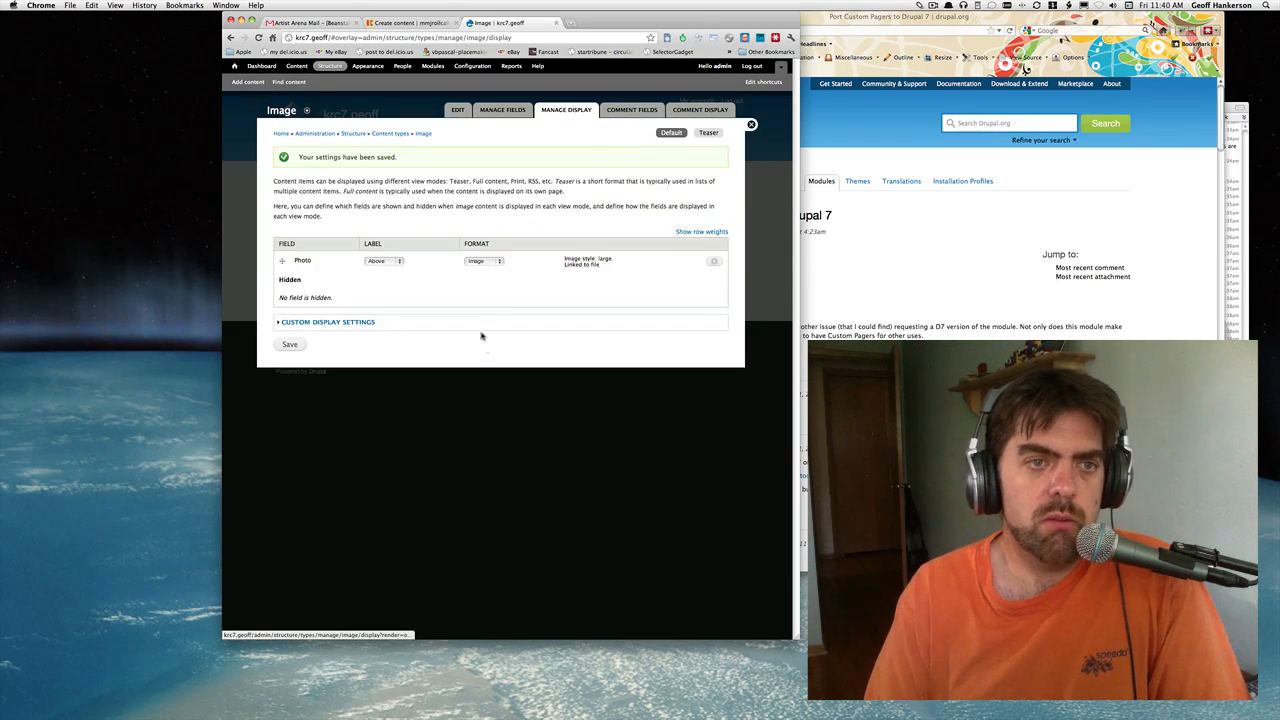
click(248, 80)
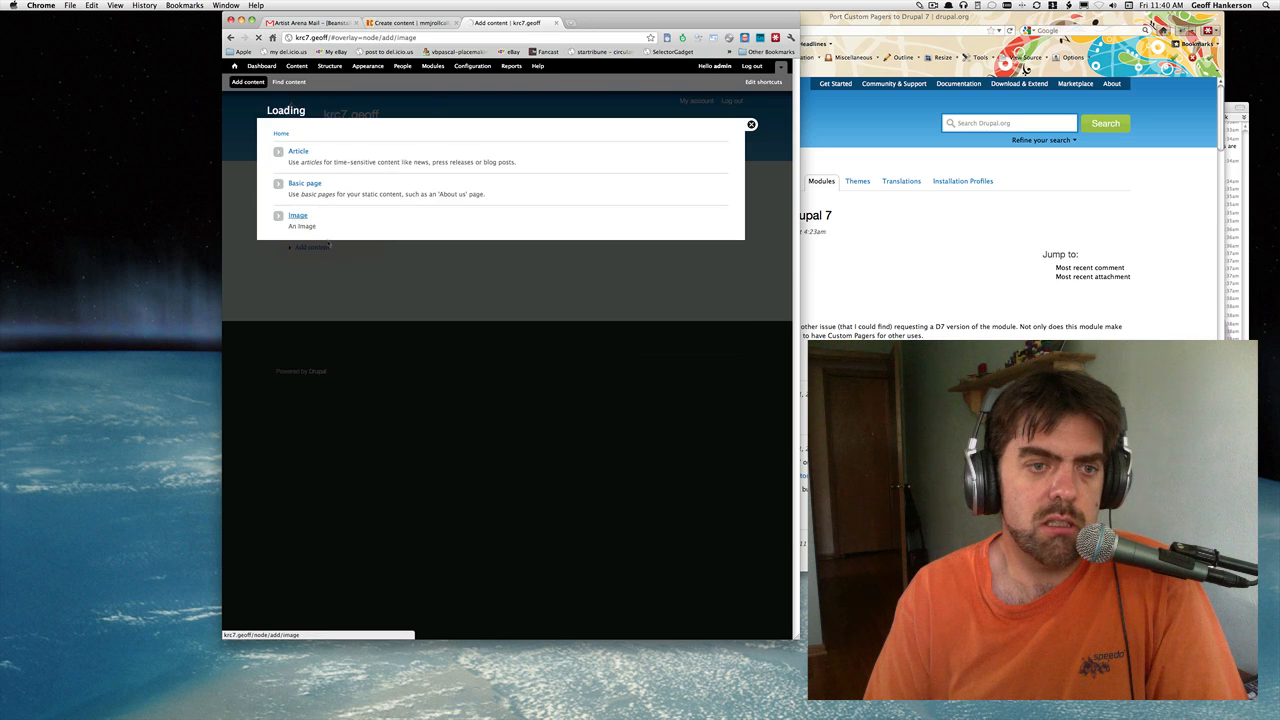
Create an Image post titled 1937 Snow Storm with the snowy black-and-white photo uploaded, and save it.
click(298, 216)
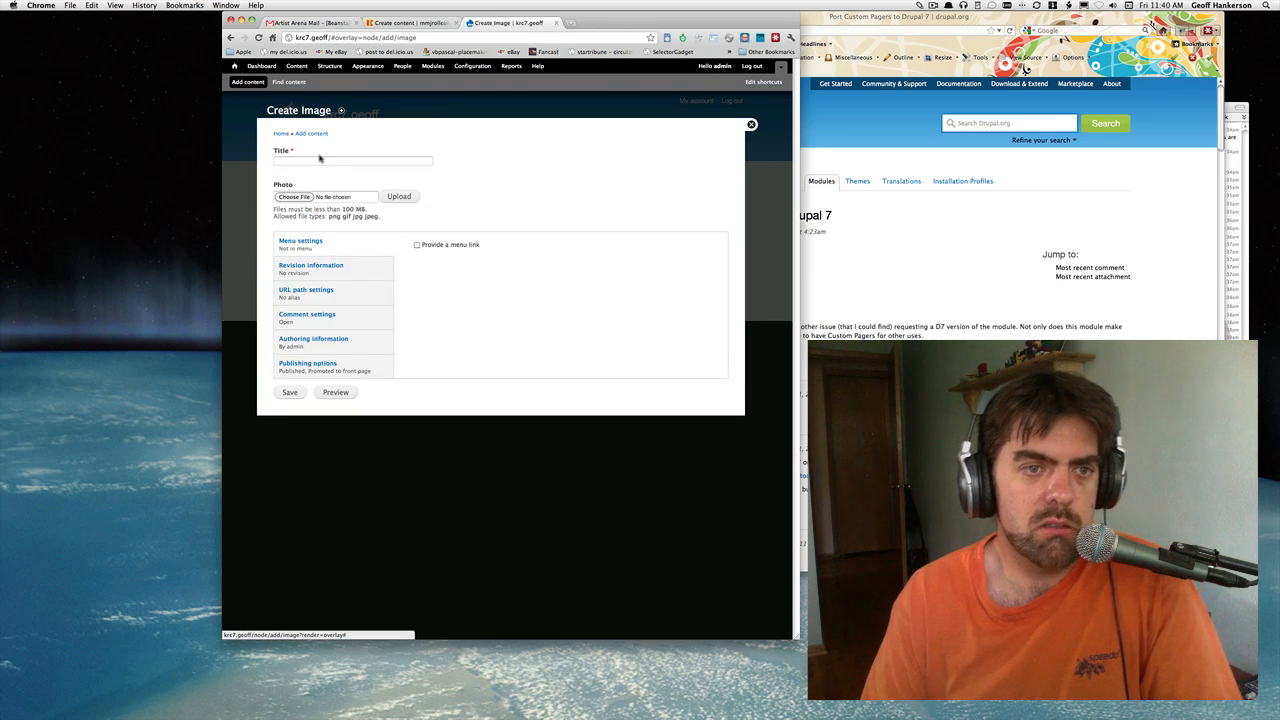
click(352, 160)
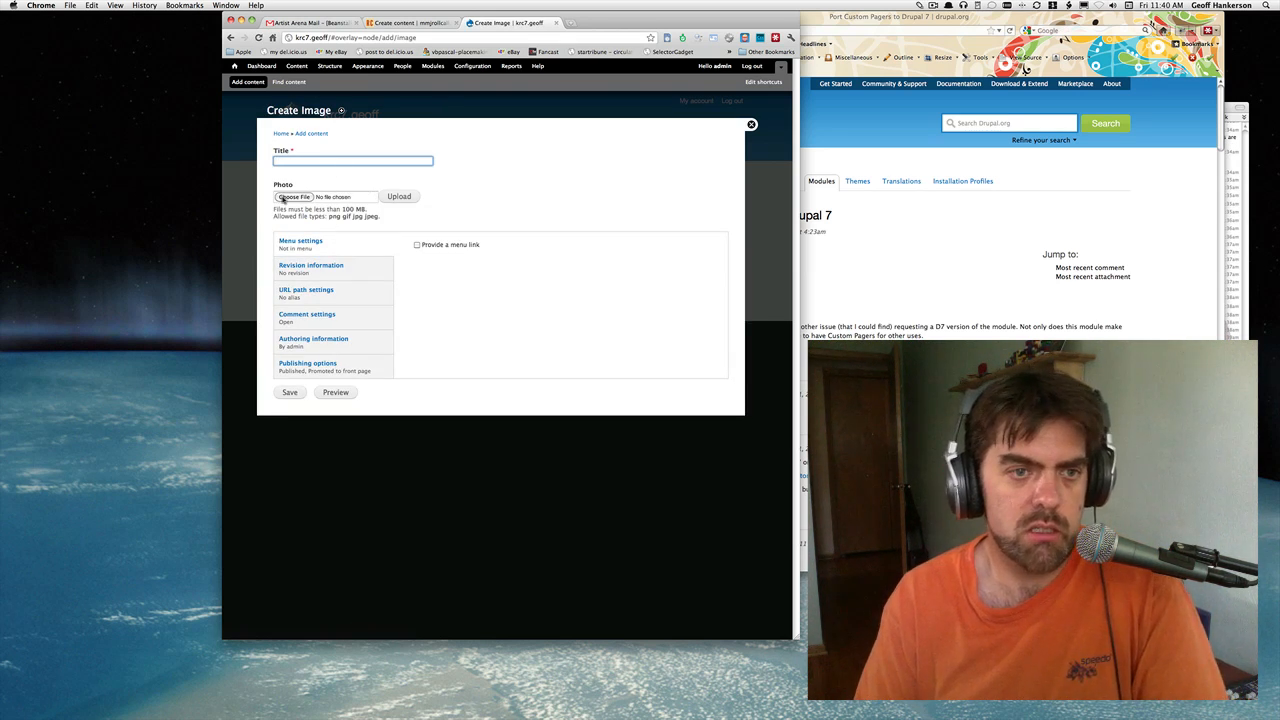
click(292, 196)
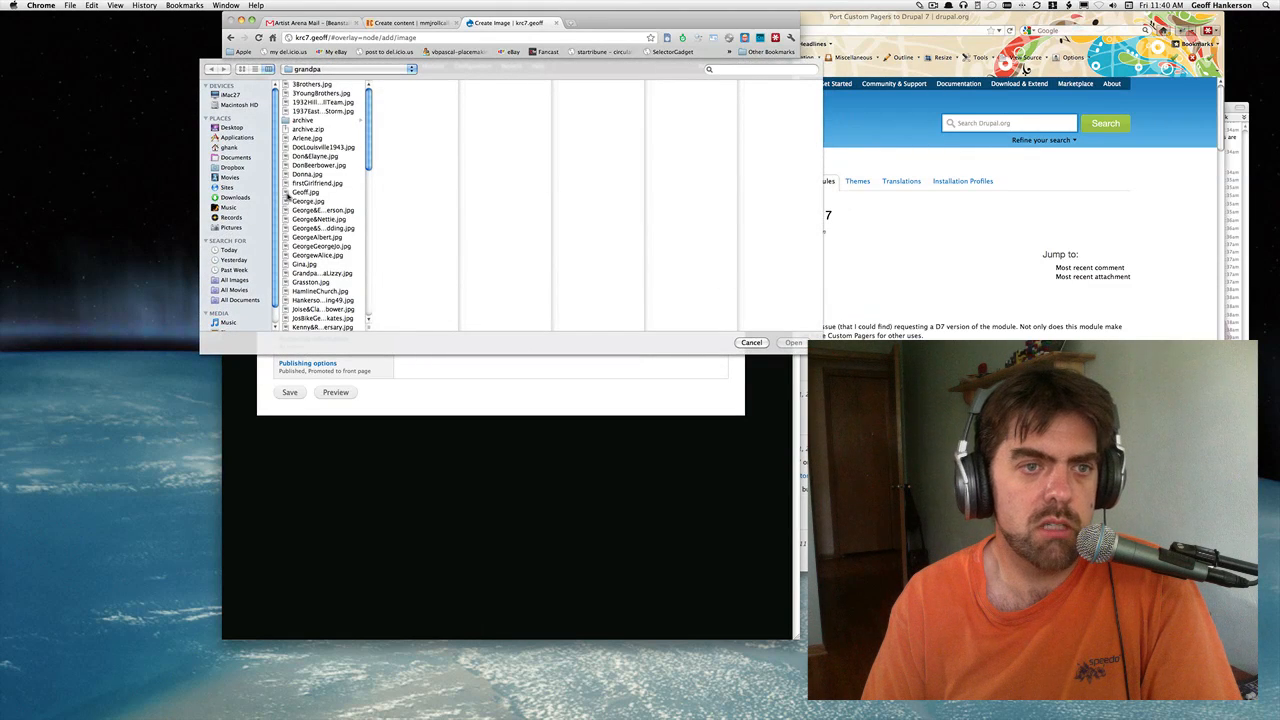
click(320, 112)
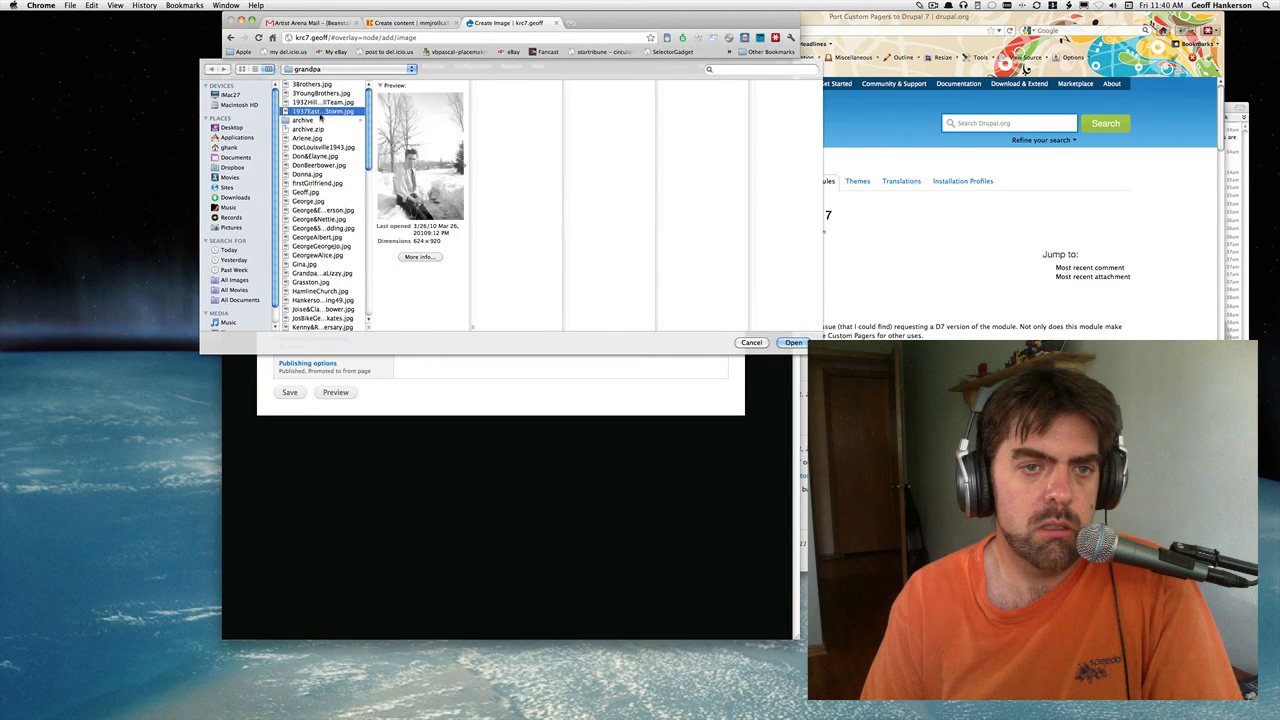
click(792, 342)
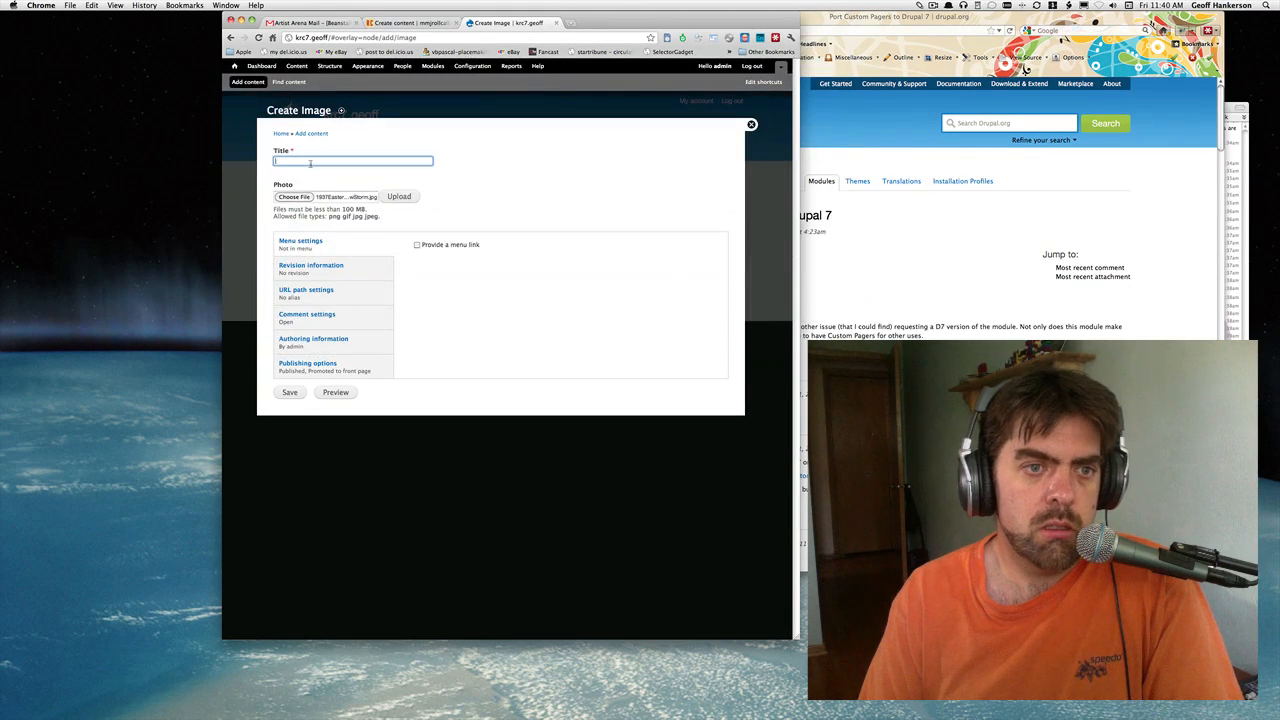
text(1)
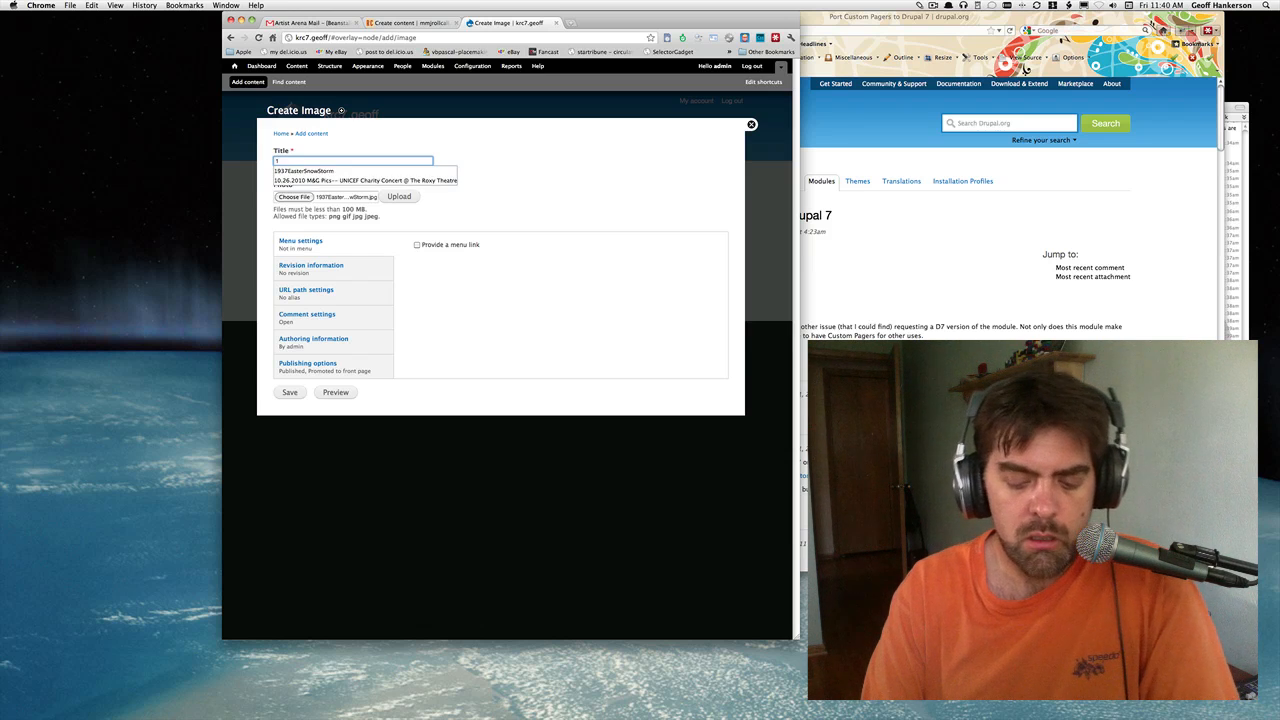
text(1937 Sd)
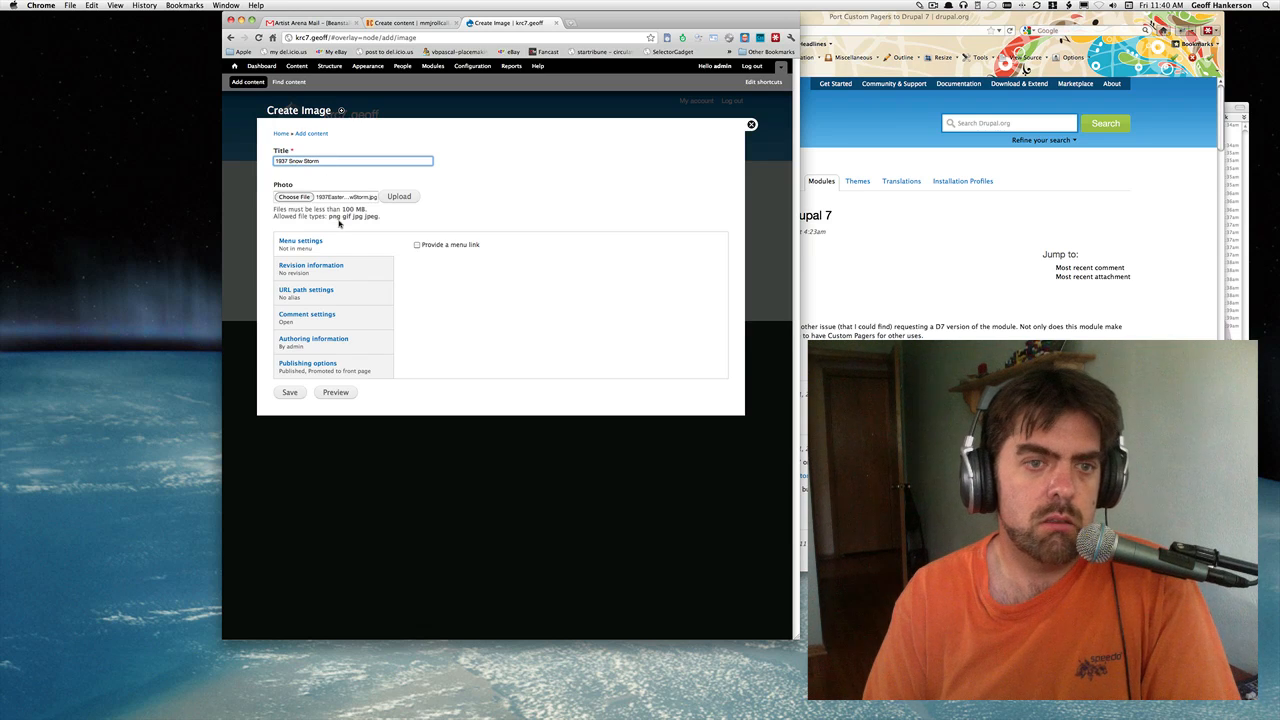
click(398, 196)
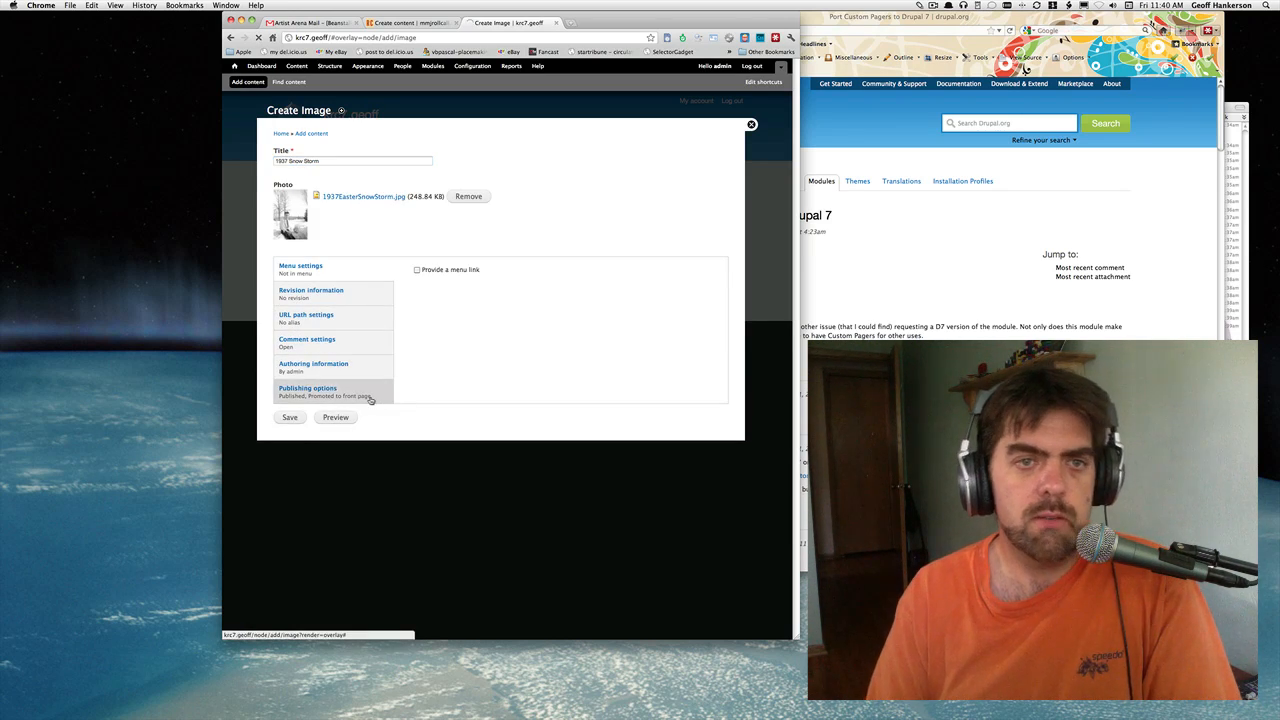
click(288, 418)
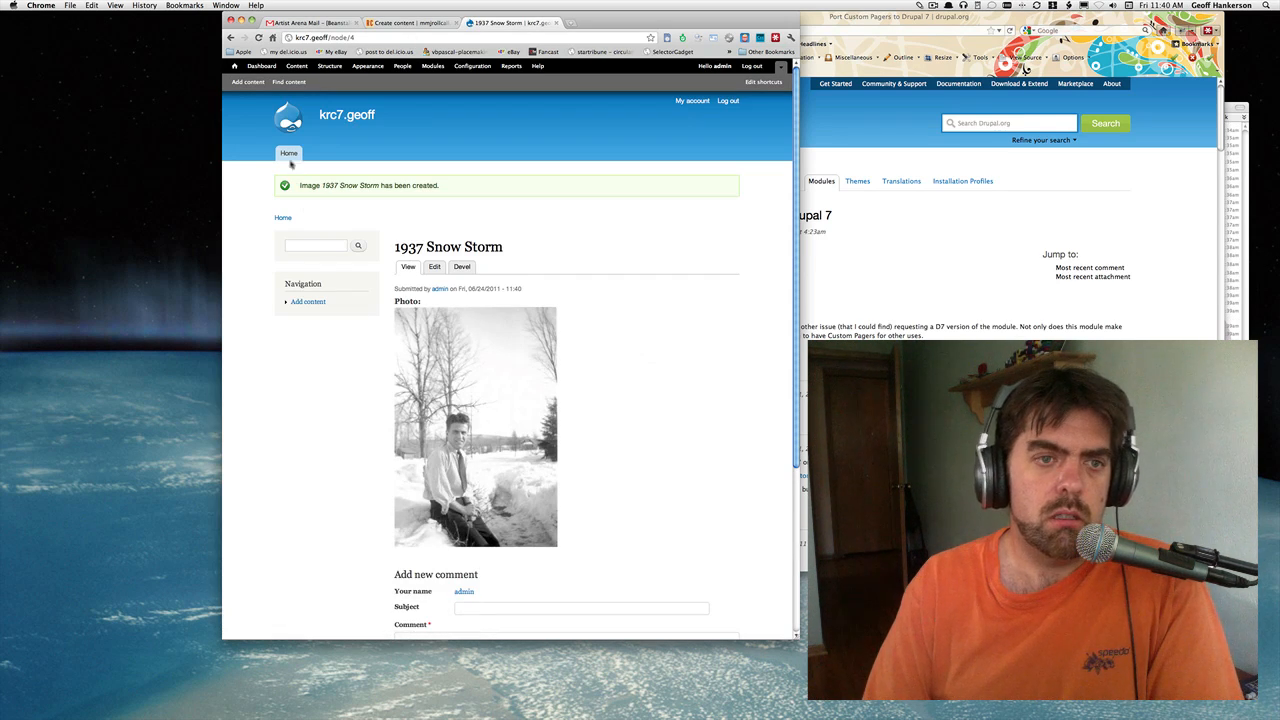
Create a second Image post titled Uncle Doc with its photo uploaded, and save it.
click(248, 80)
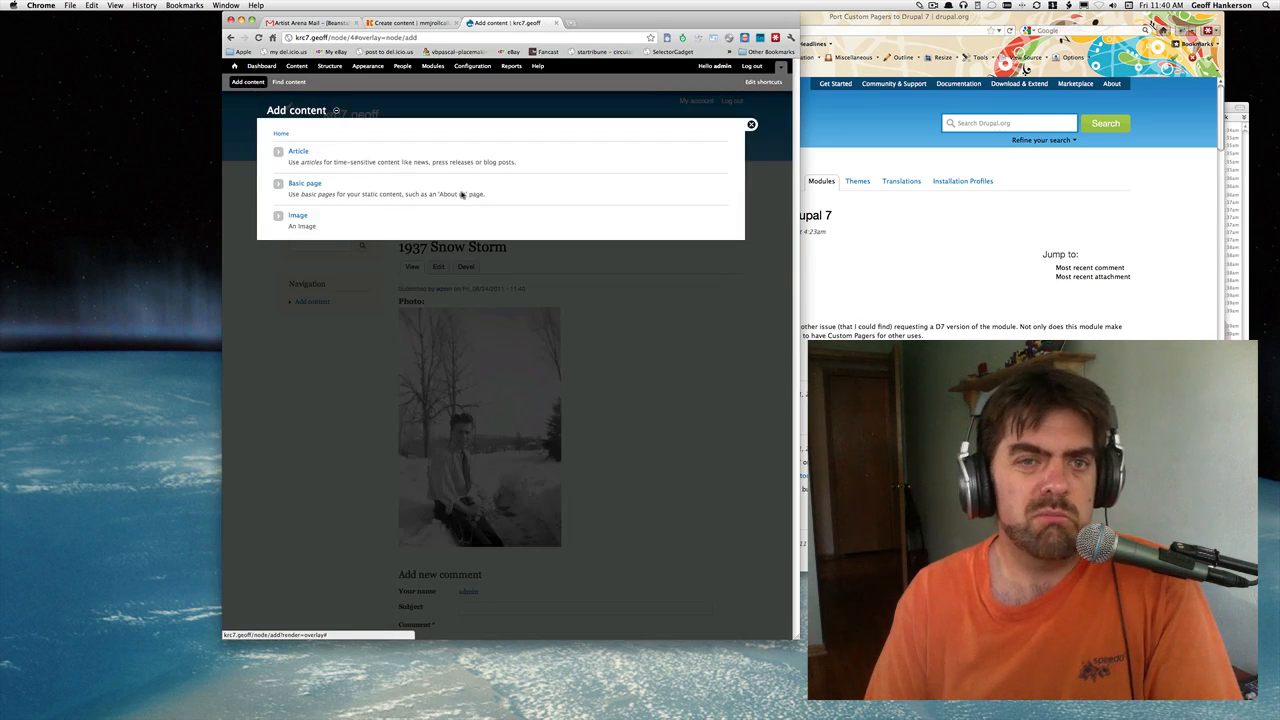
click(298, 216)
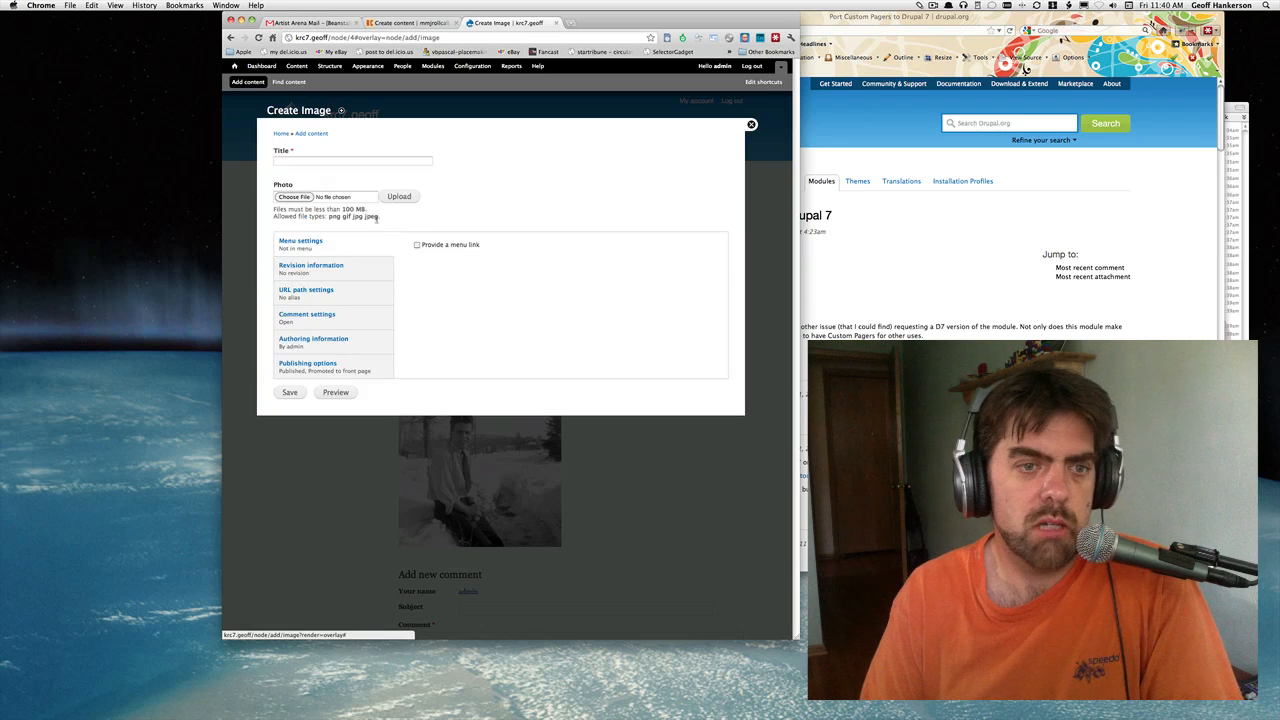
click(352, 160)
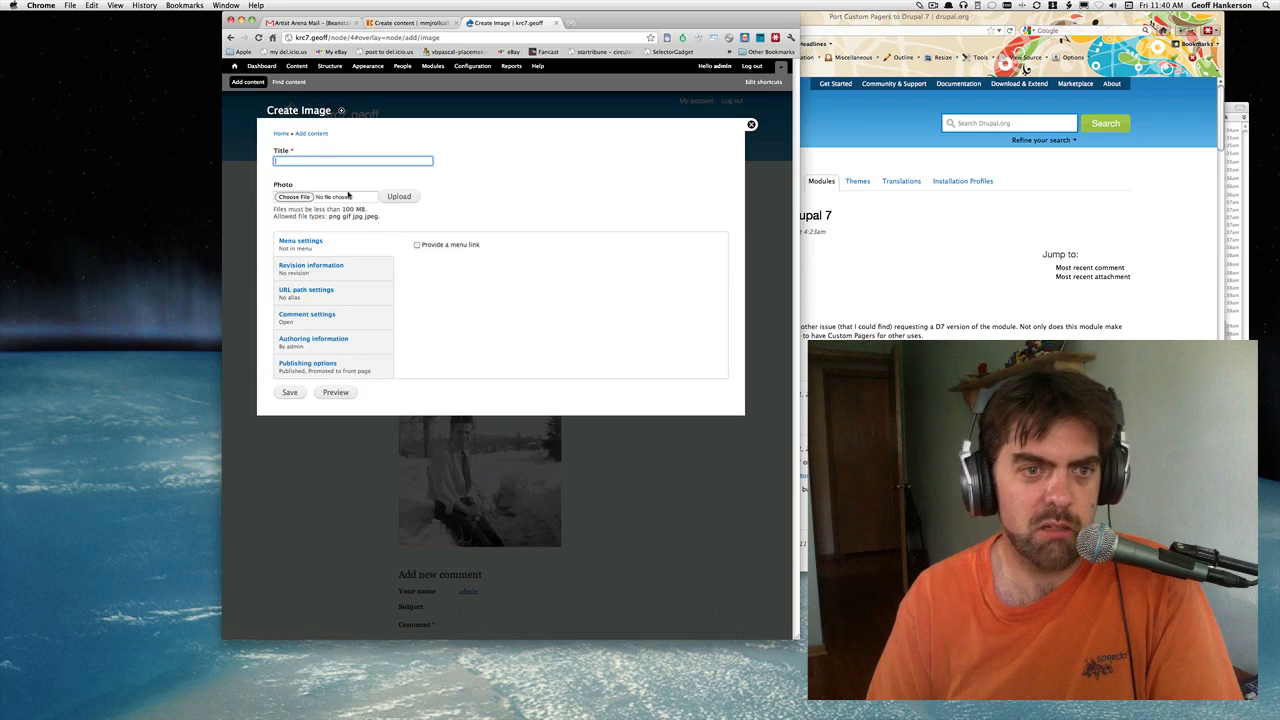
click(294, 196)
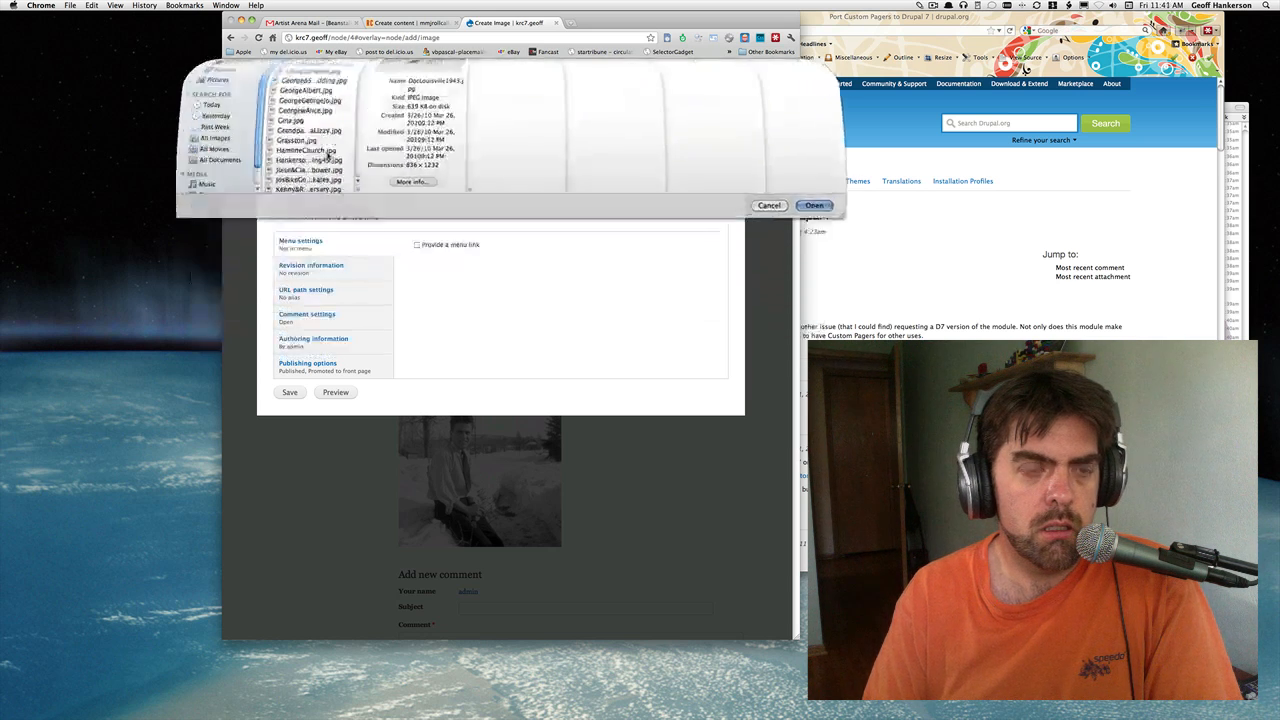
click(812, 204)
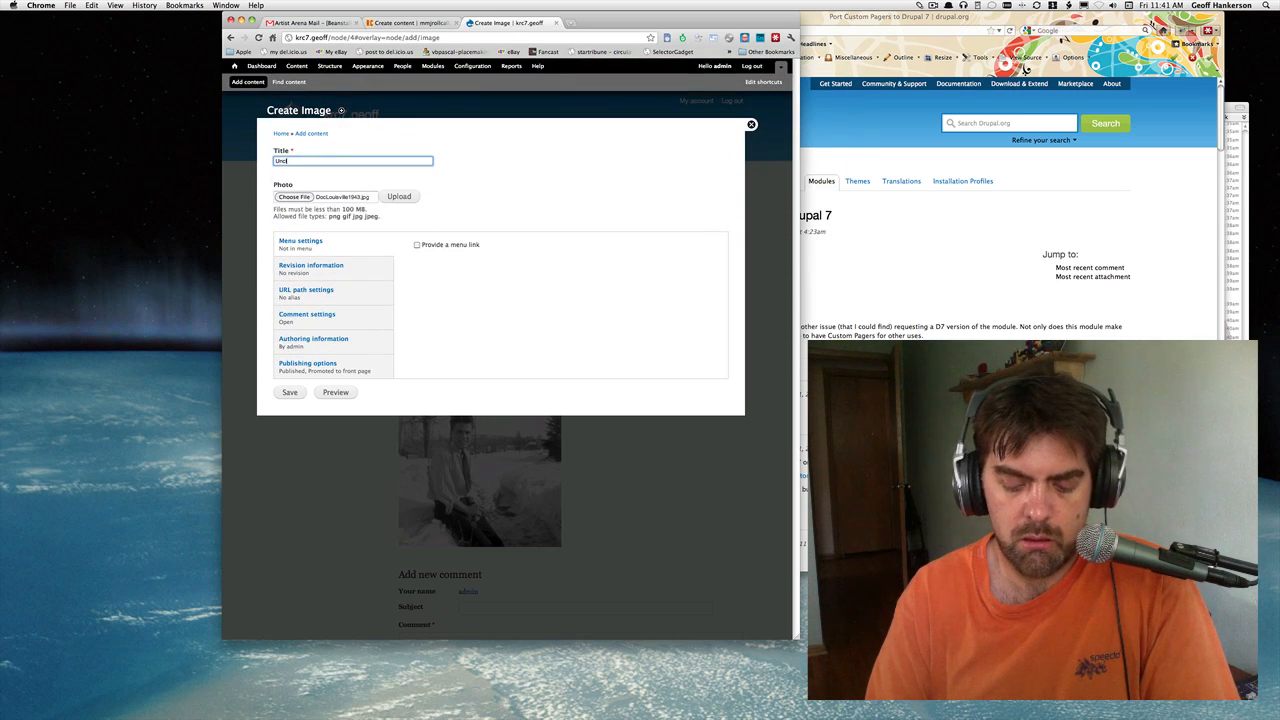
text(Uncle Dod)
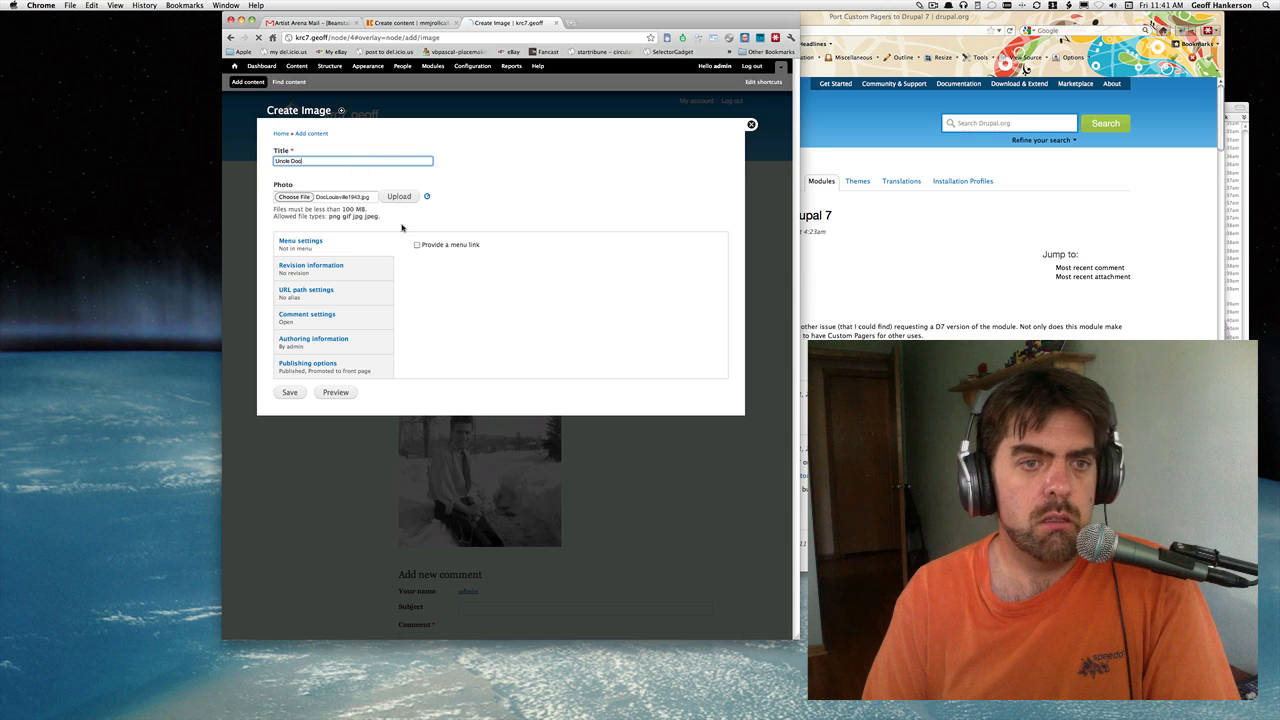
click(398, 196)
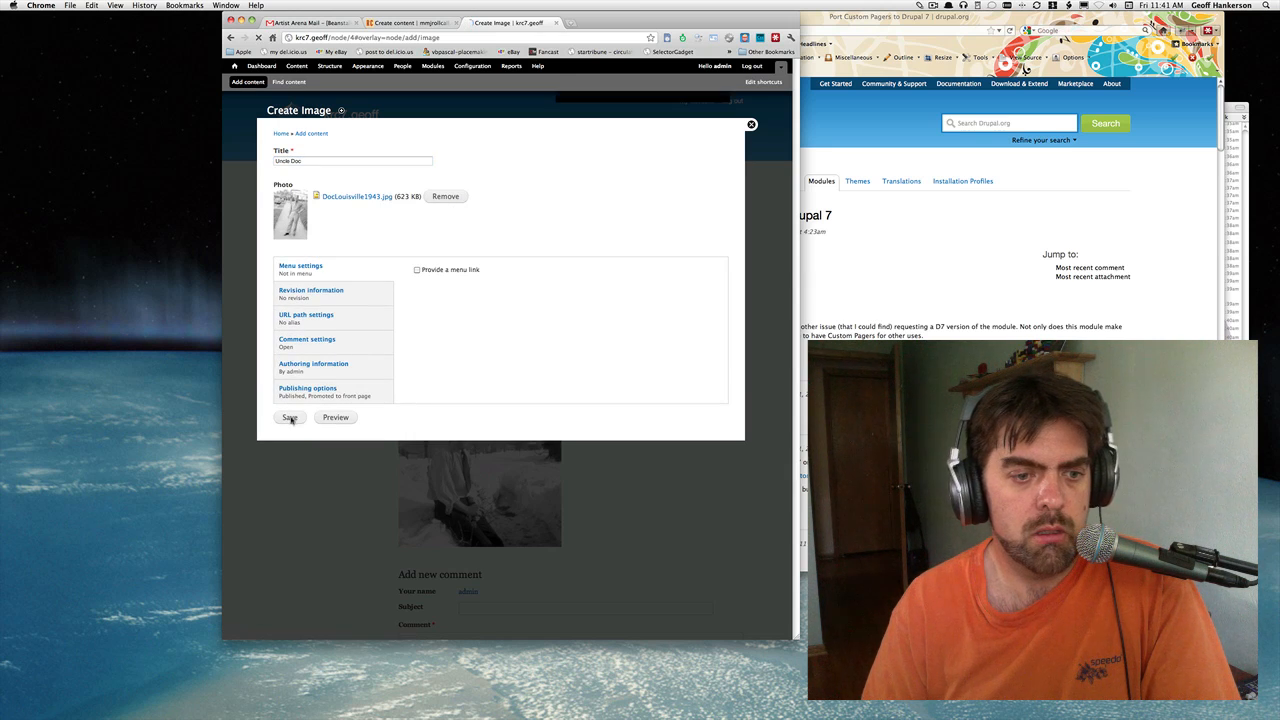
click(290, 418)
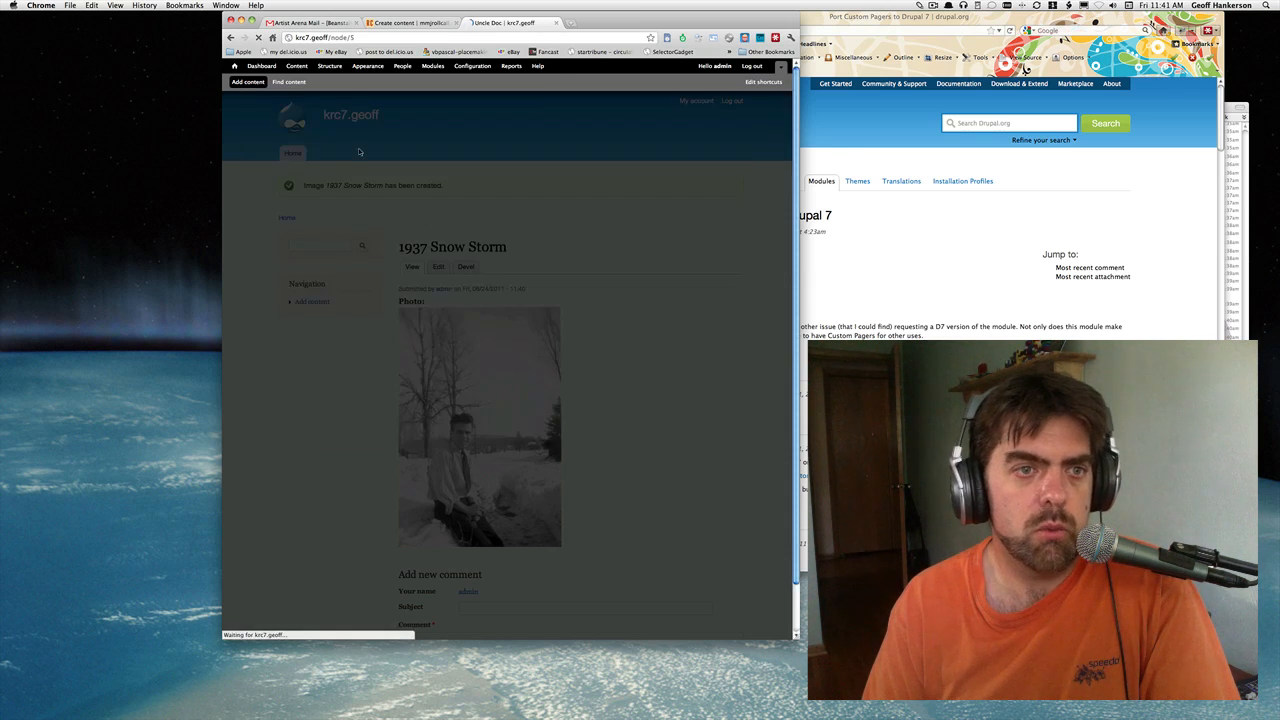
Create a third Image post titled Grandpa with granddaughters with its photo uploaded, and save it.
click(248, 80)
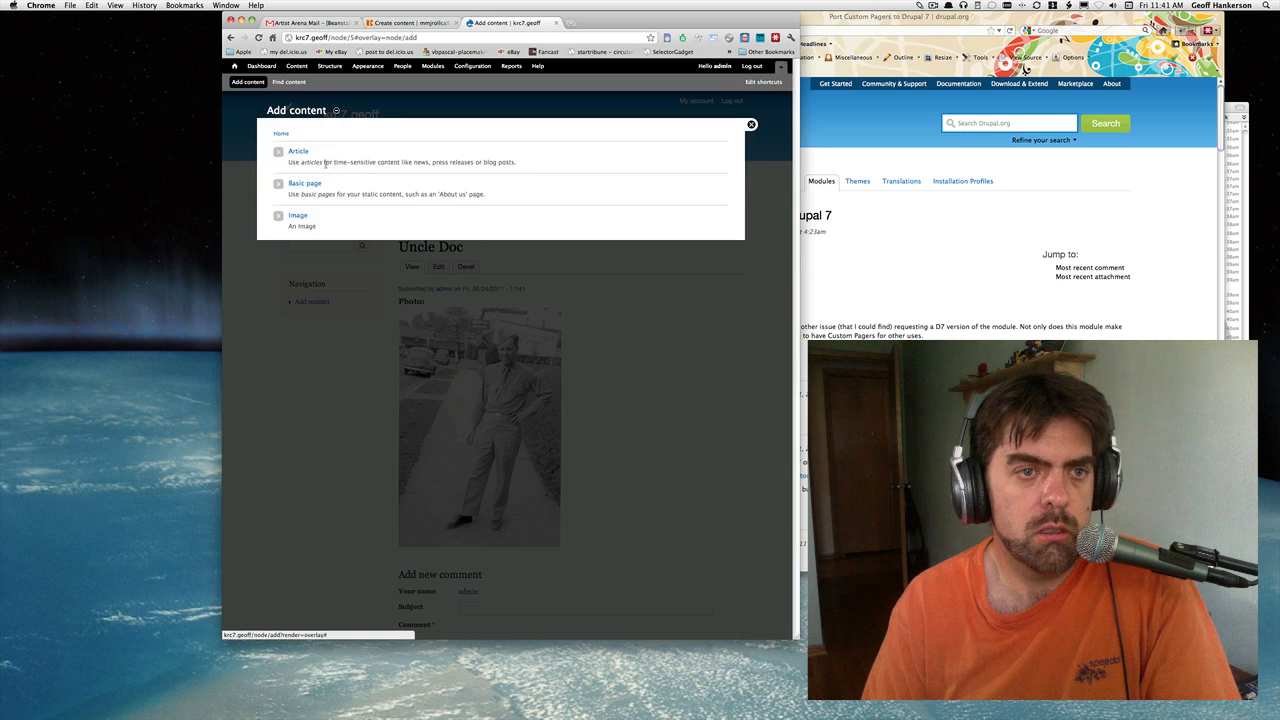
click(296, 216)
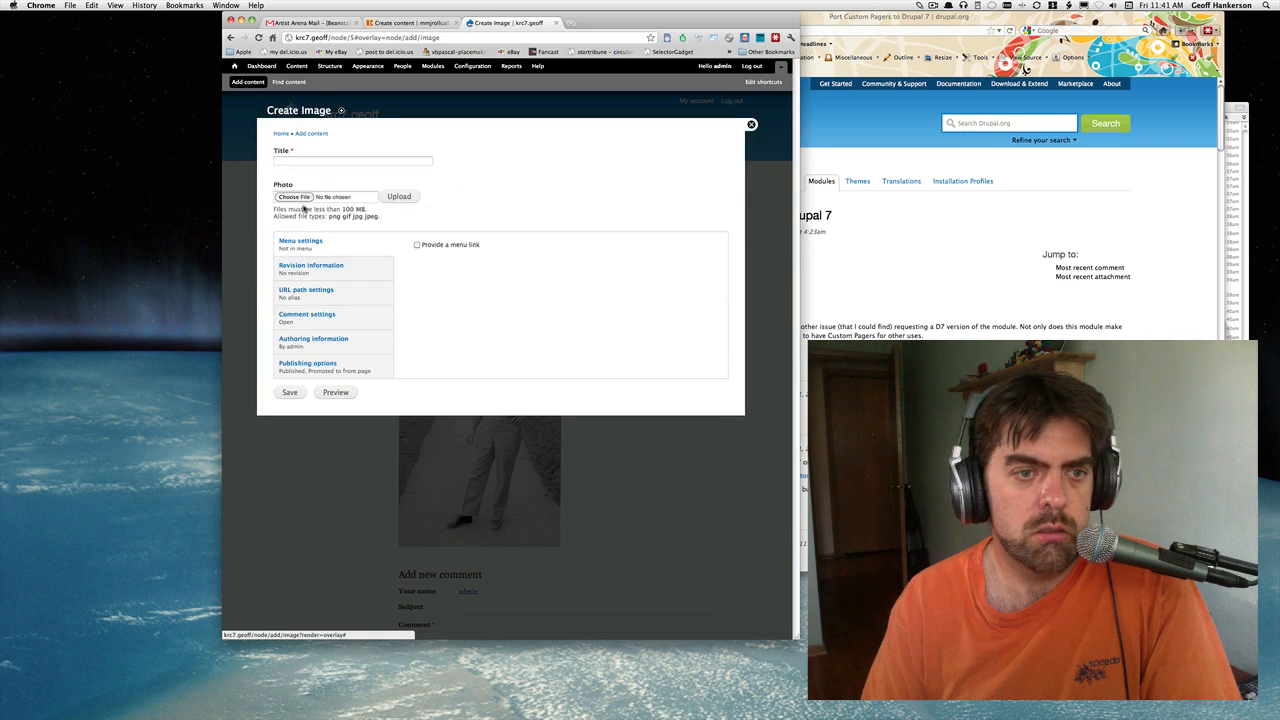
click(294, 196)
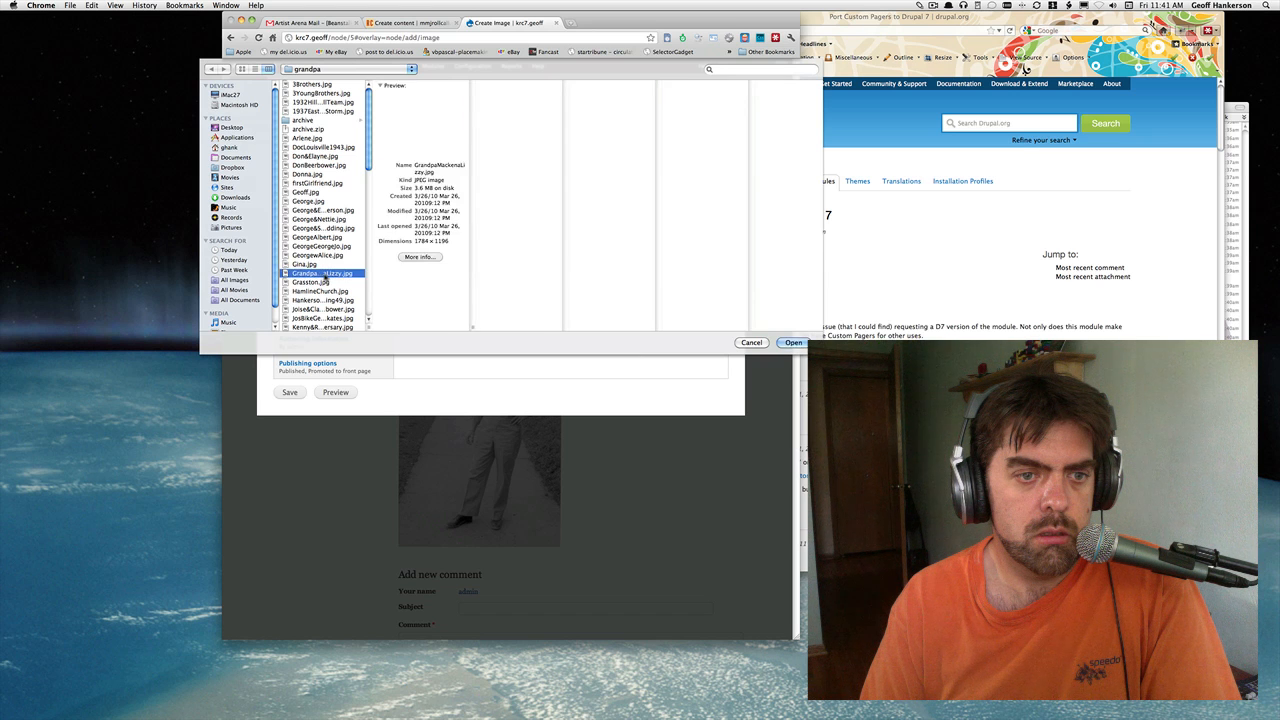
click(792, 342)
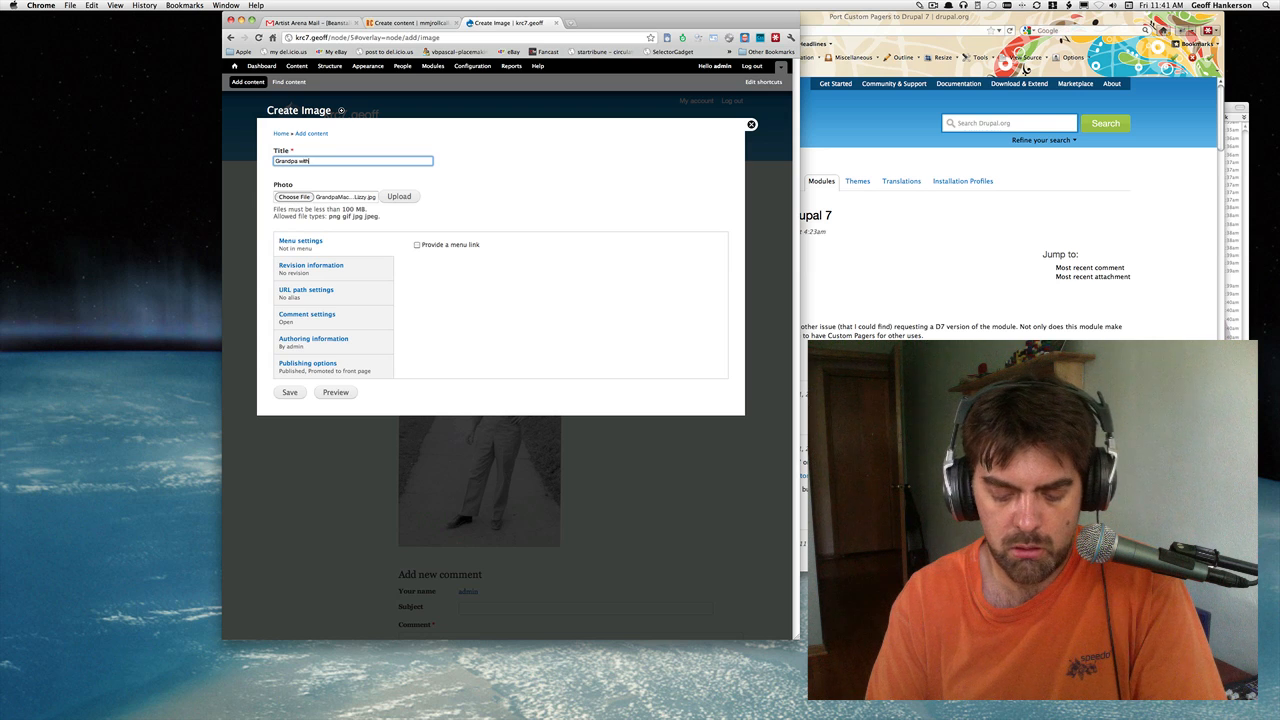
text(grand)
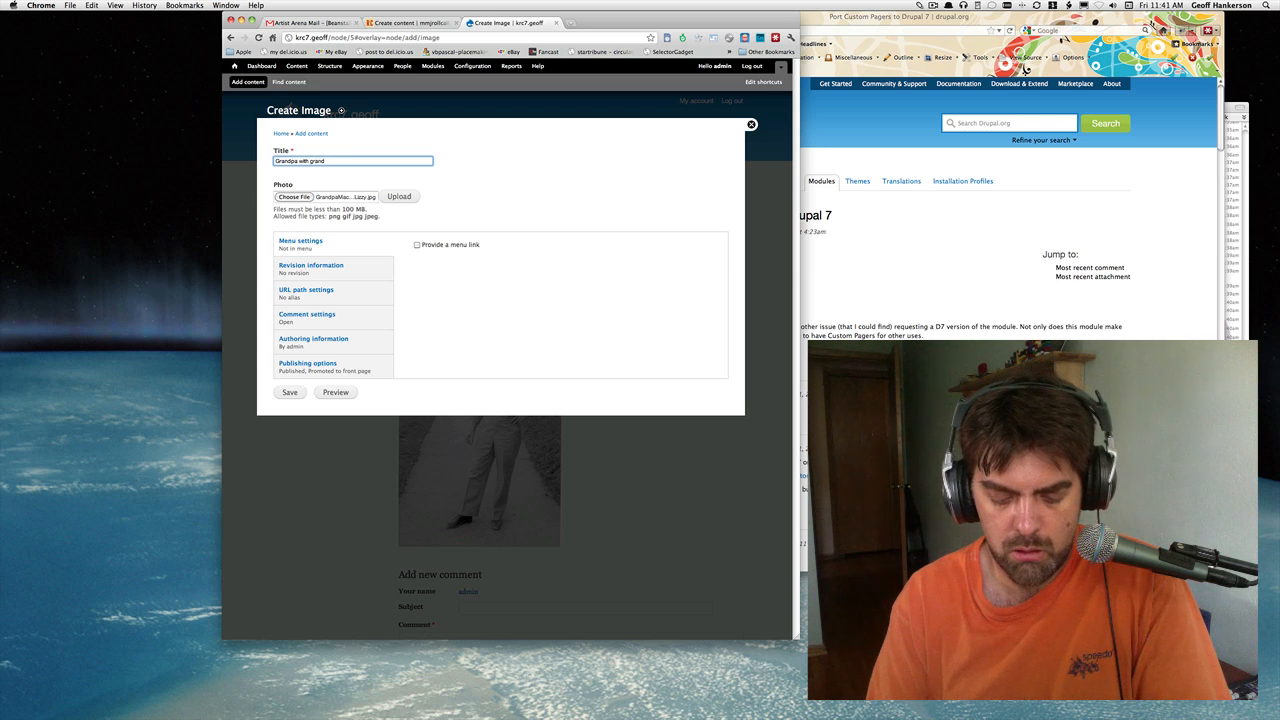
text(daughters)
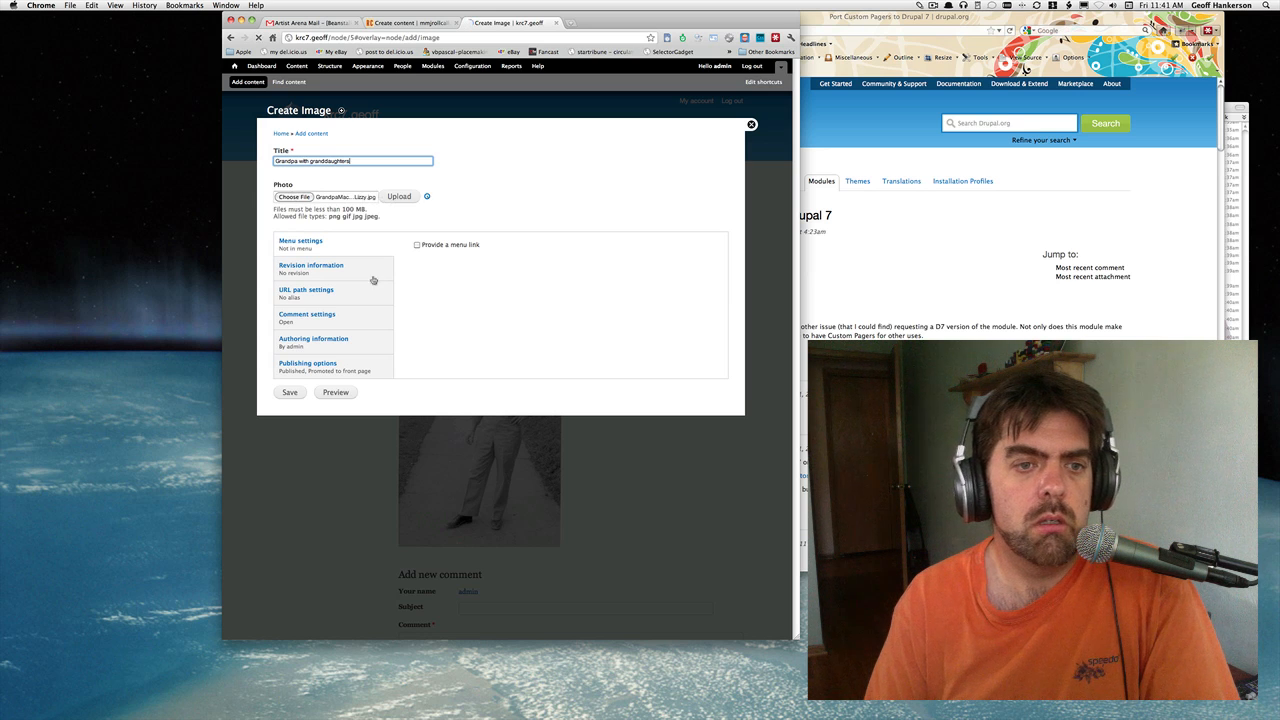
click(398, 196)
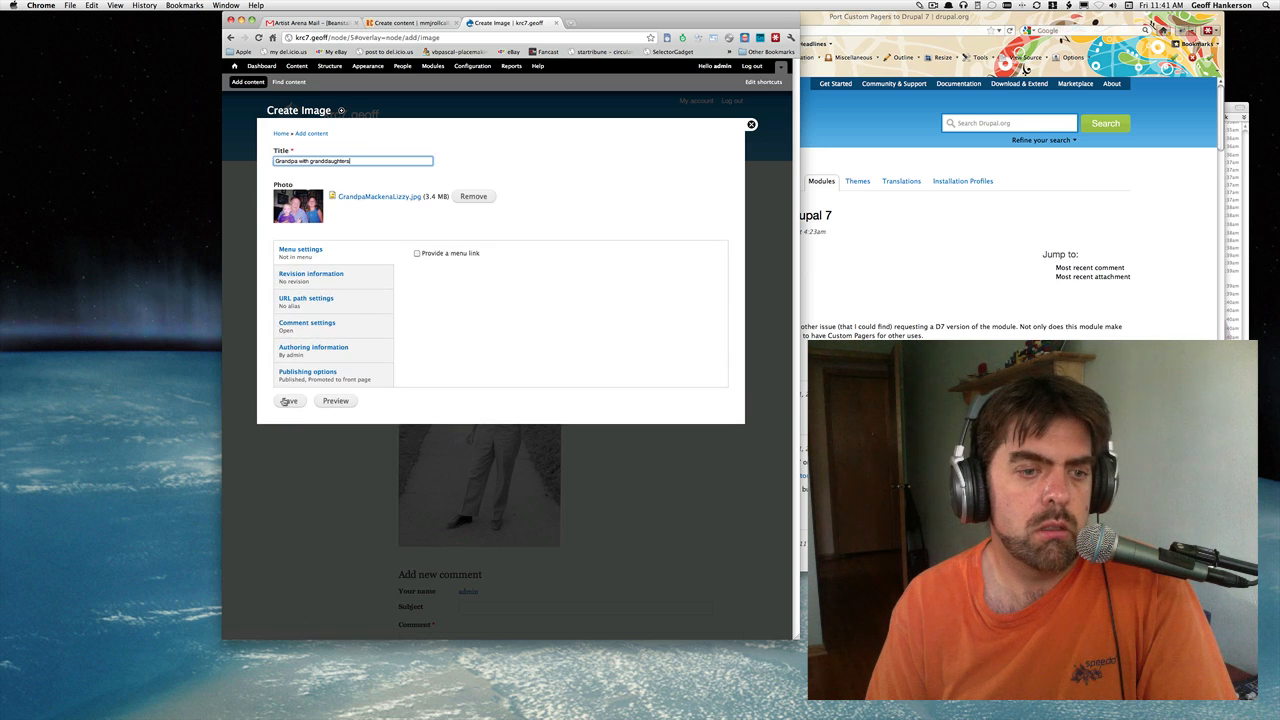
click(288, 400)
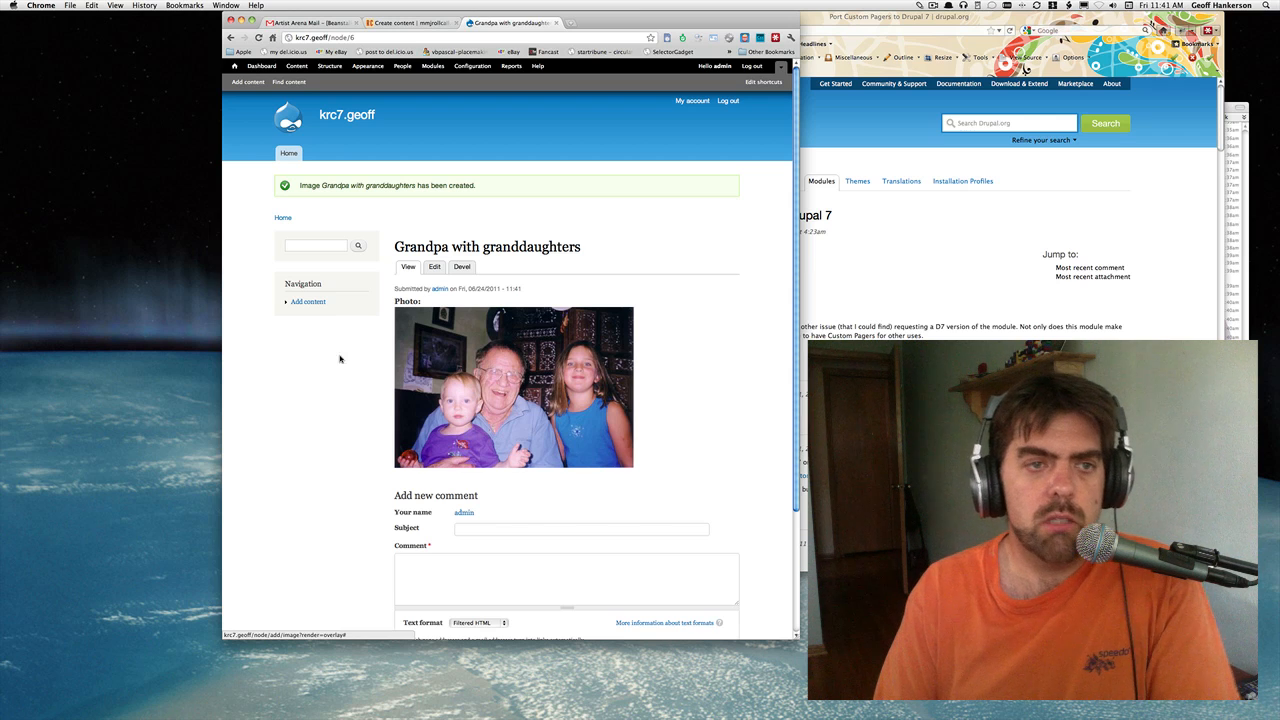
mouse_move(376, 360)
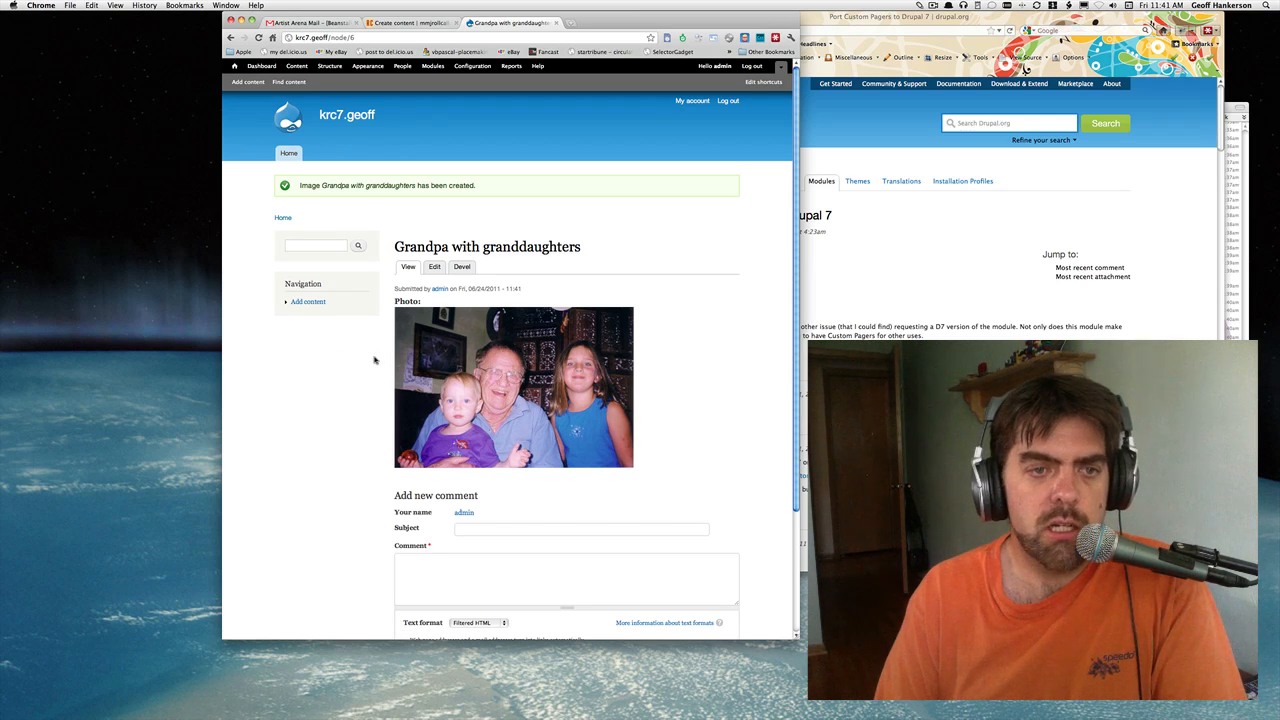
mouse_move(288, 82)
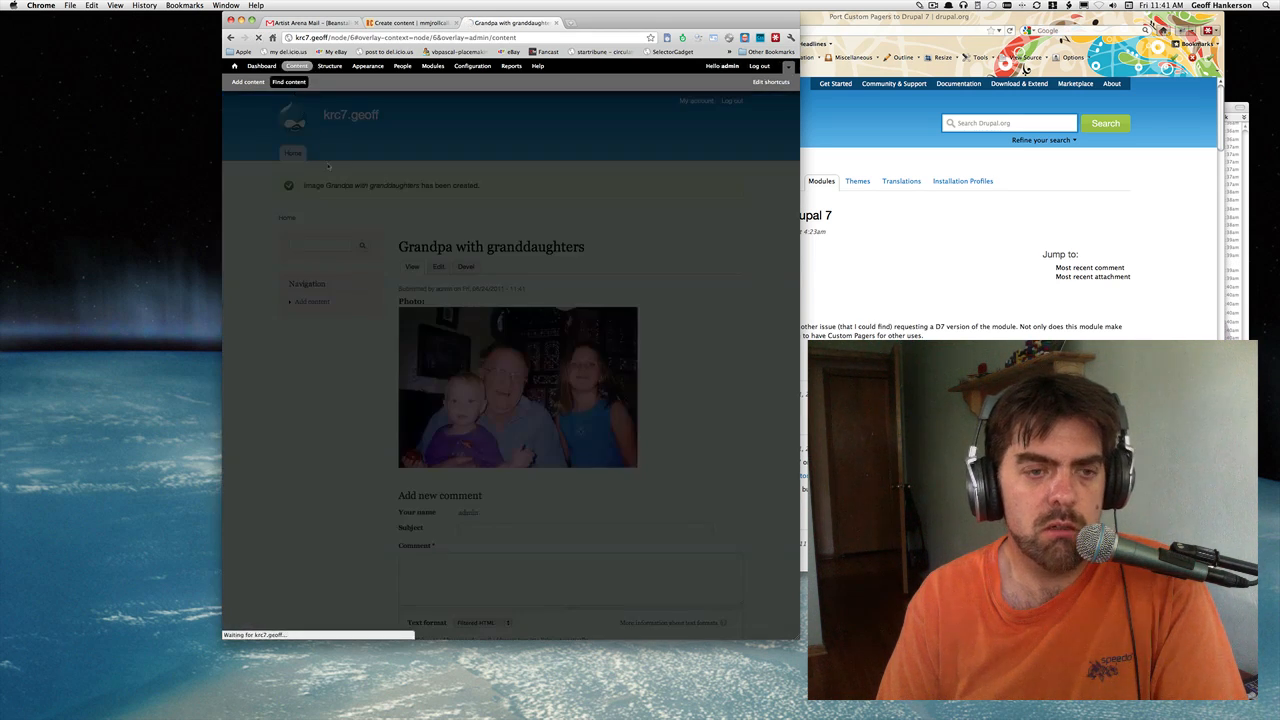
Check the image posts in the Content list and view the Uncle Doc post.
click(296, 64)
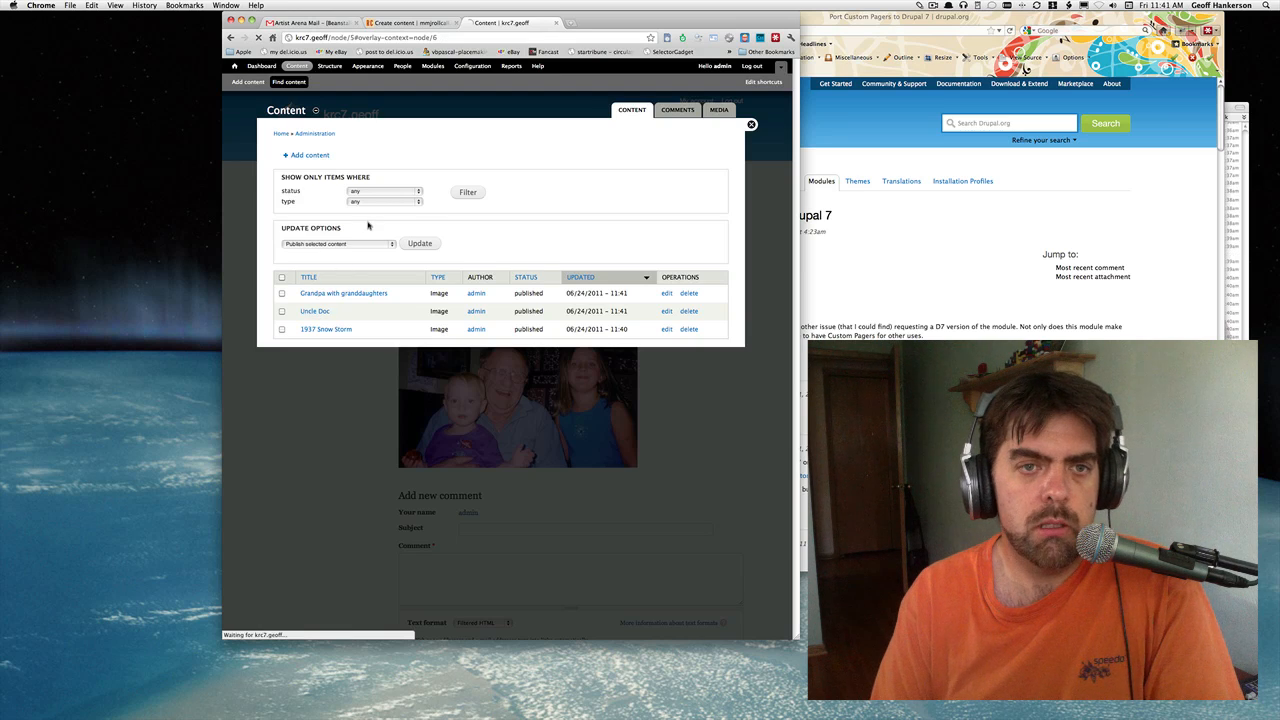
click(314, 312)
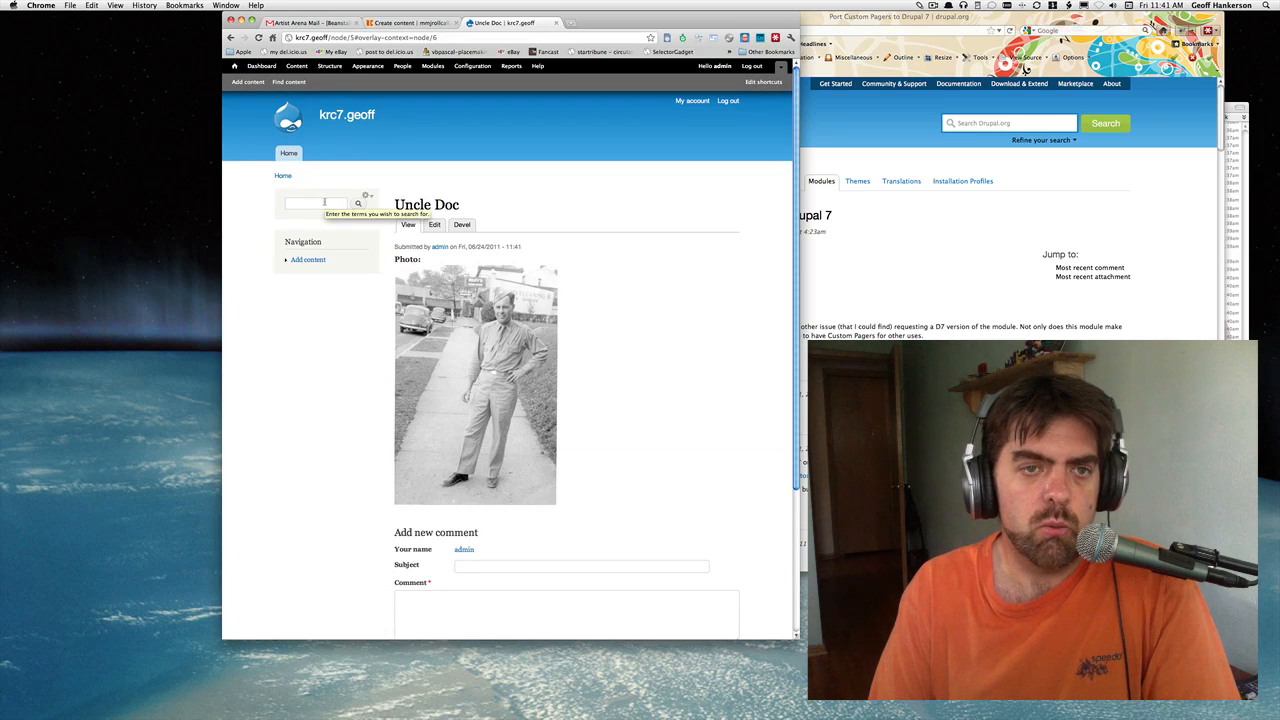
mouse_move(324, 180)
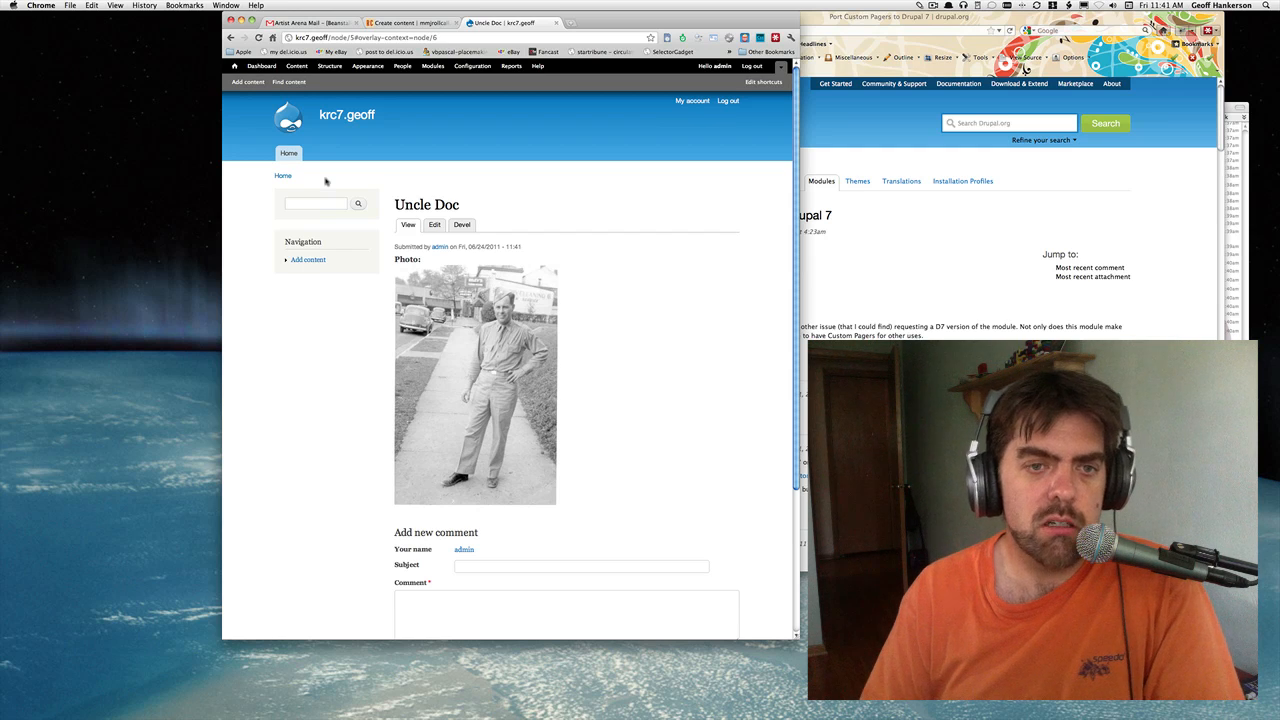
mouse_move(328, 66)
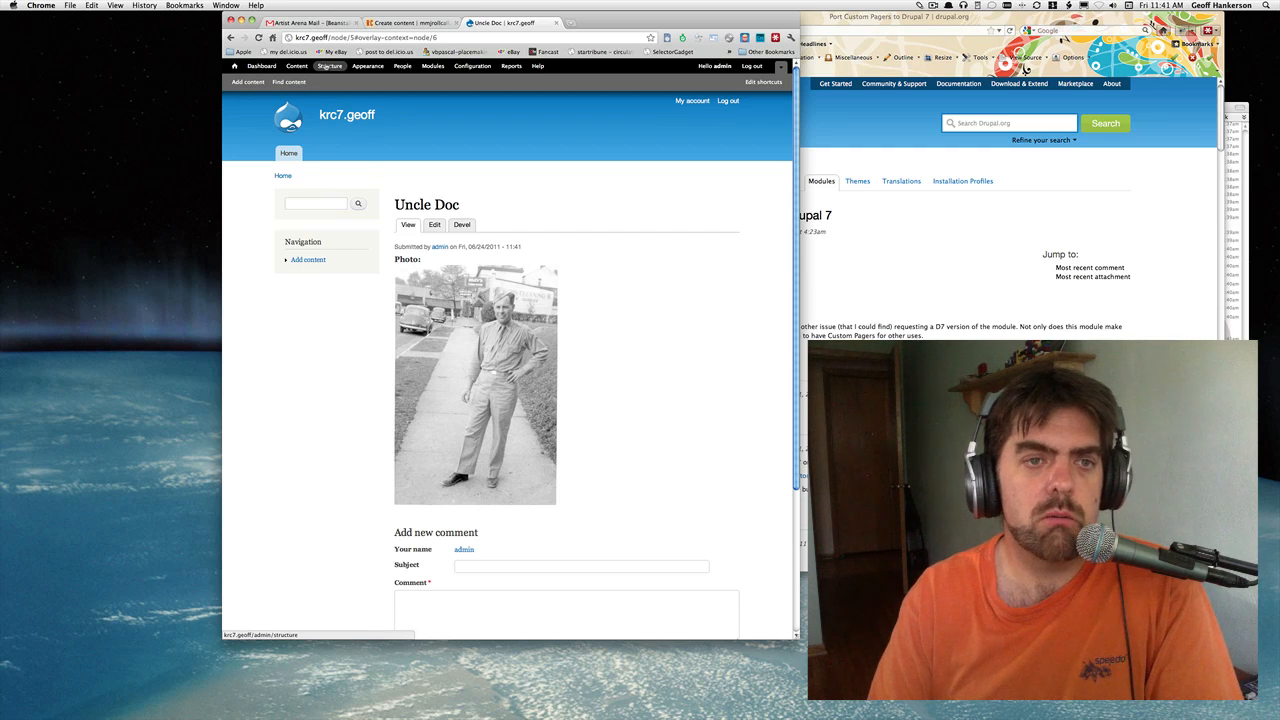
Go to Structure > Views and start adding a new view.
click(328, 66)
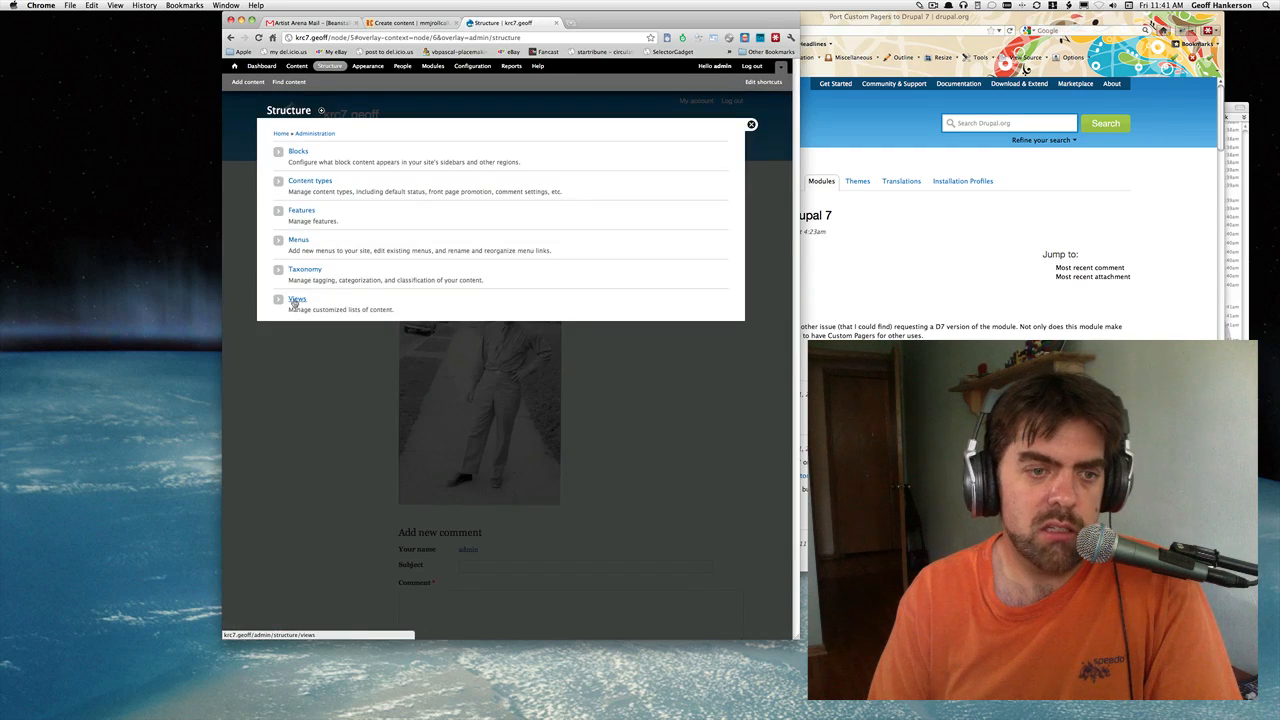
click(296, 300)
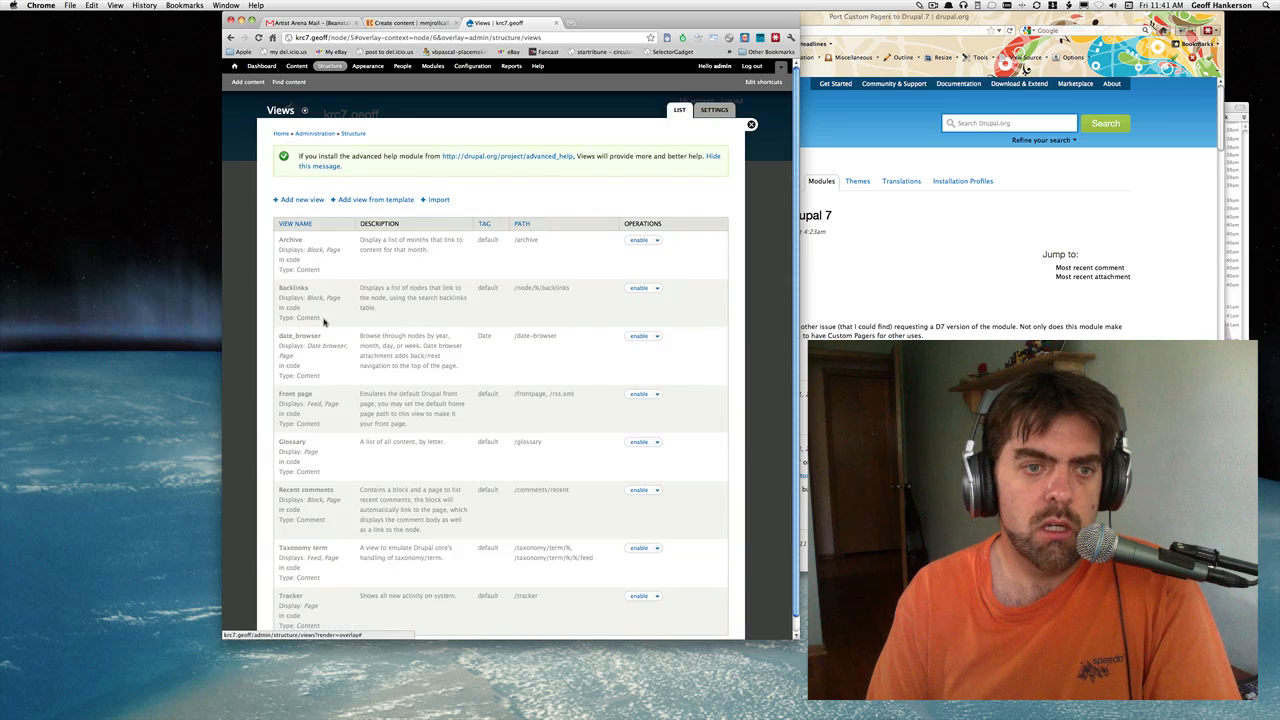
mouse_move(306, 184)
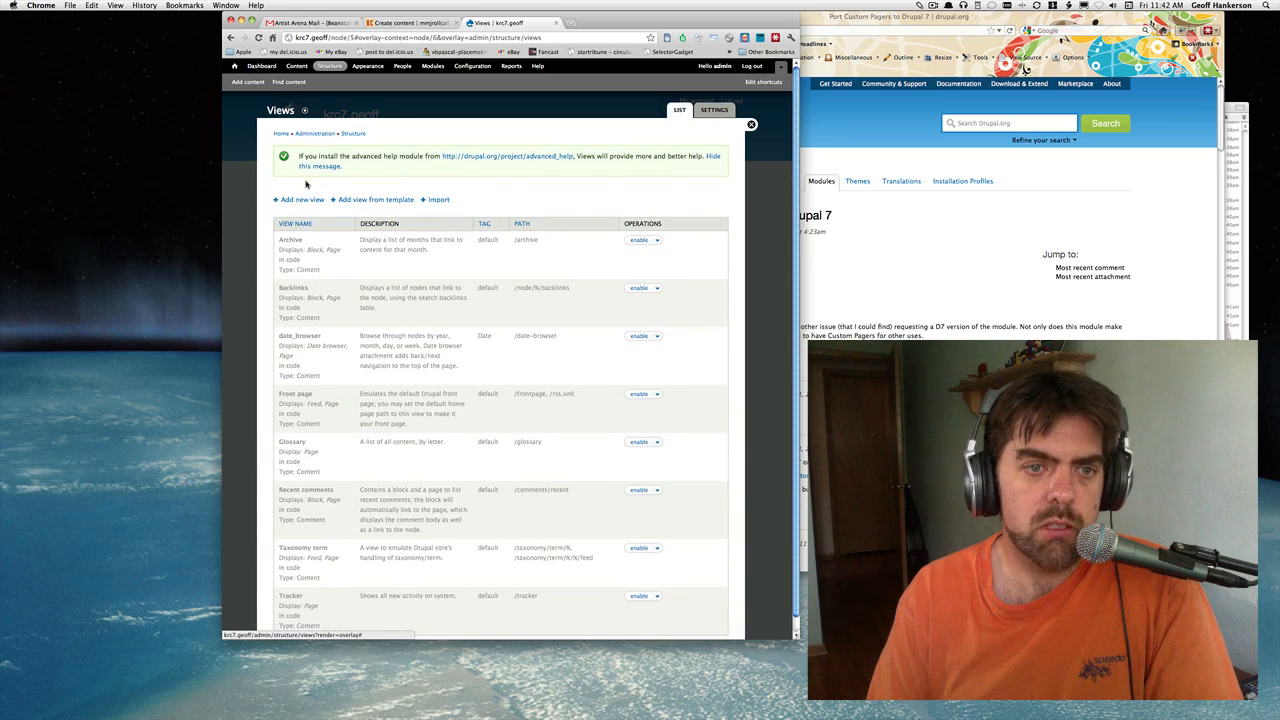
click(438, 200)
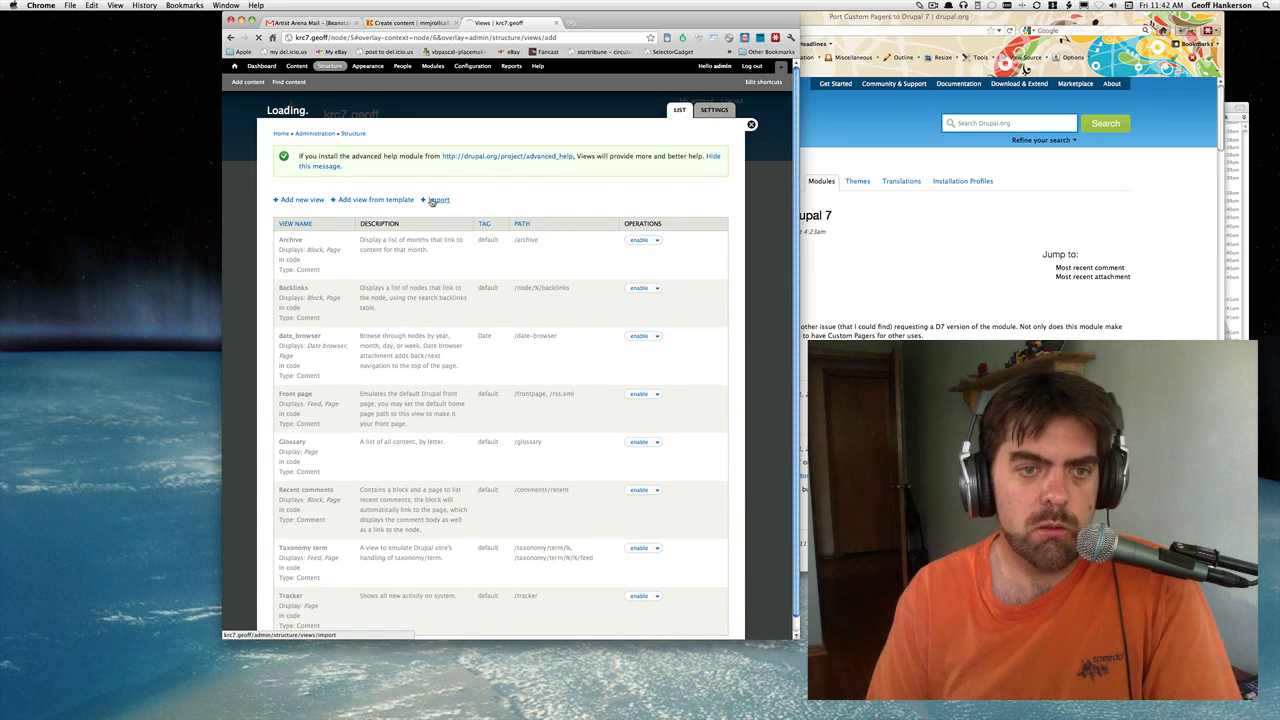
Name the new view 'Gallery' and limit it to Content of type Image.
click(300, 200)
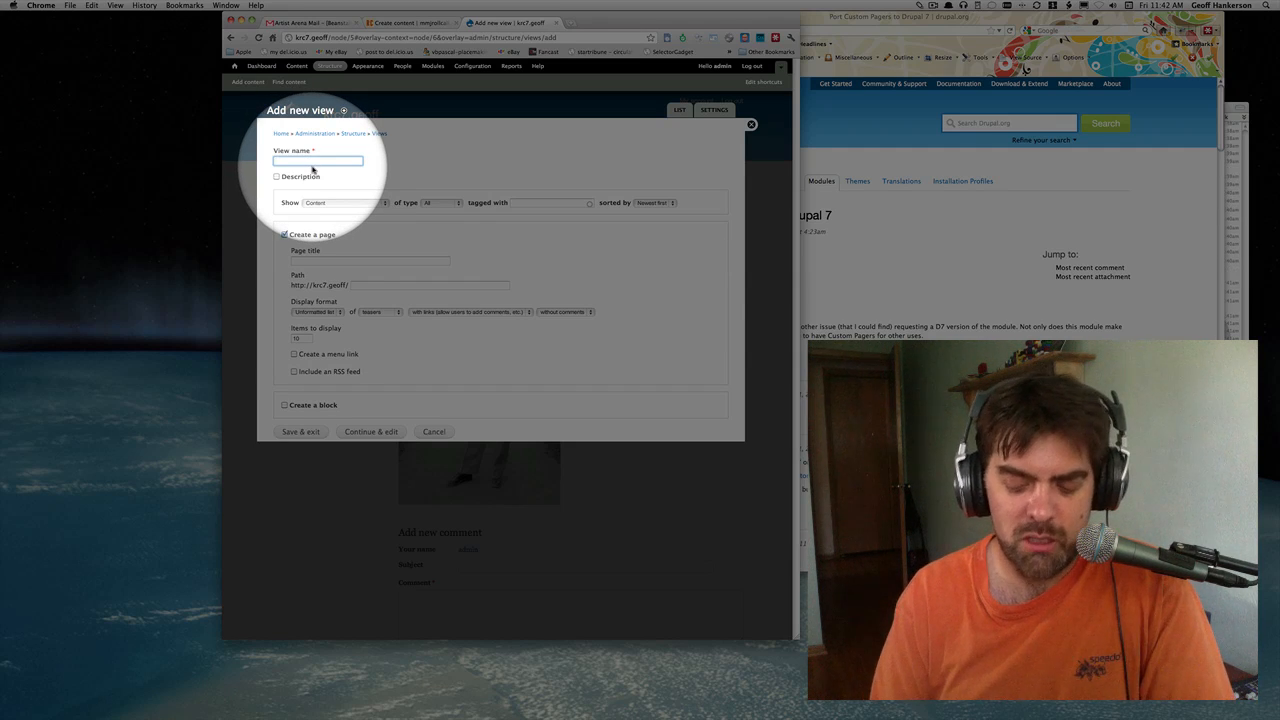
text(galler)
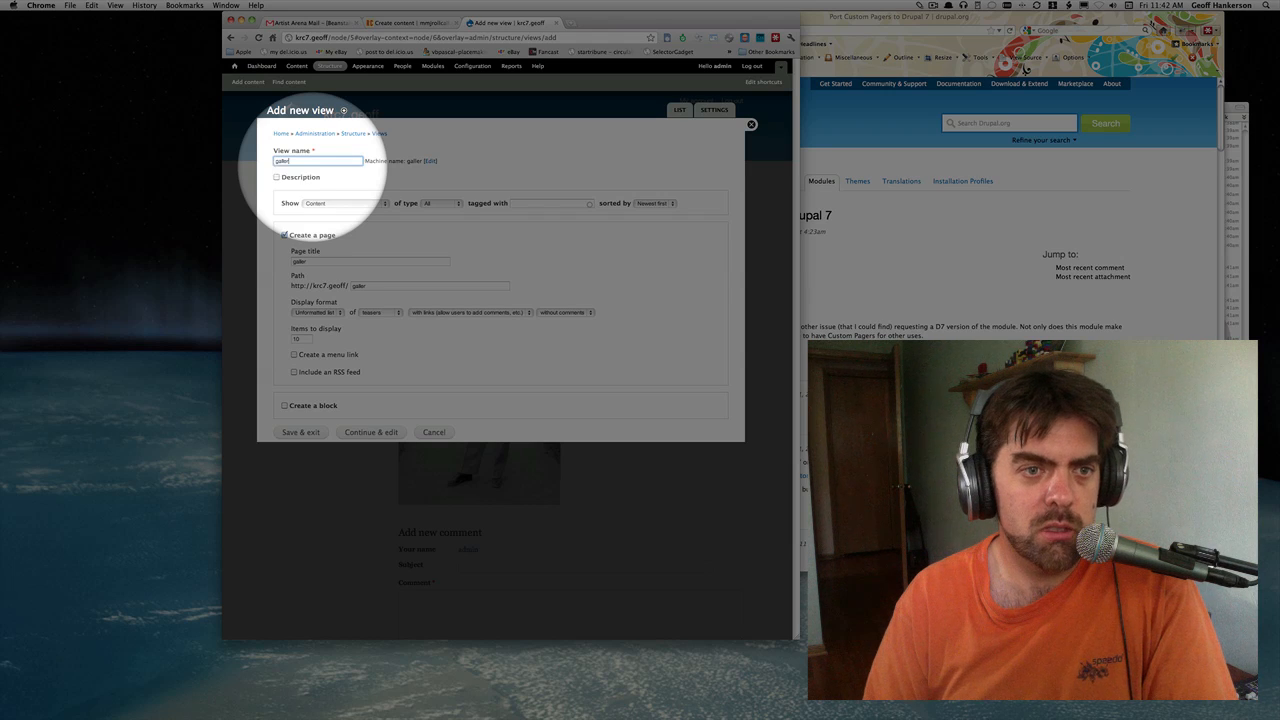
text(Gallery)
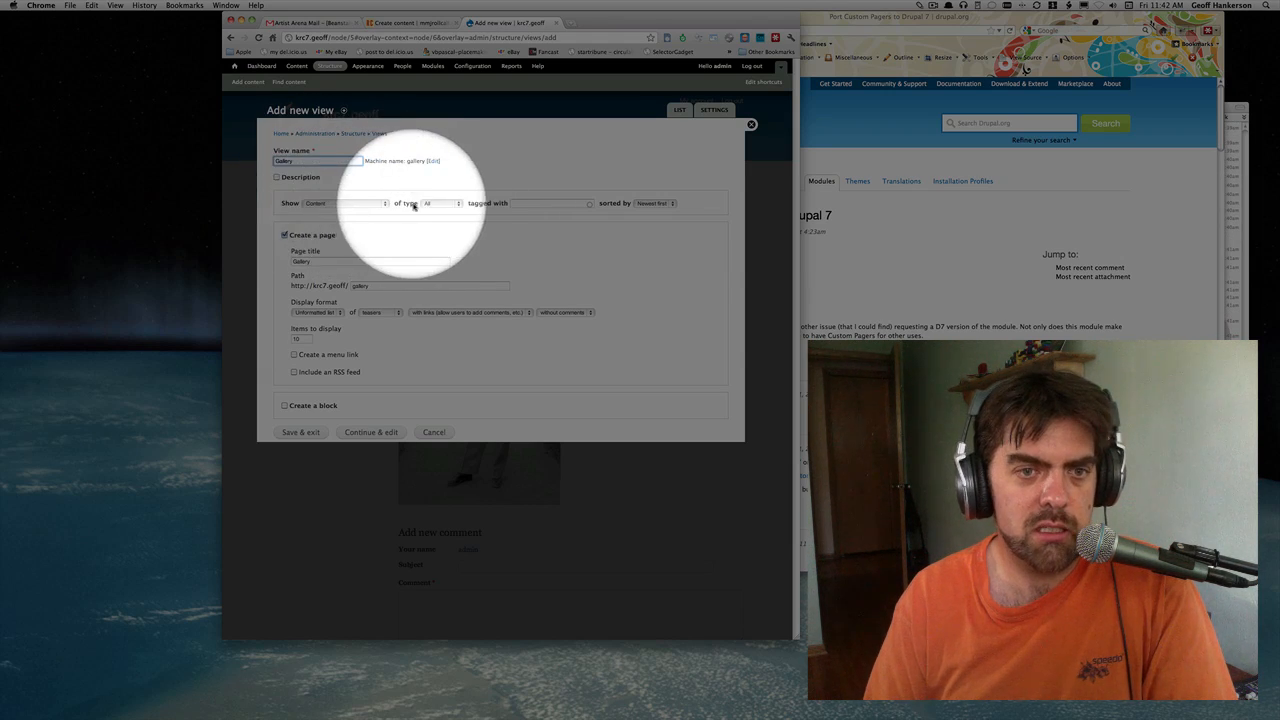
click(440, 204)
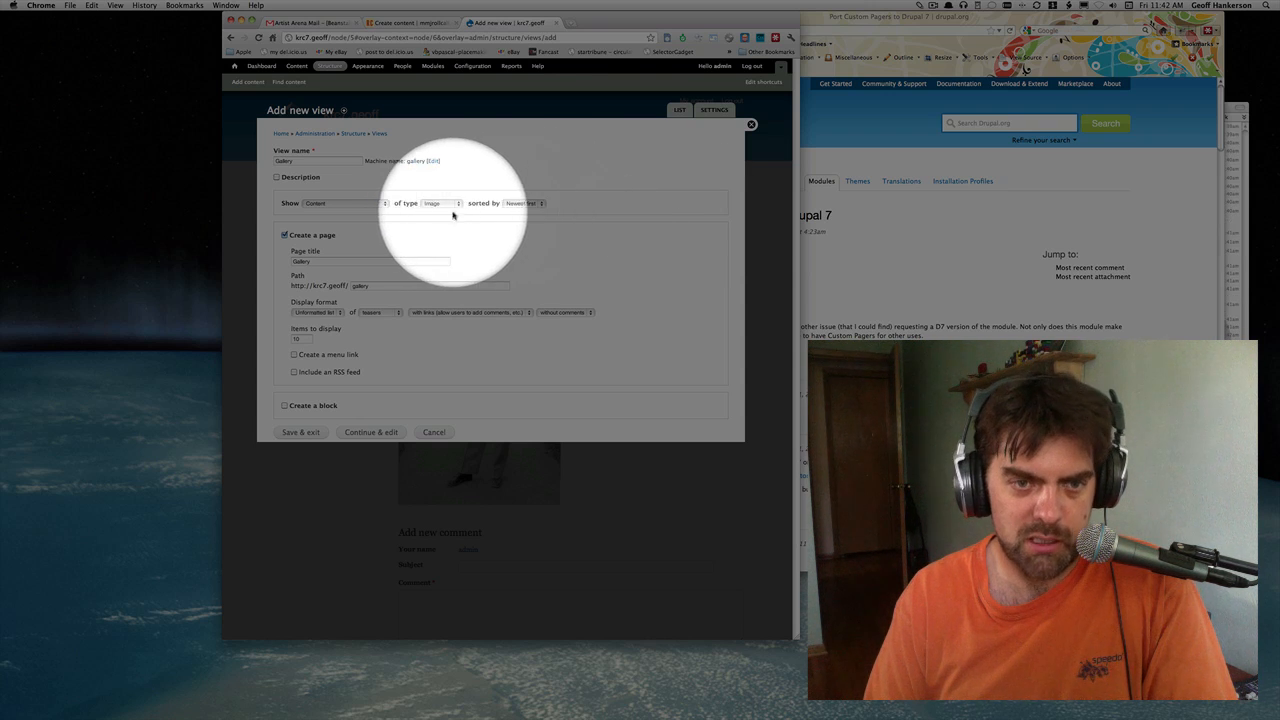
mouse_move(344, 252)
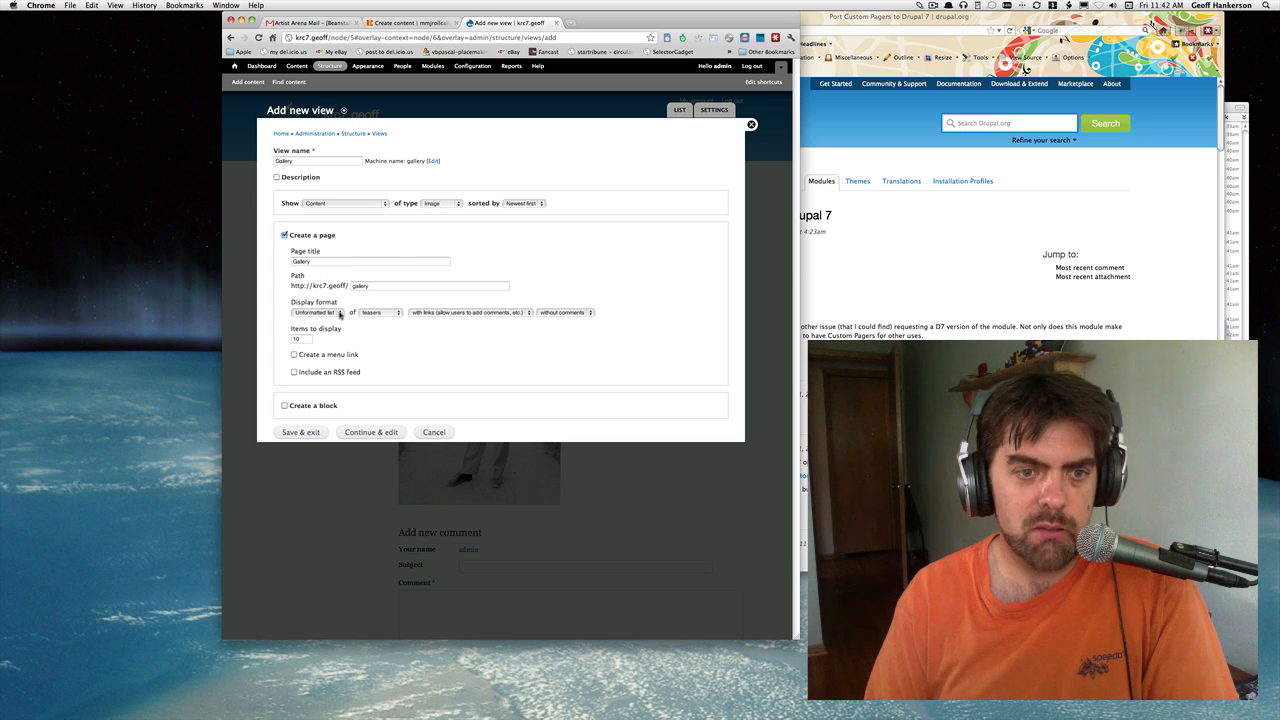
Set the gallery page's display format to Grid of fields and continue to editing.
click(316, 312)
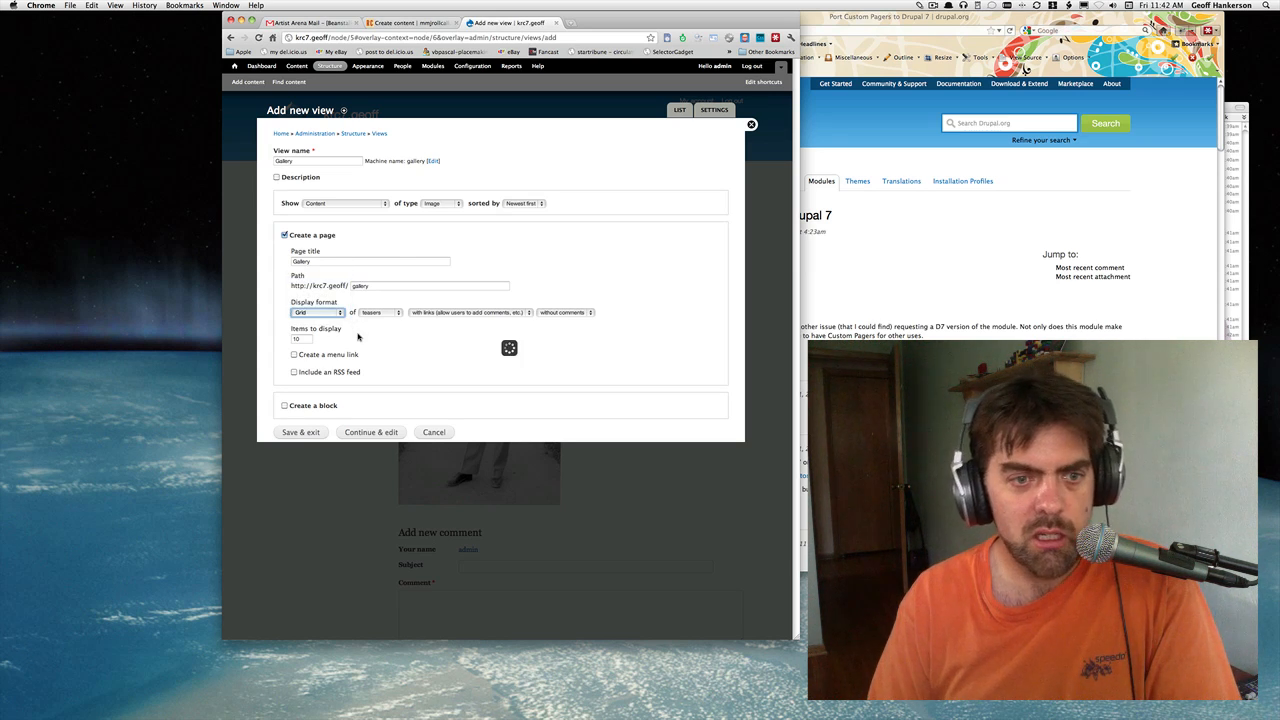
click(378, 312)
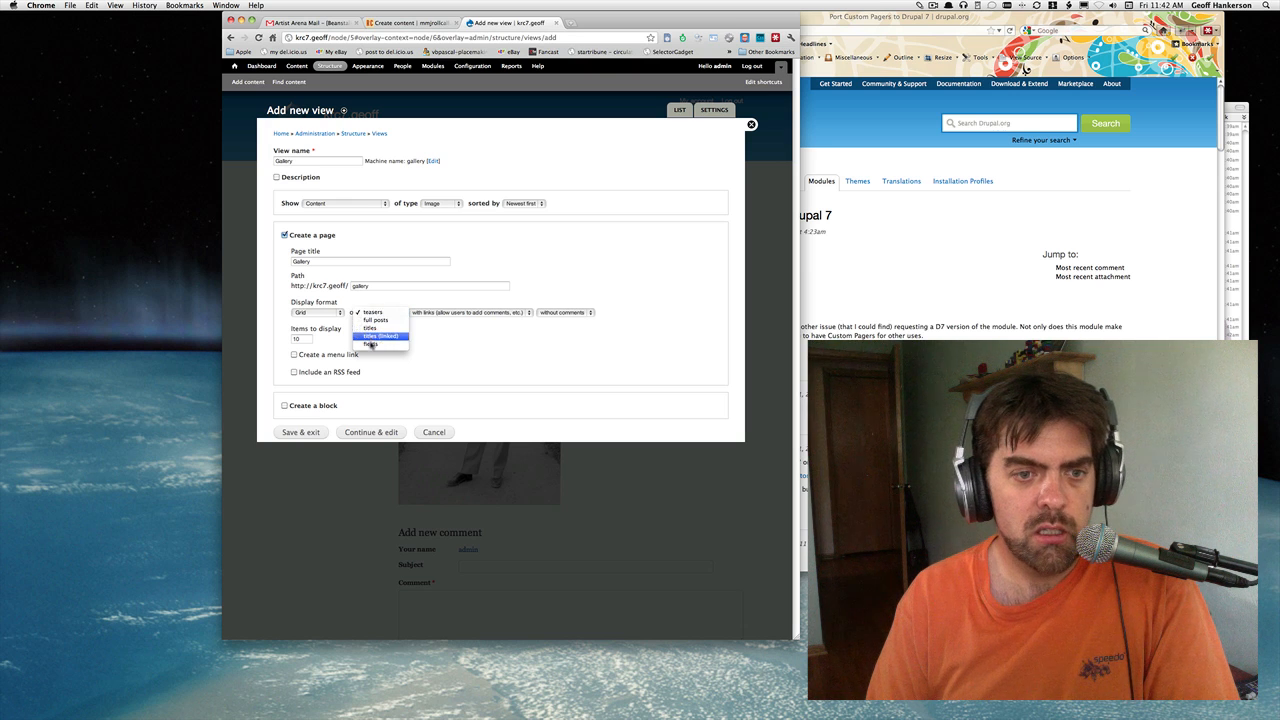
click(372, 342)
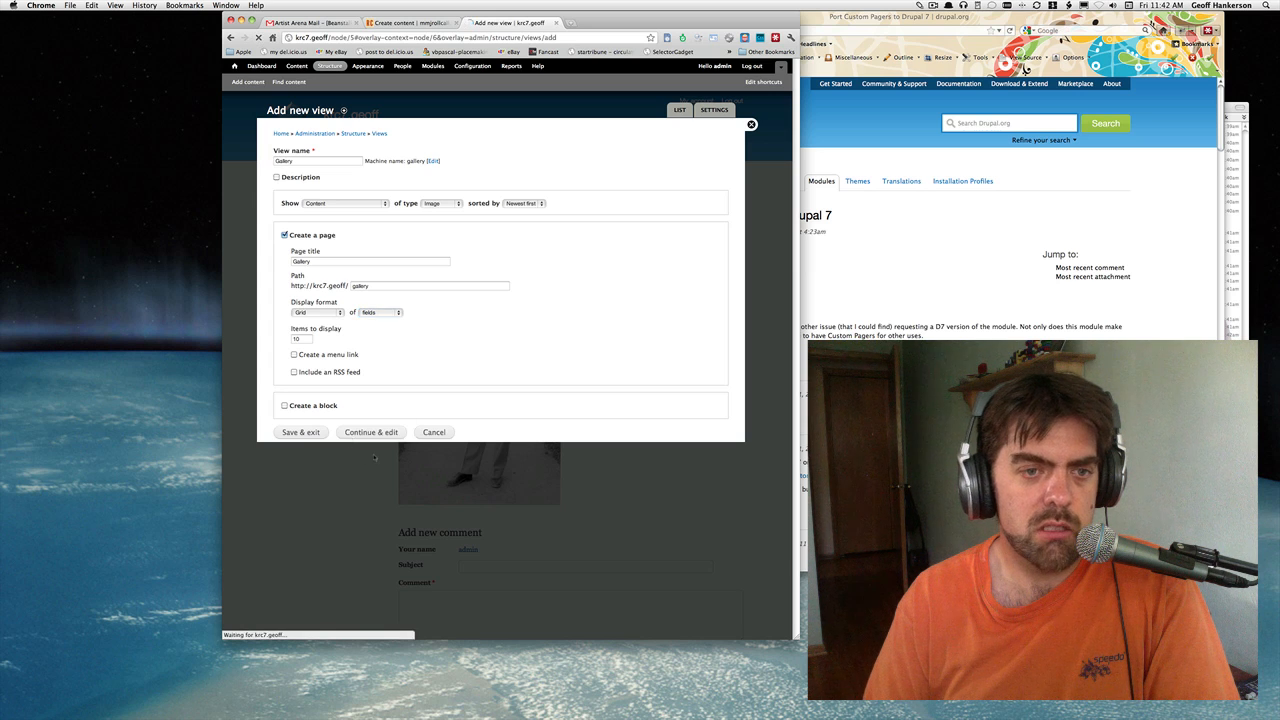
click(372, 432)
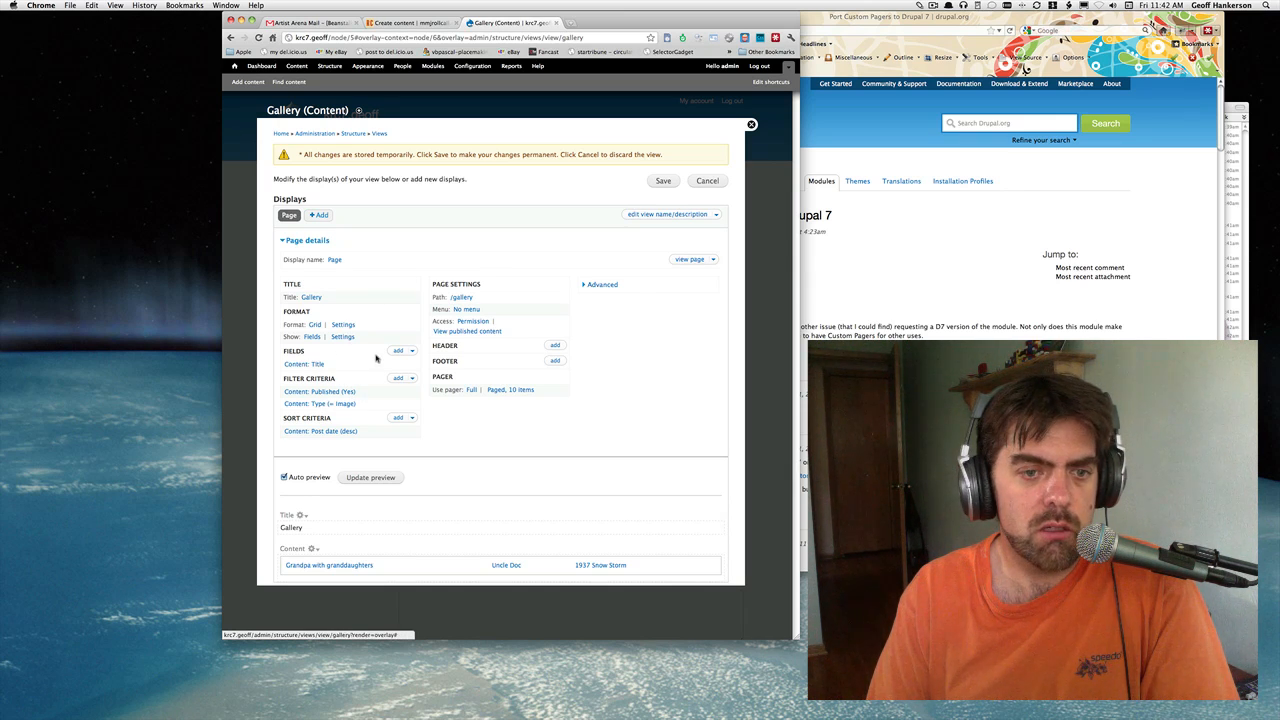
Add the Content: Photo field to the Gallery view.
click(412, 350)
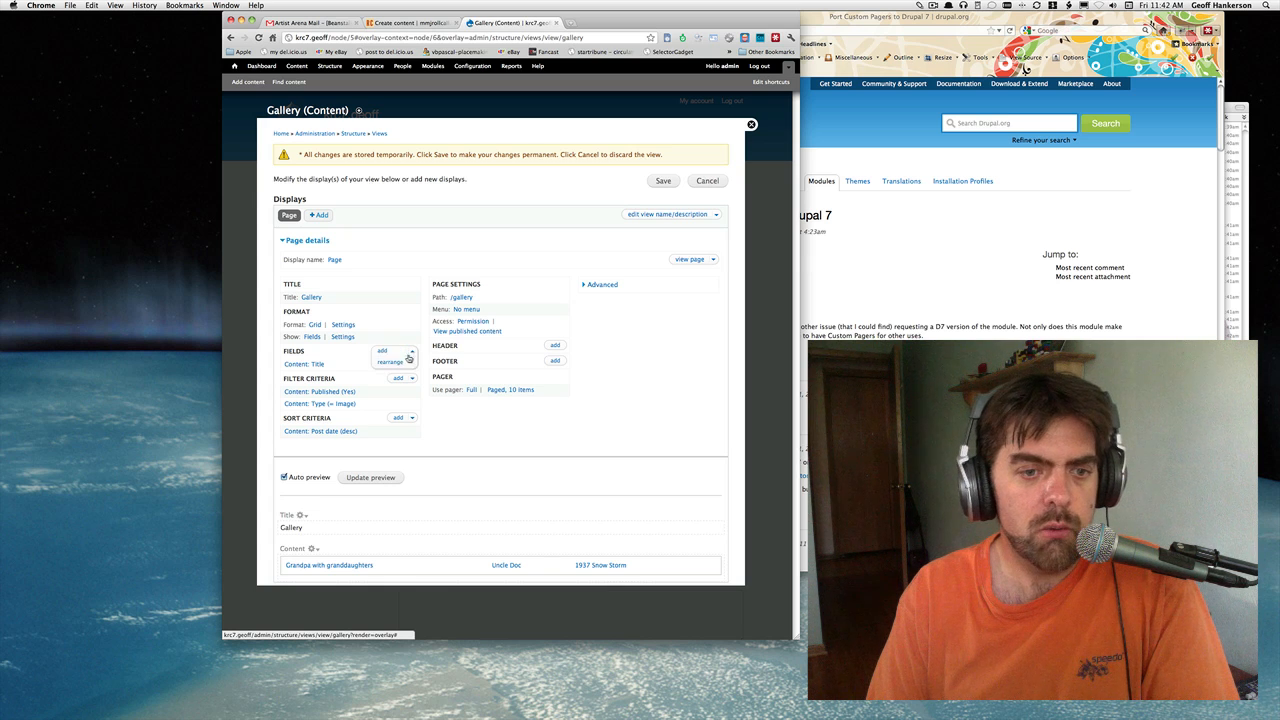
click(398, 352)
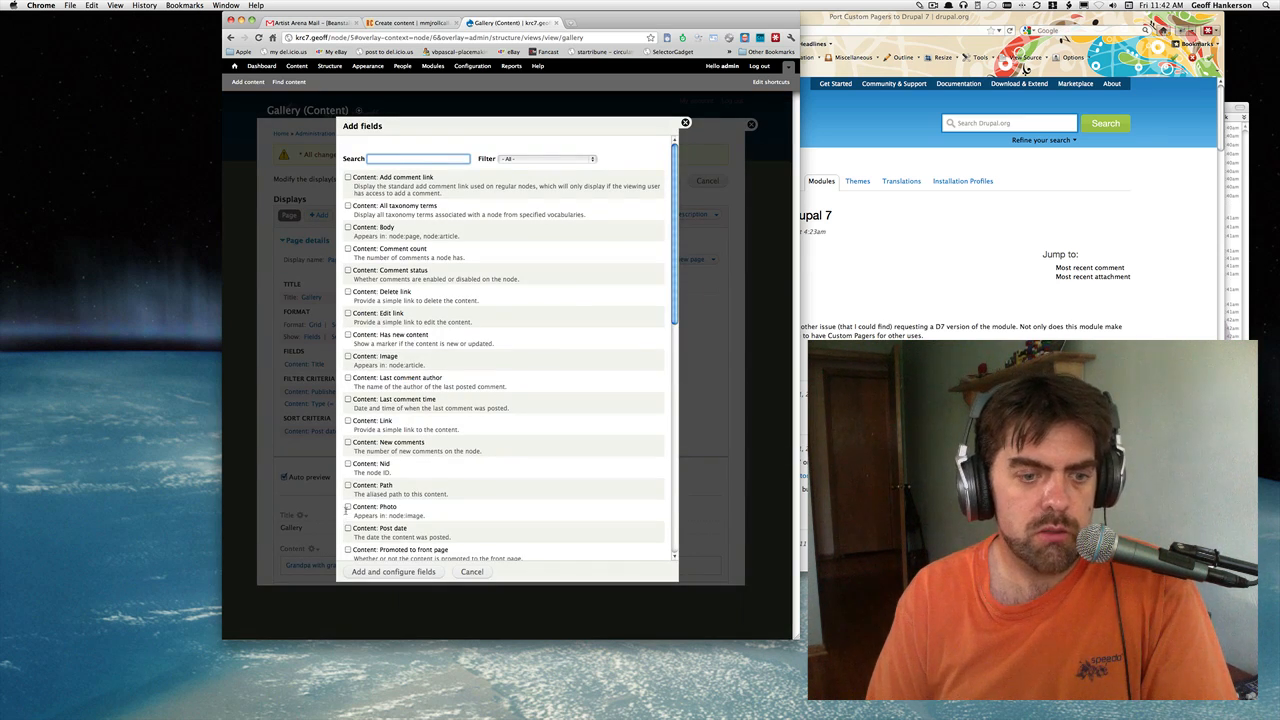
click(348, 508)
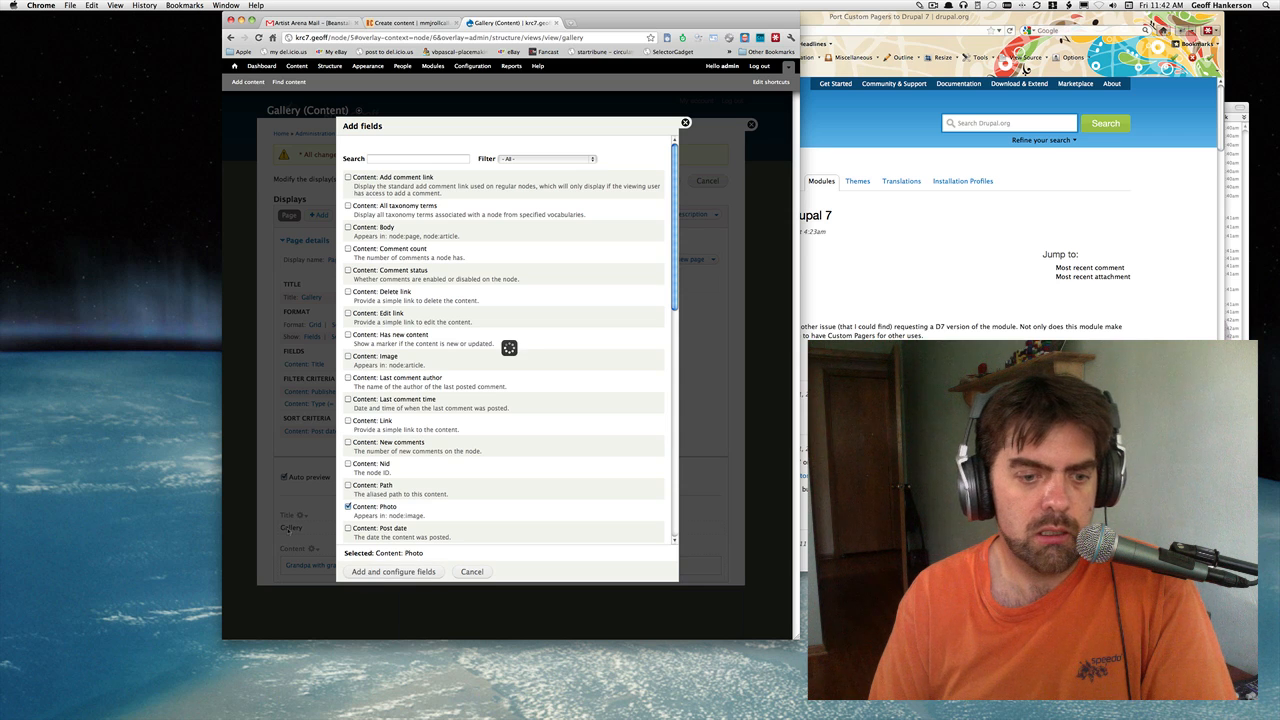
click(392, 572)
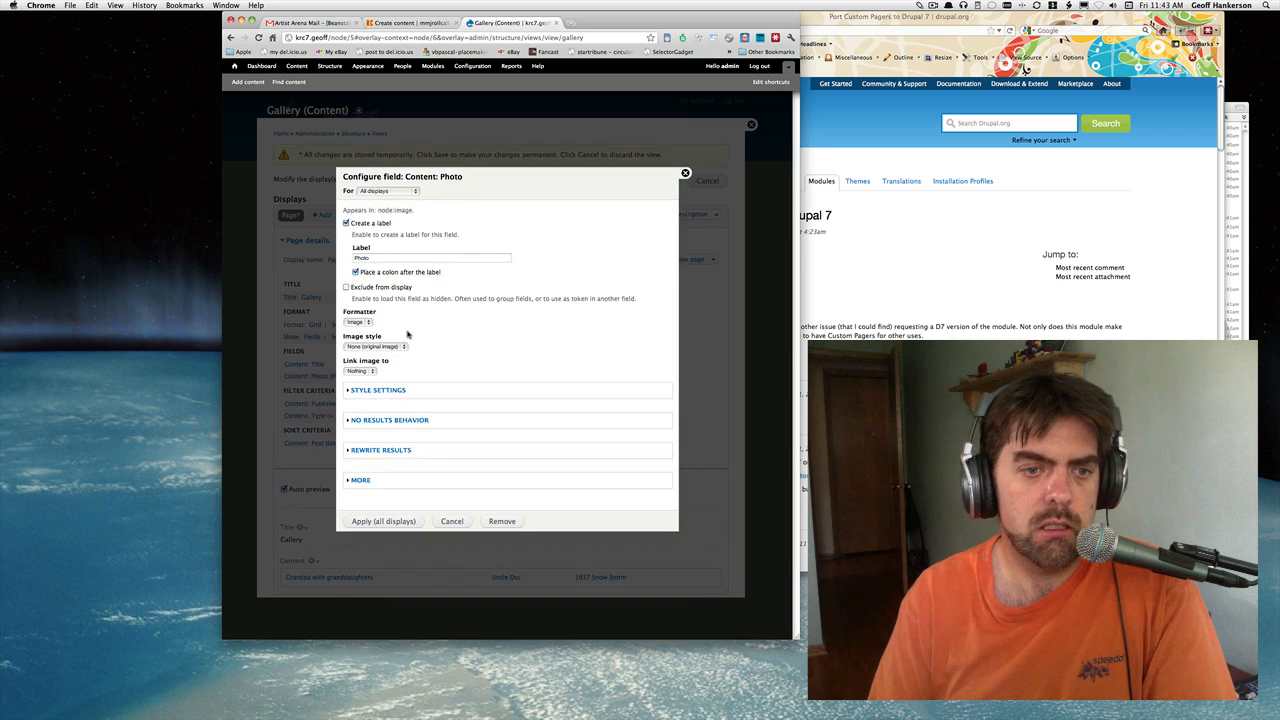
Set the Photo field to square thumbnail style linking each image to its content, and apply.
click(376, 348)
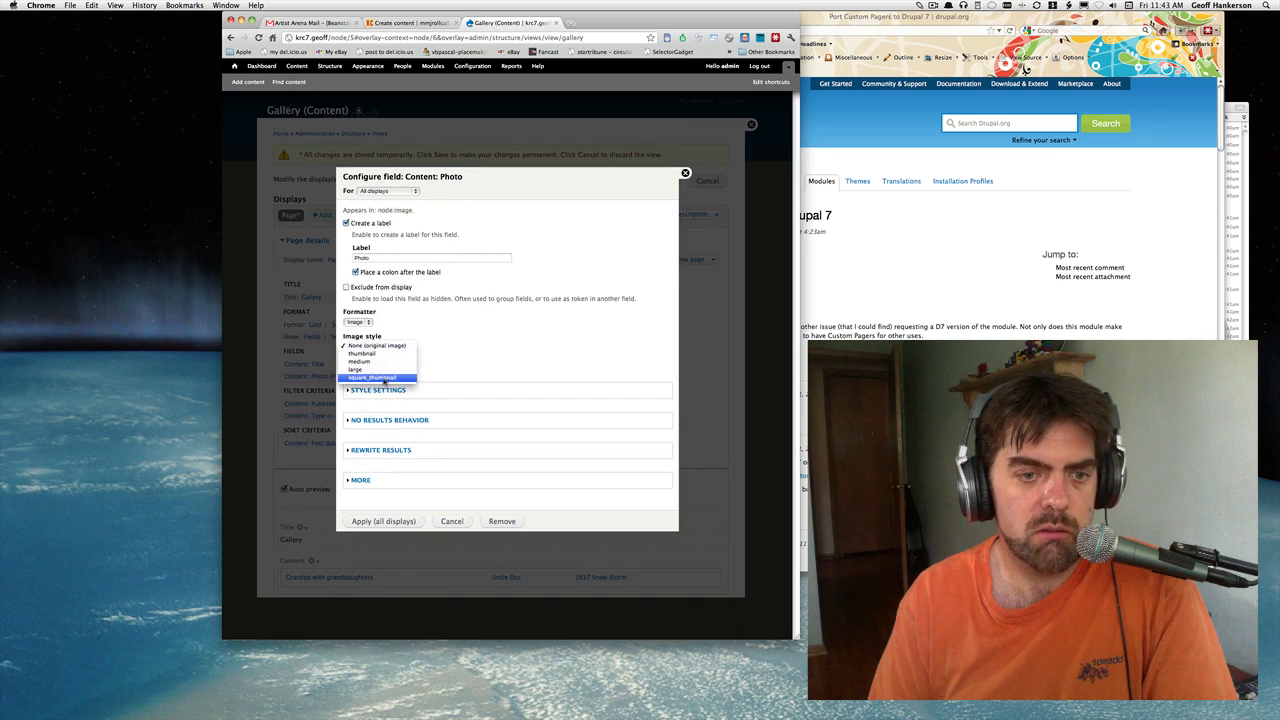
click(372, 376)
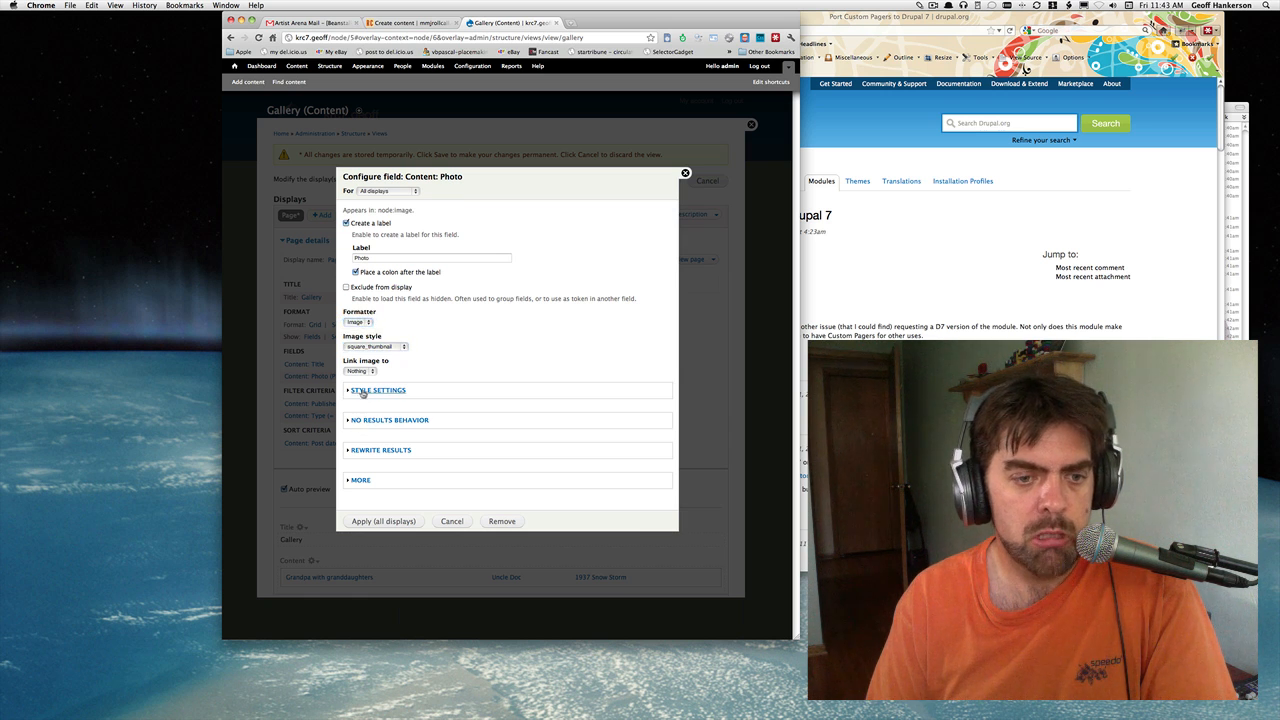
click(378, 390)
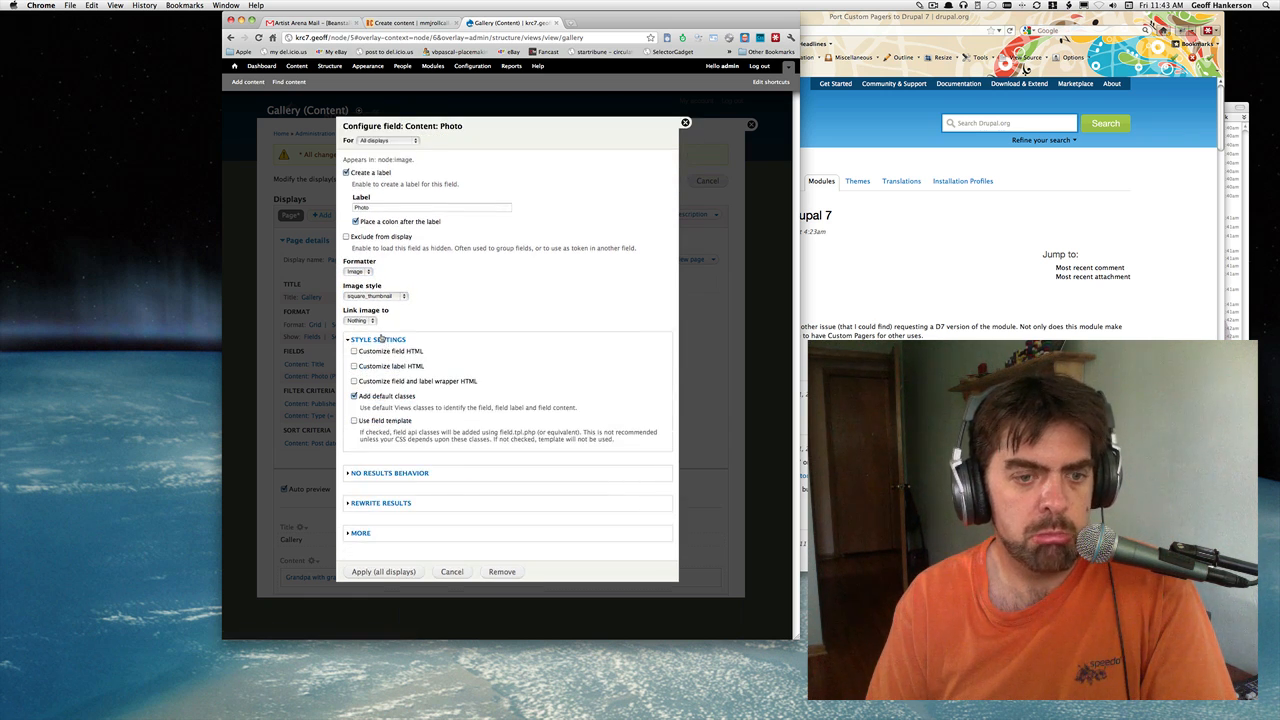
click(378, 340)
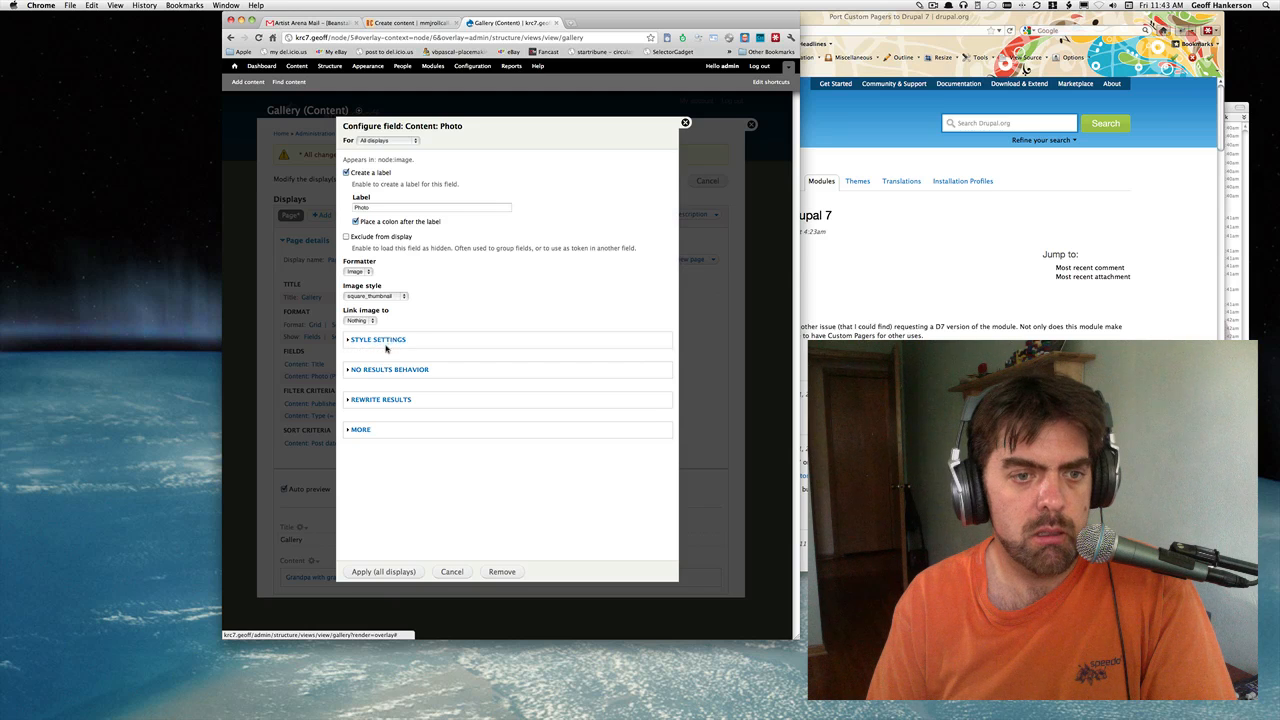
click(360, 320)
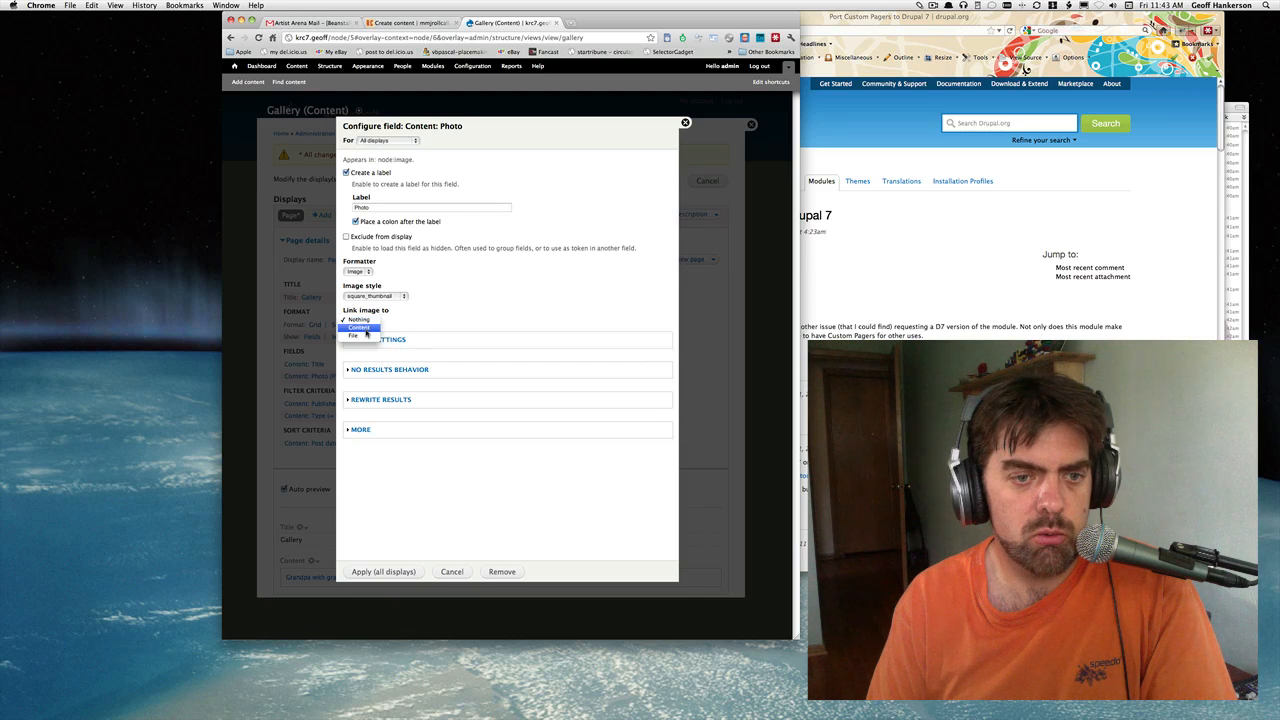
click(358, 328)
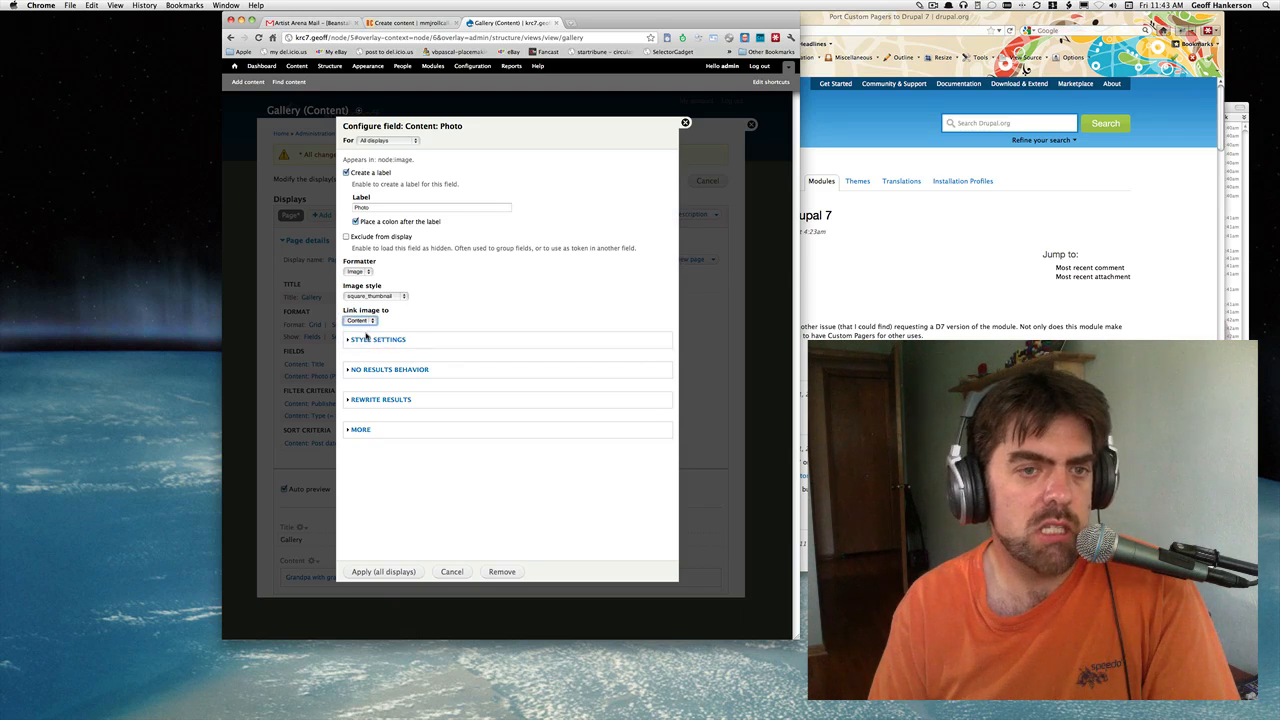
click(360, 428)
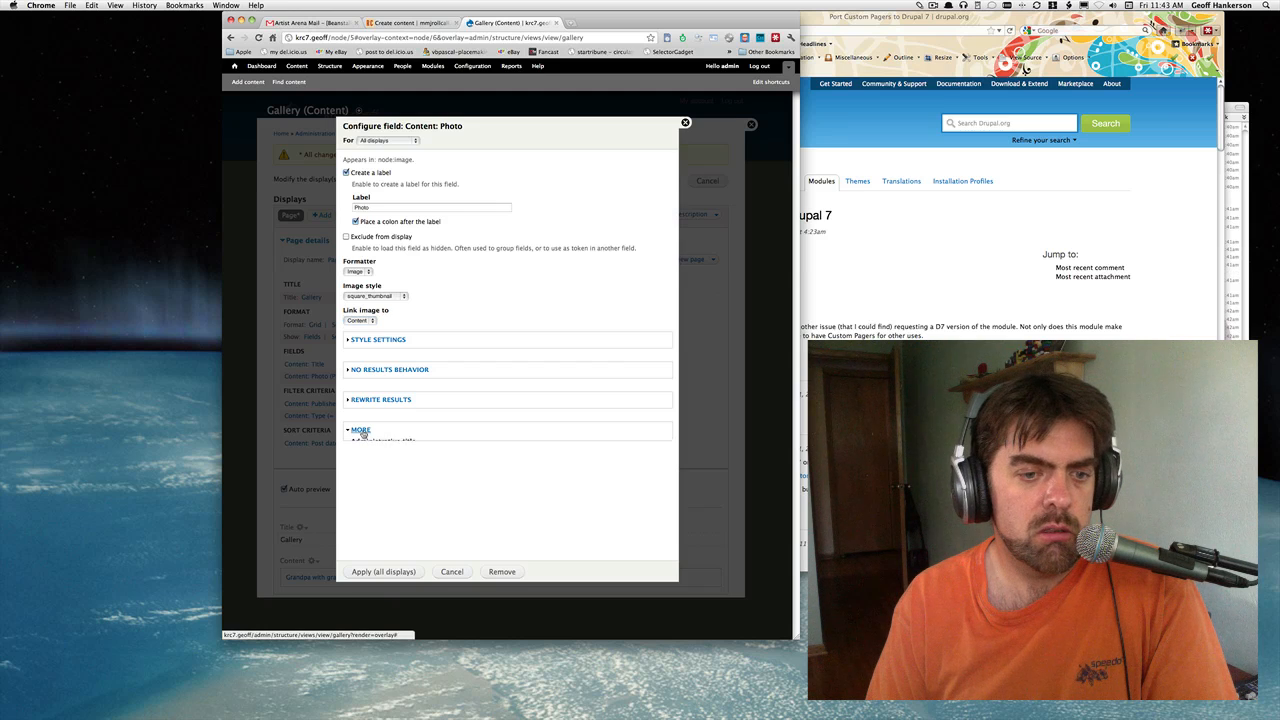
click(360, 428)
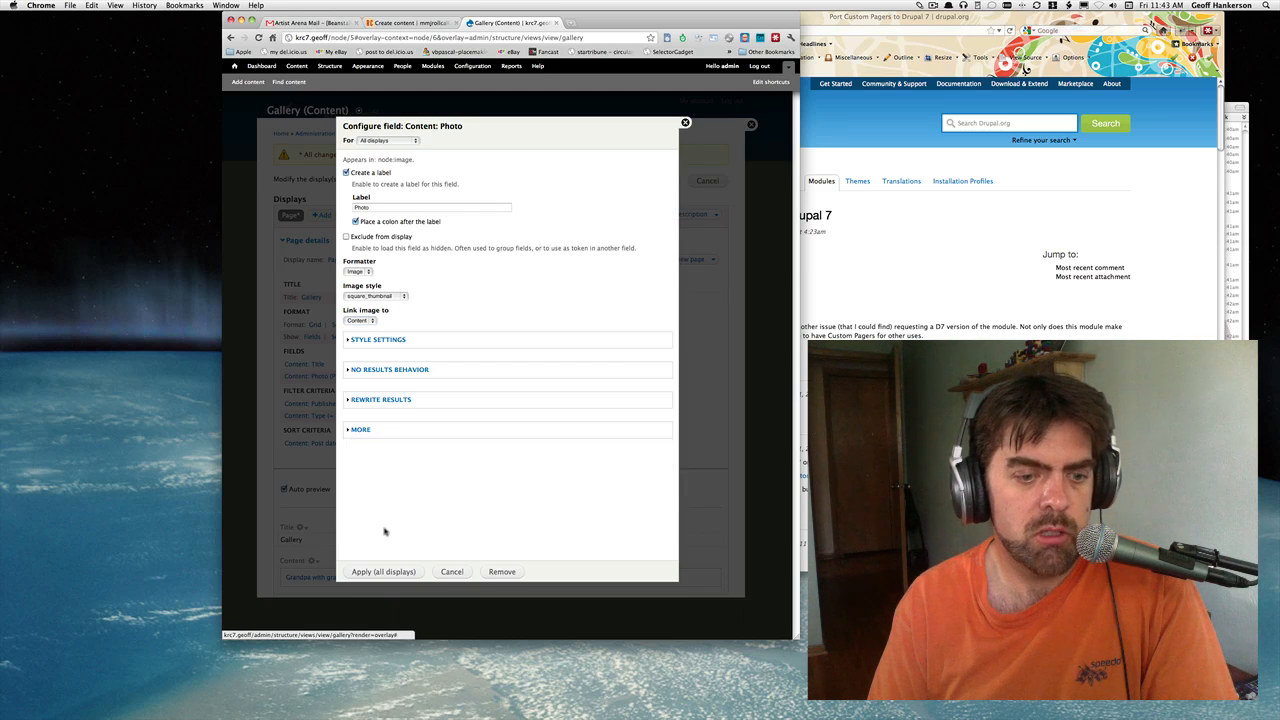
click(452, 572)
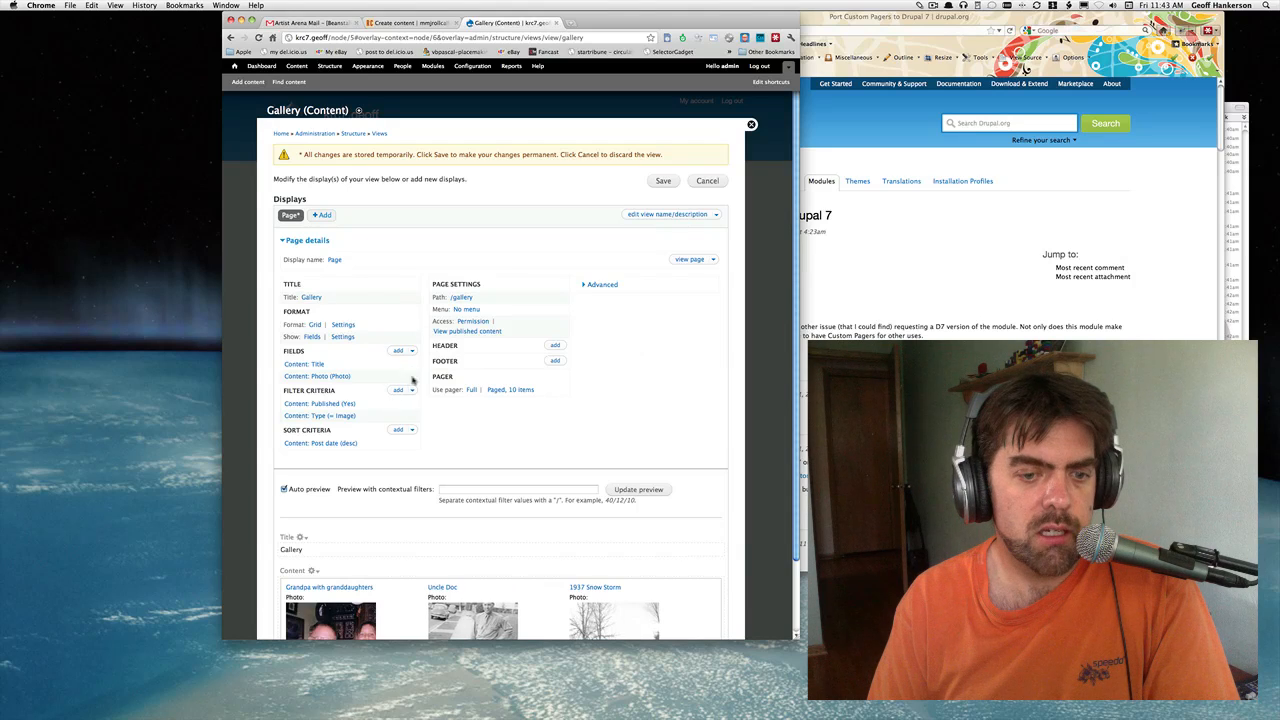
Rearrange the fields so Content: Photo comes before Title.
scroll(down, 3)
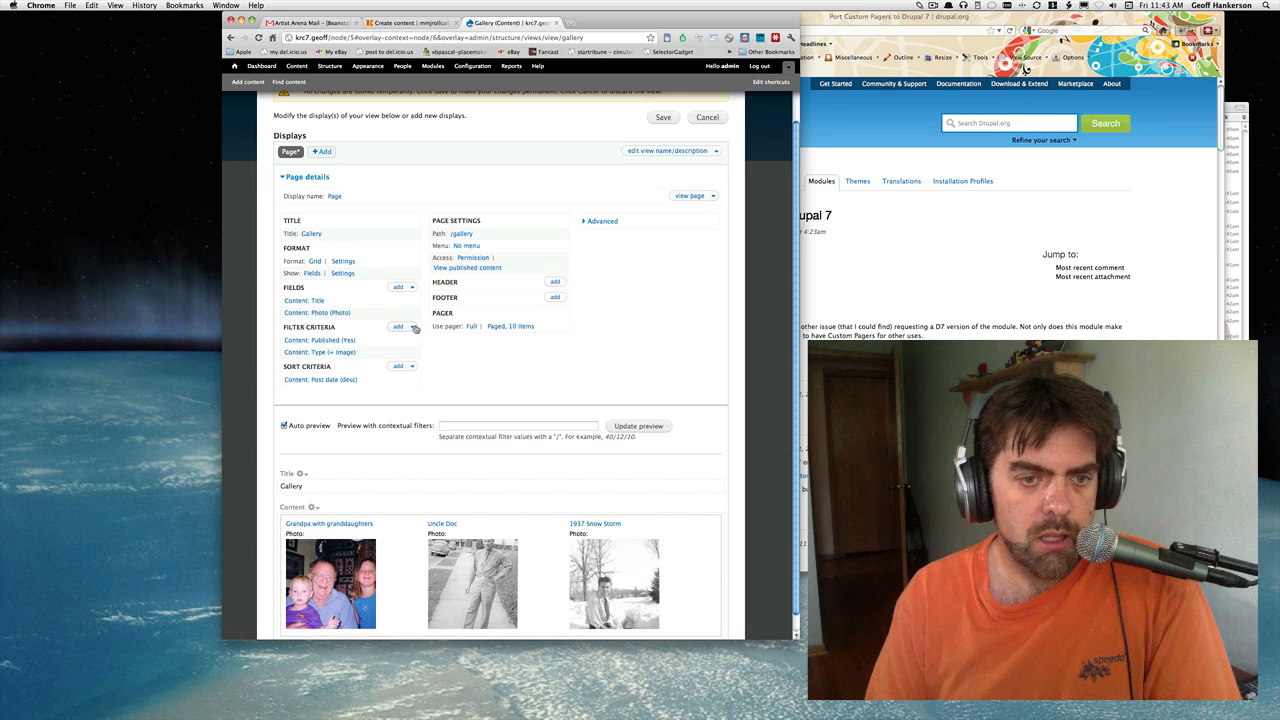
mouse_move(408, 288)
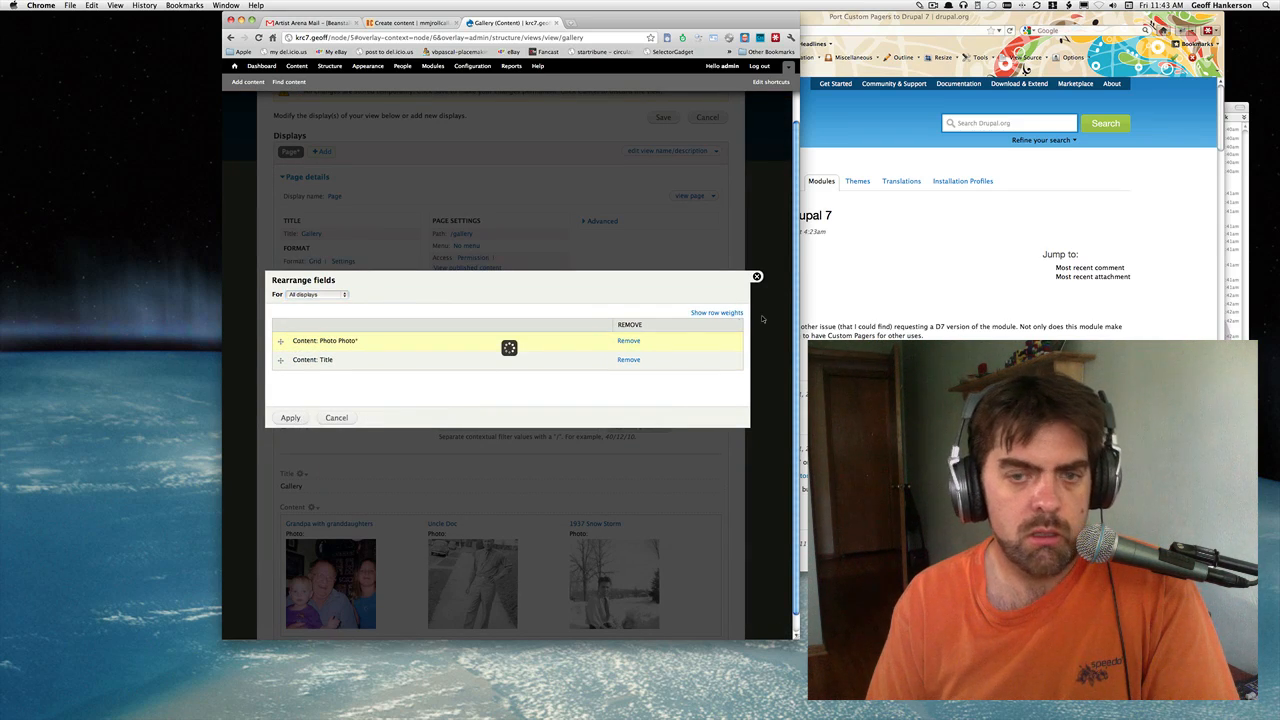
click(290, 418)
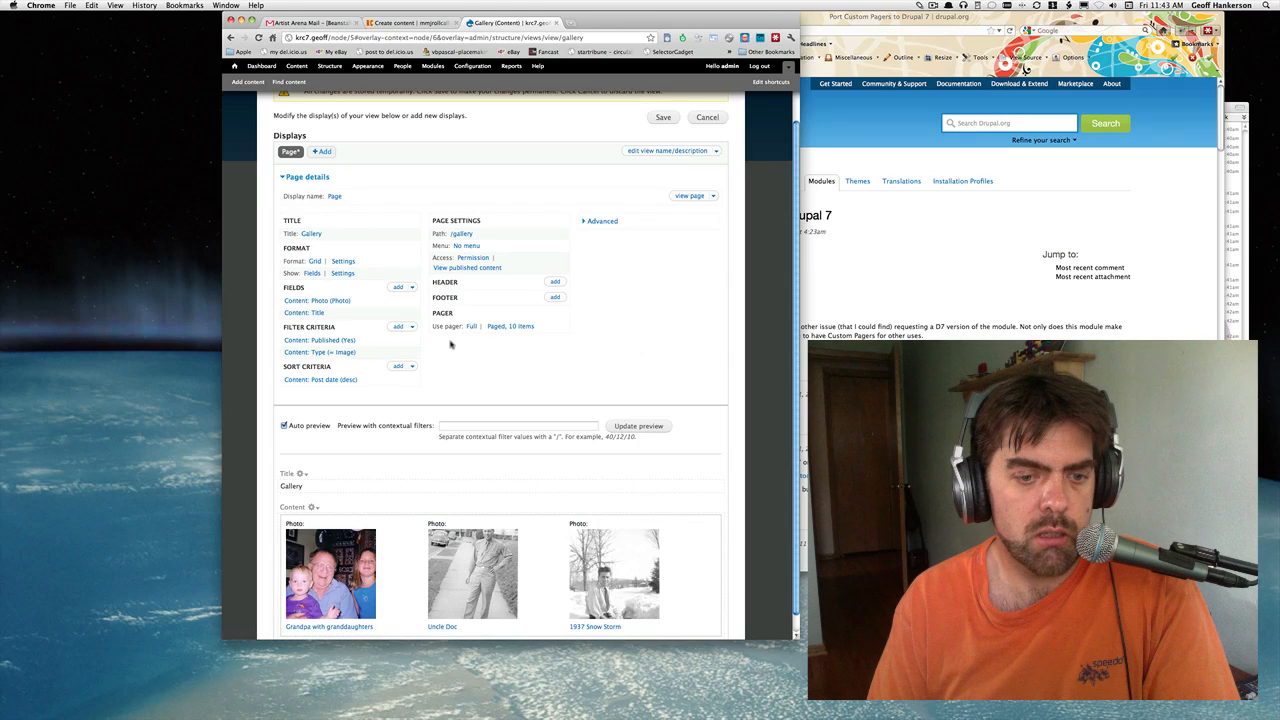
mouse_move(334, 308)
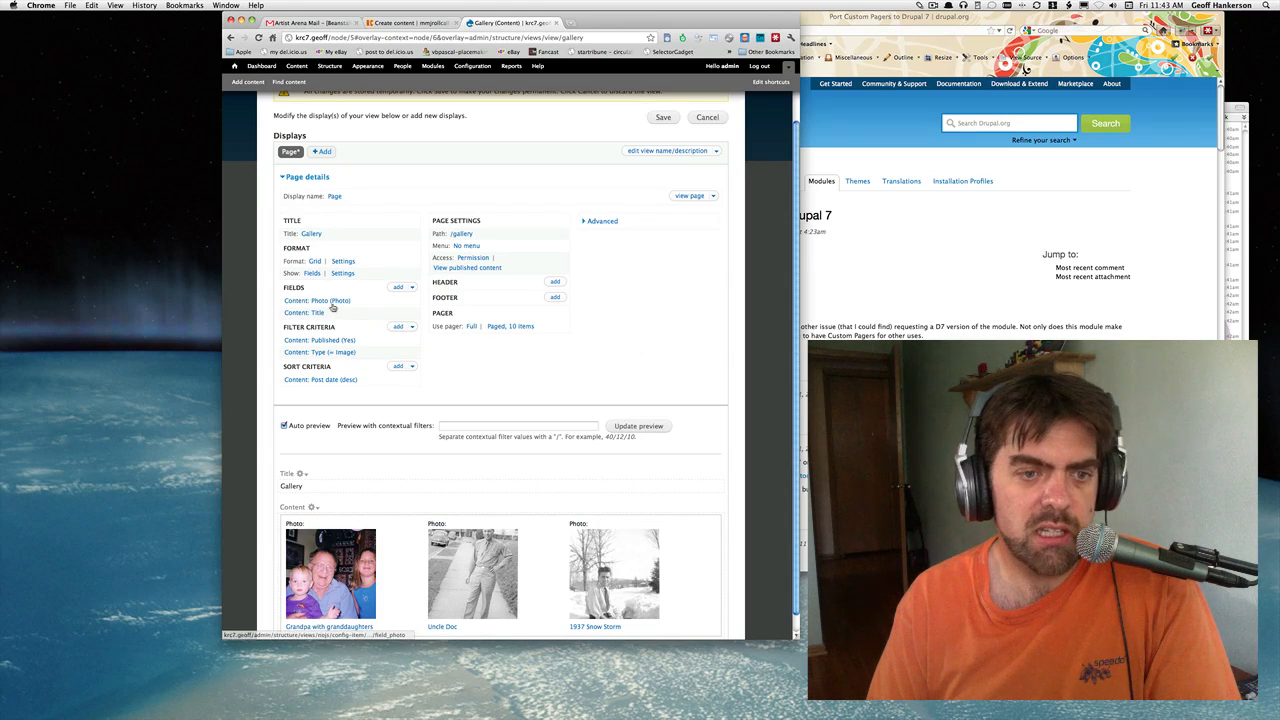
Remove the label from the Photo field and save the Gallery view.
click(316, 300)
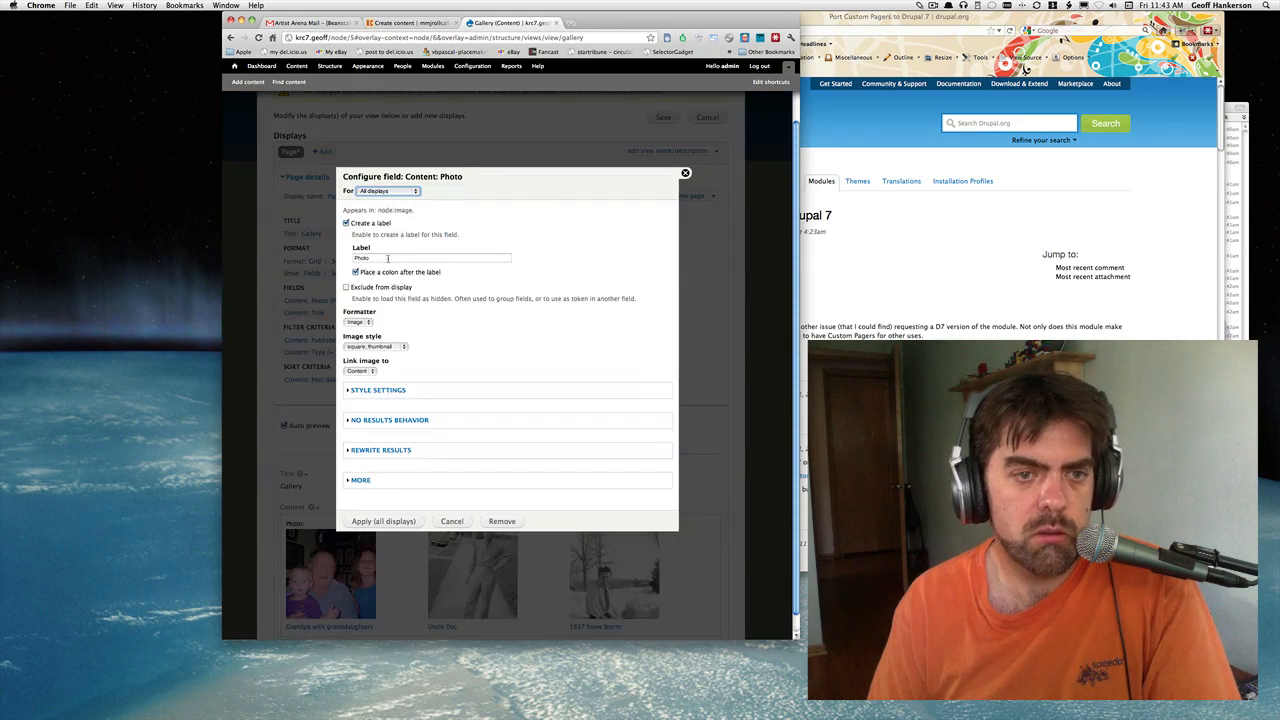
click(348, 224)
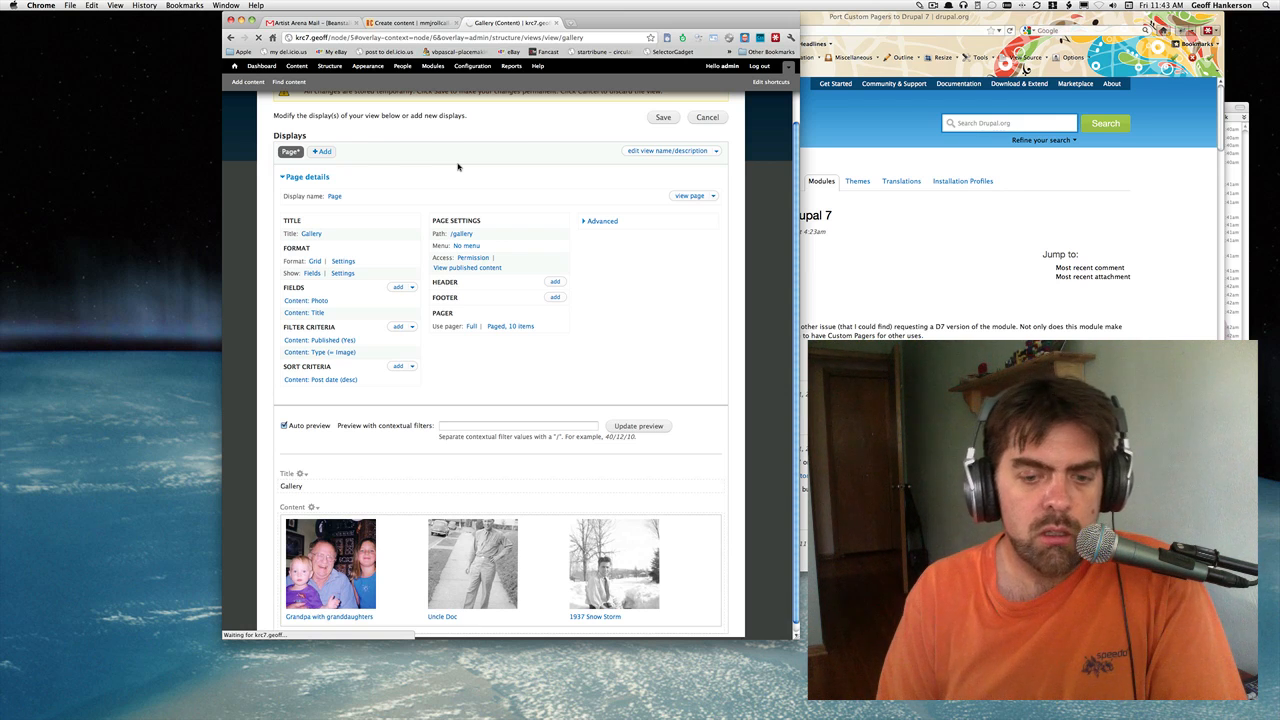
click(664, 116)
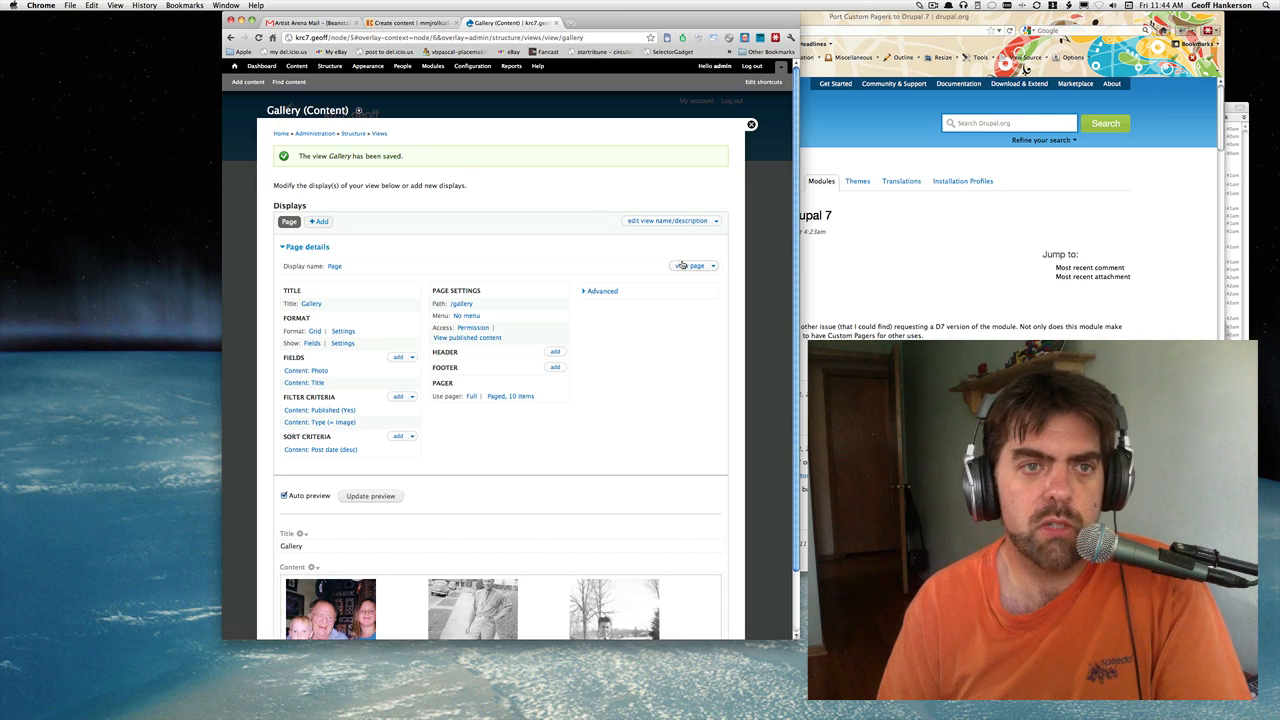
View the live Gallery page of three photos and follow the 1937 Snow Storm thumbnail to its post.
click(692, 264)
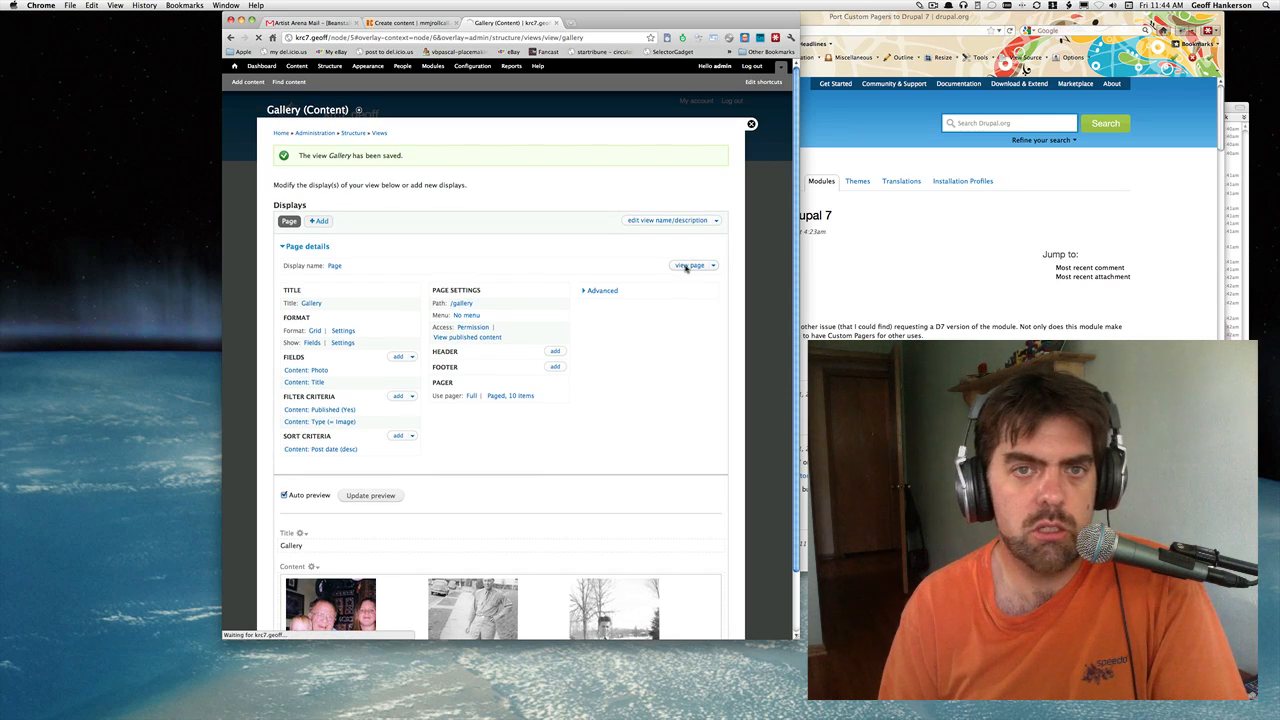
click(688, 264)
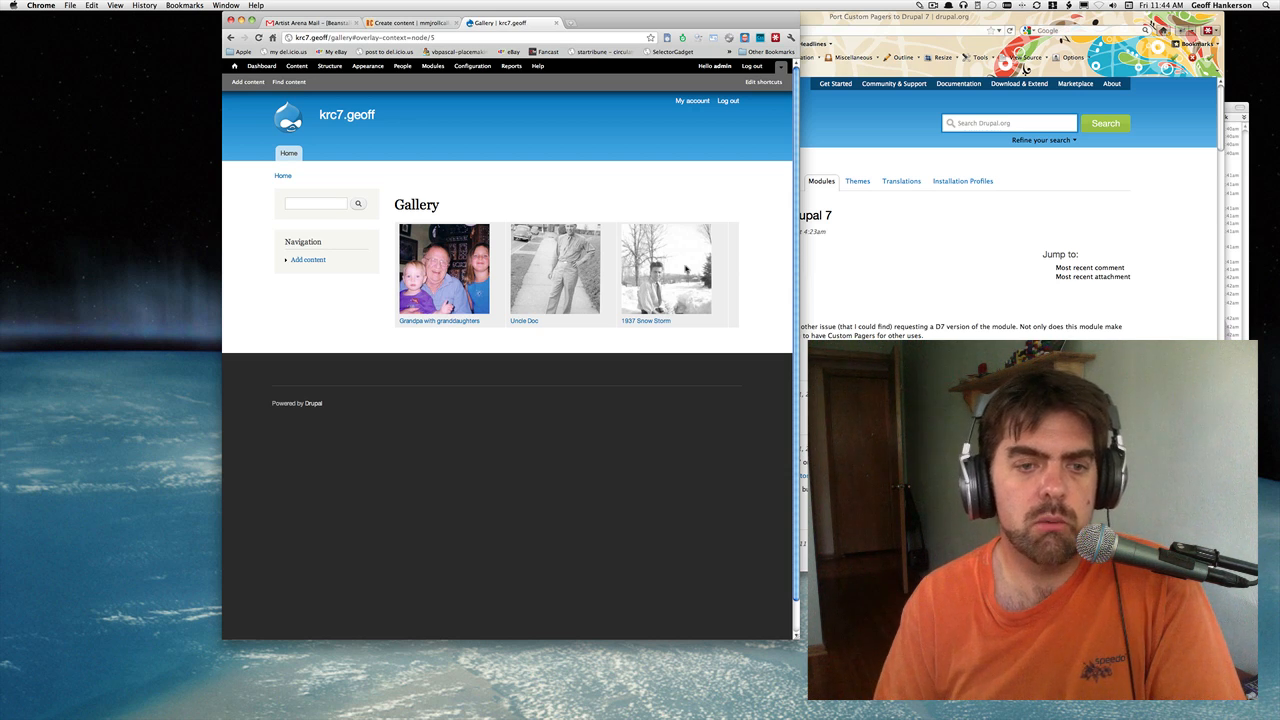
click(444, 268)
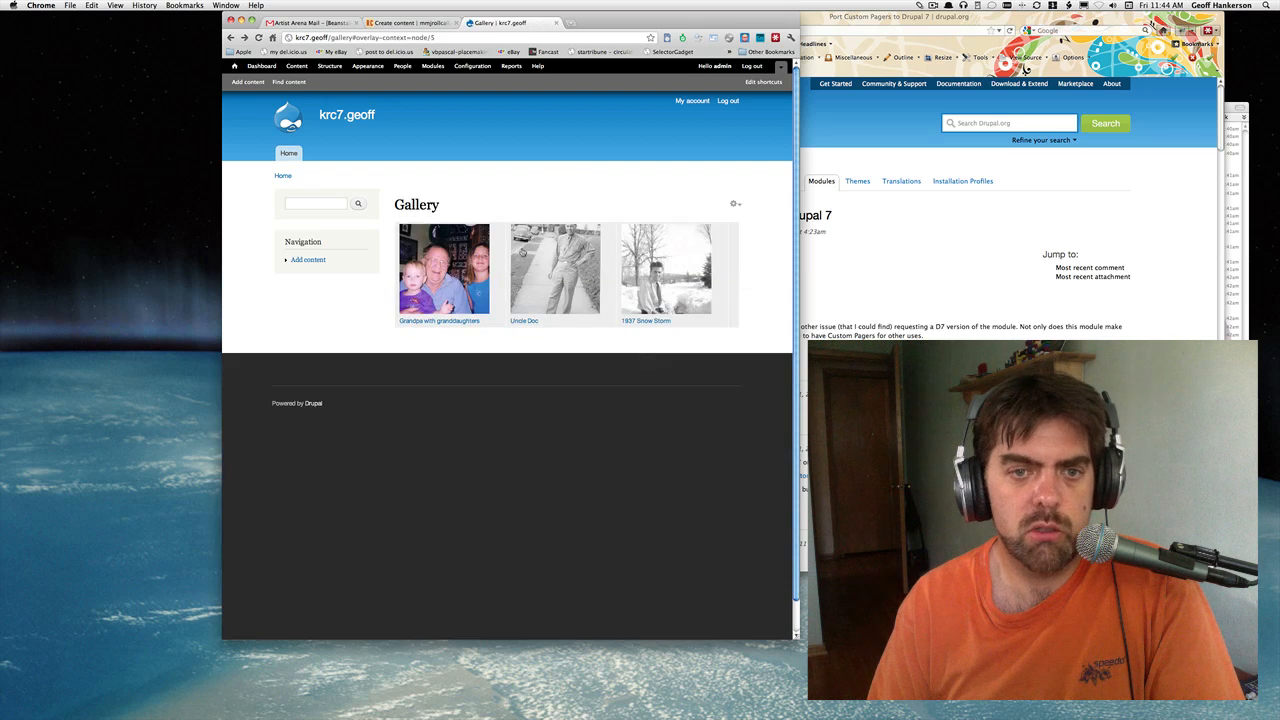
mouse_move(560, 156)
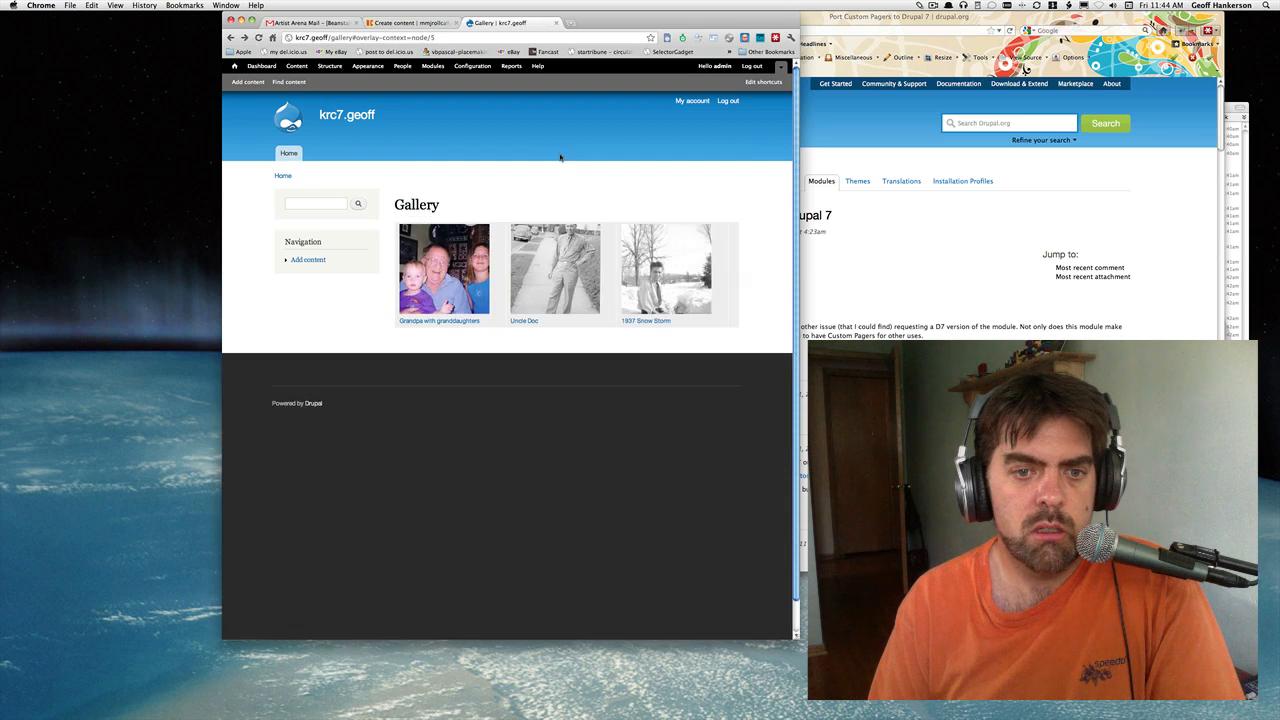
click(664, 270)
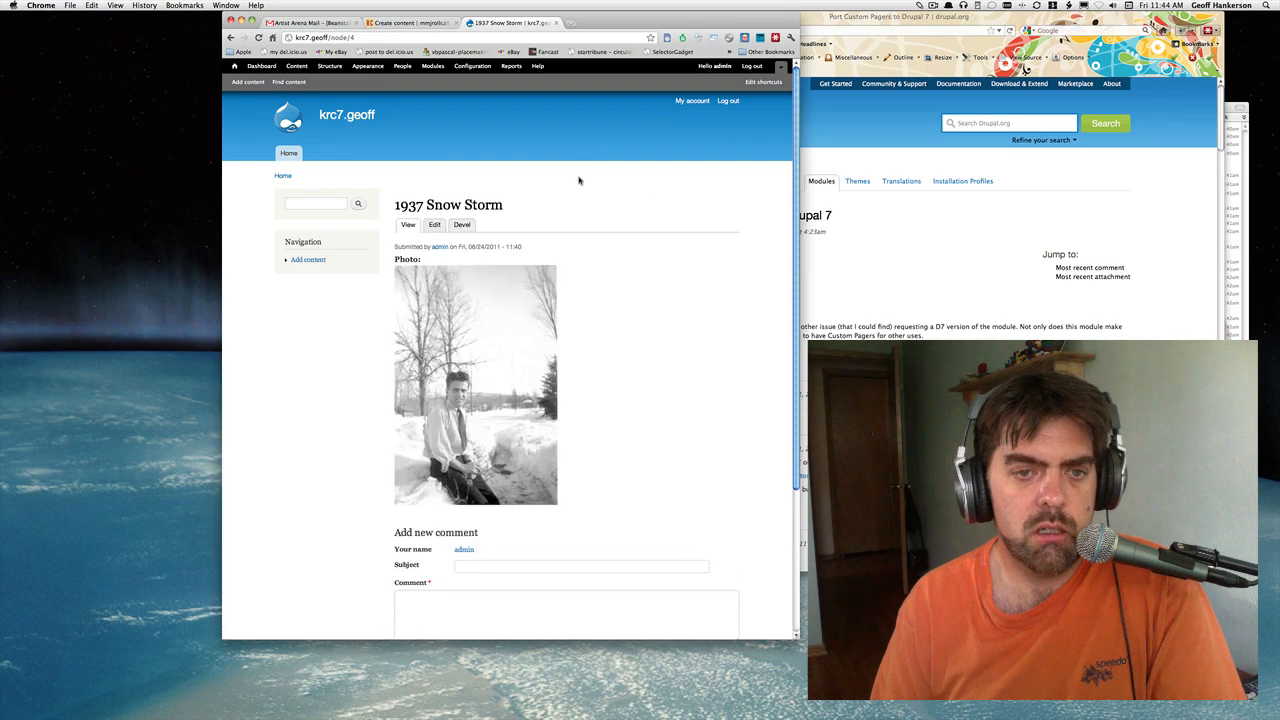